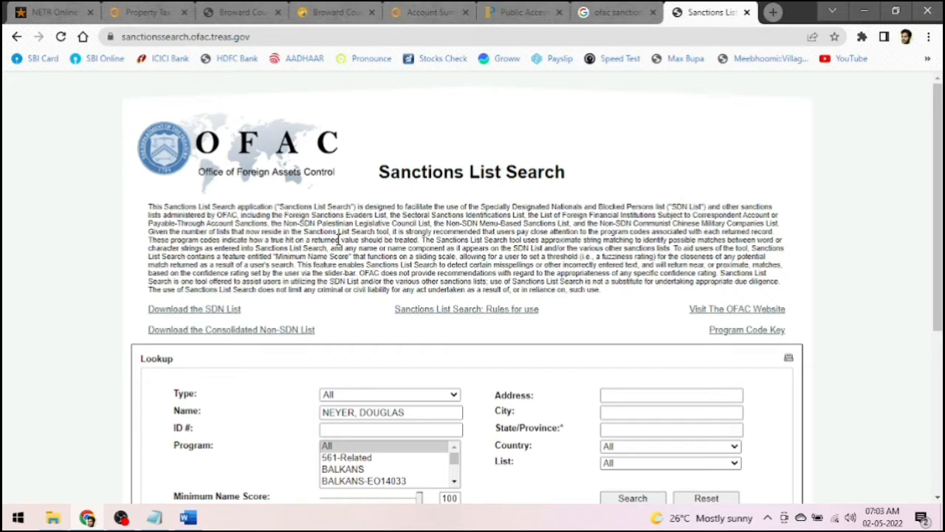
Step: Review the tax, official records, appraiser and sanctions tabs, then show the Search Report
left_click(147, 12)
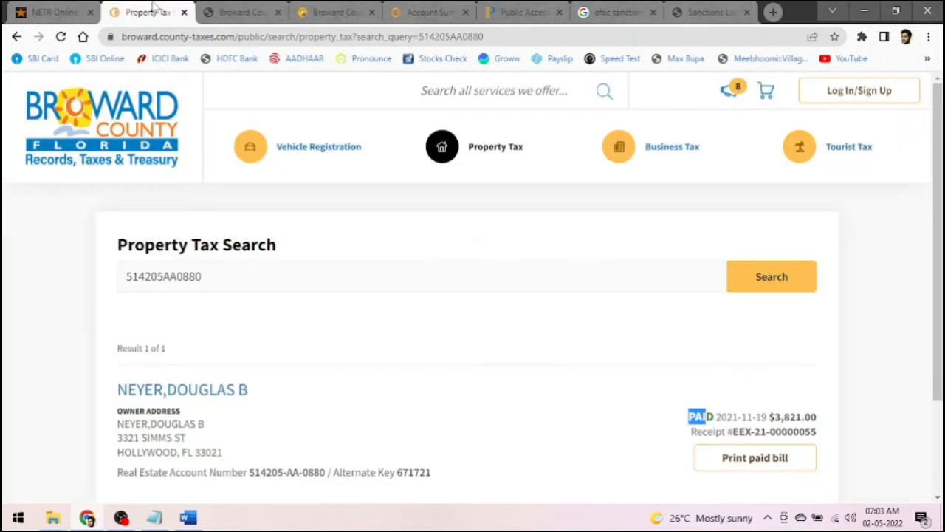
mouse_move(231, 469)
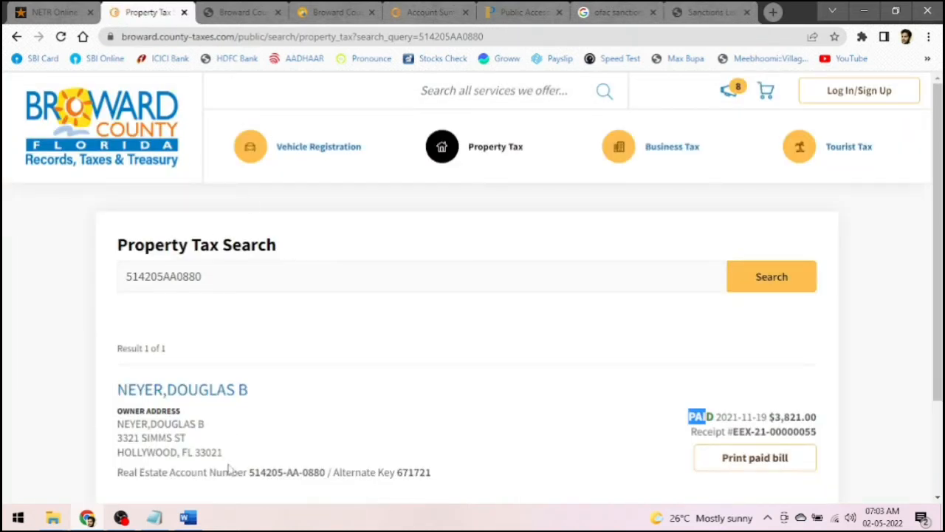
left_click(242, 12)
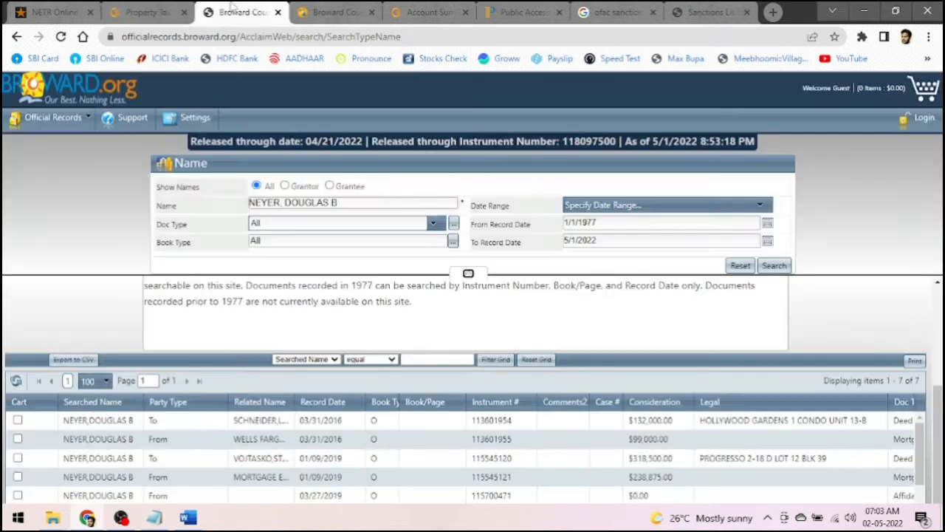
left_click(336, 12)
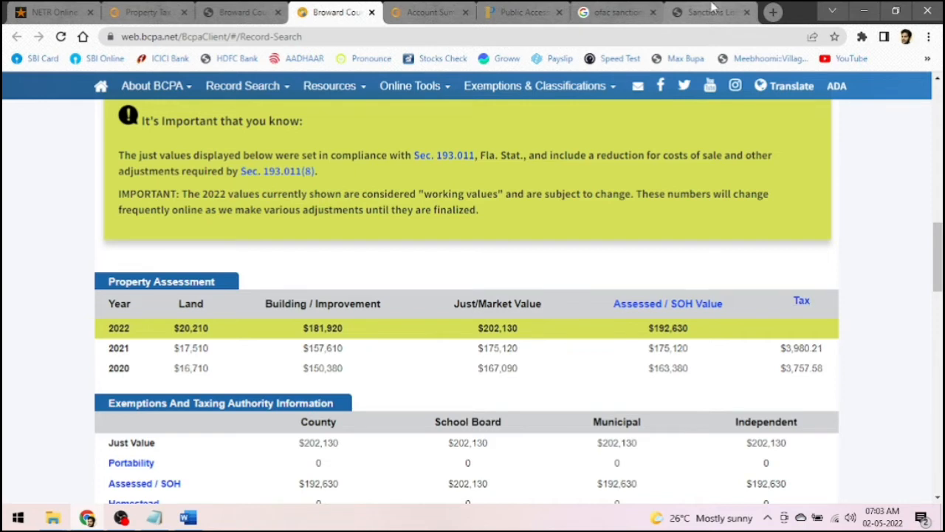
left_click(705, 12)
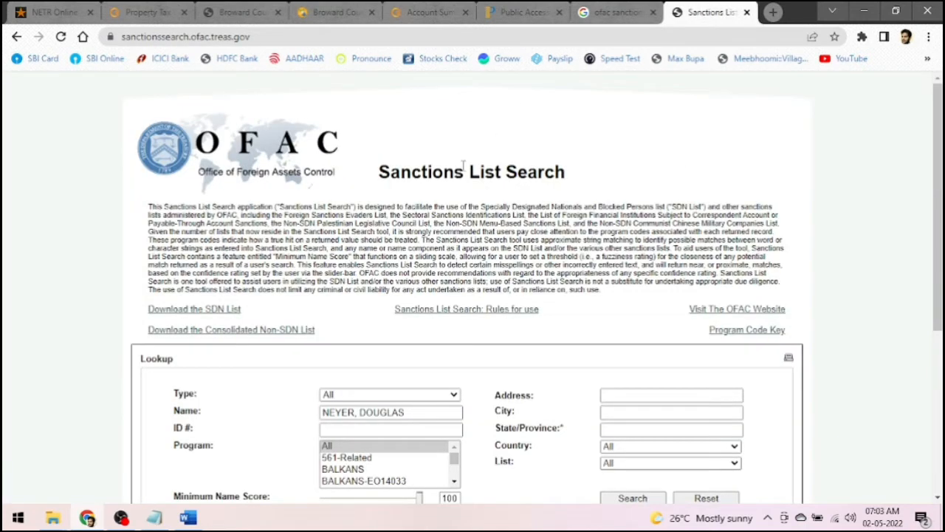
mouse_move(277, 368)
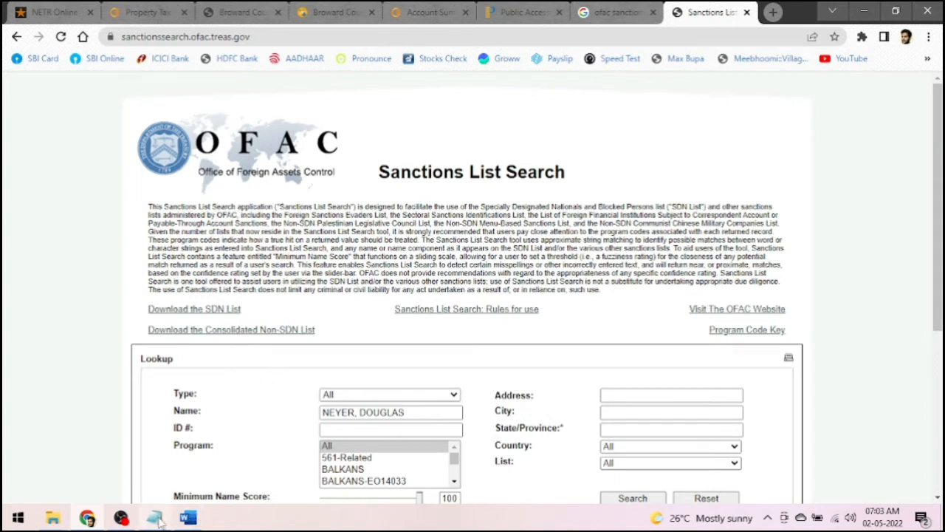
left_click(187, 516)
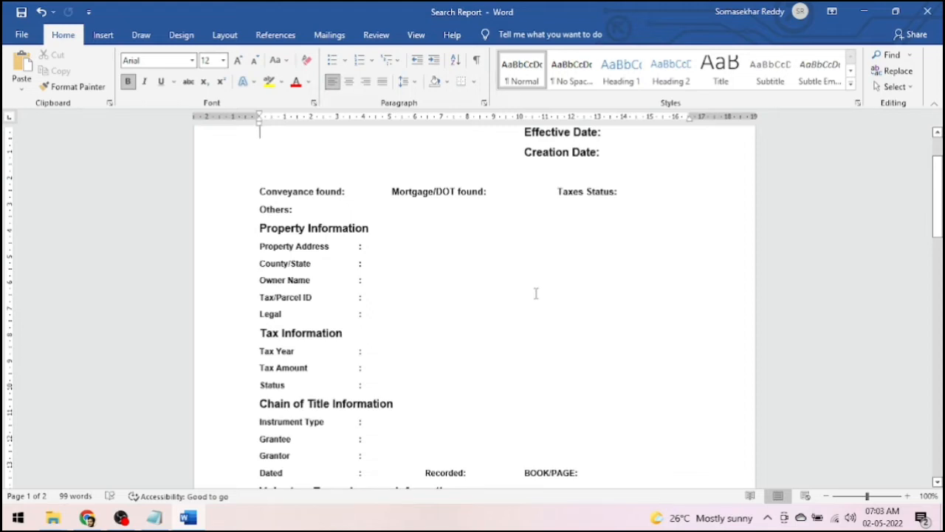
mouse_move(637, 168)
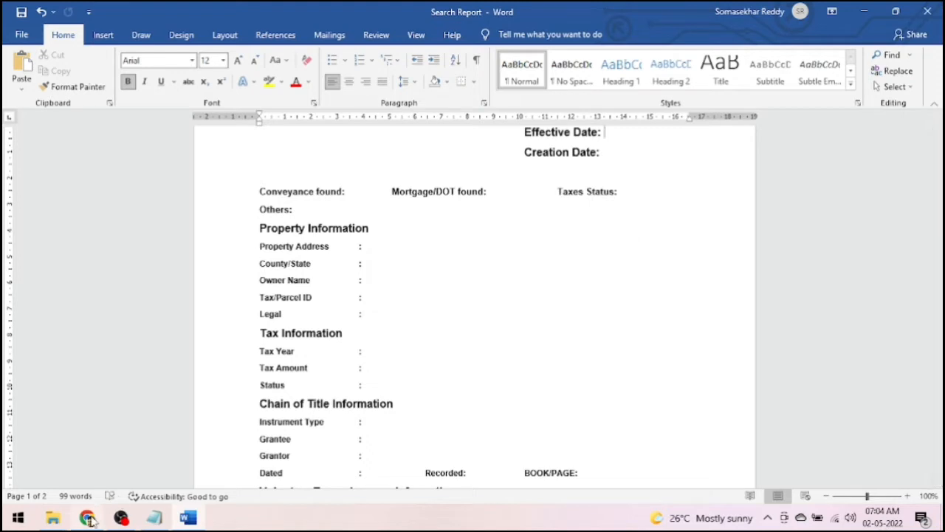
left_click(87, 516)
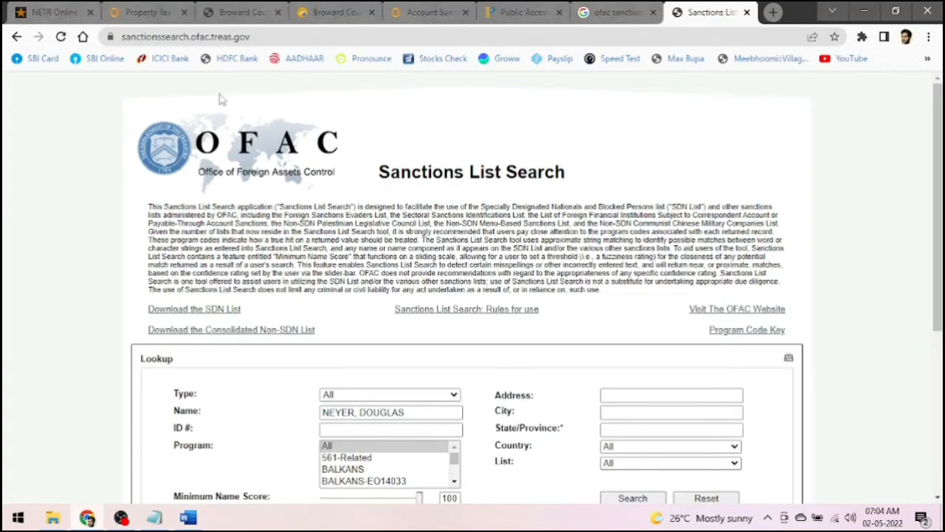
left_click(242, 12)
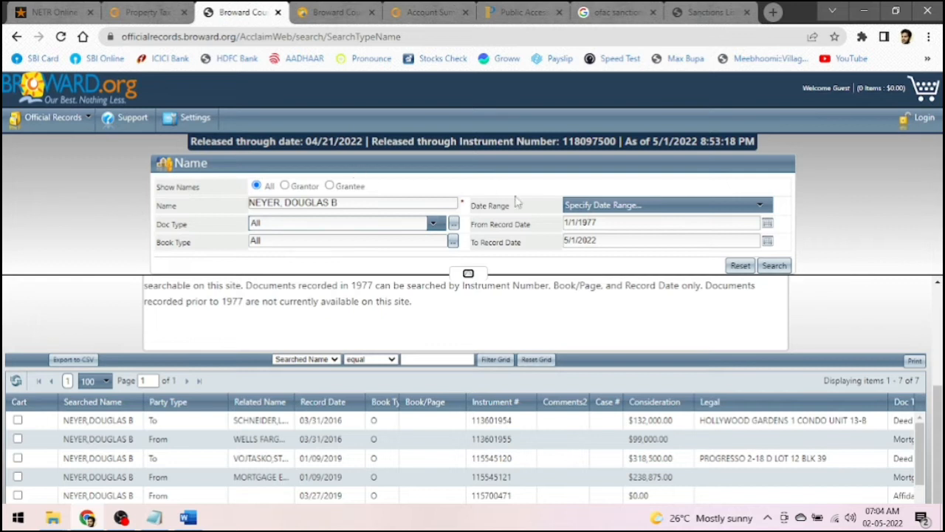
mouse_move(814, 227)
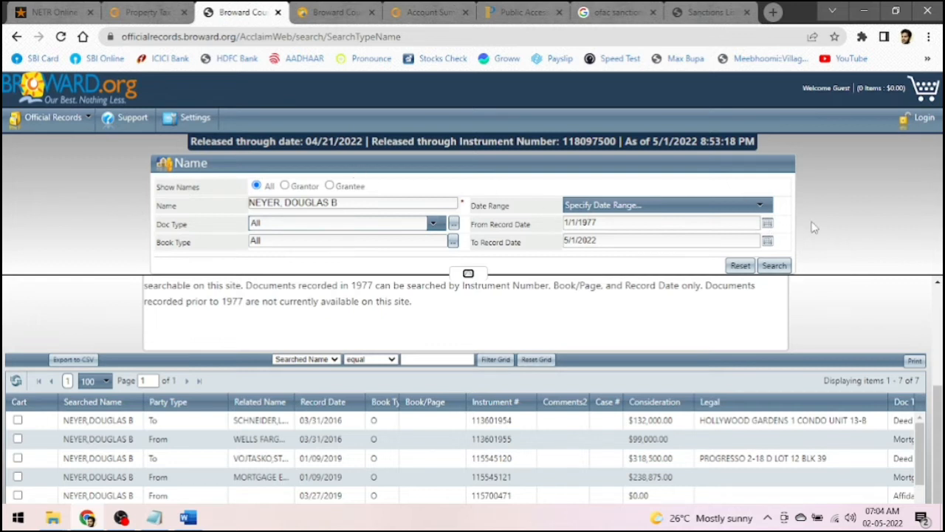
mouse_move(887, 270)
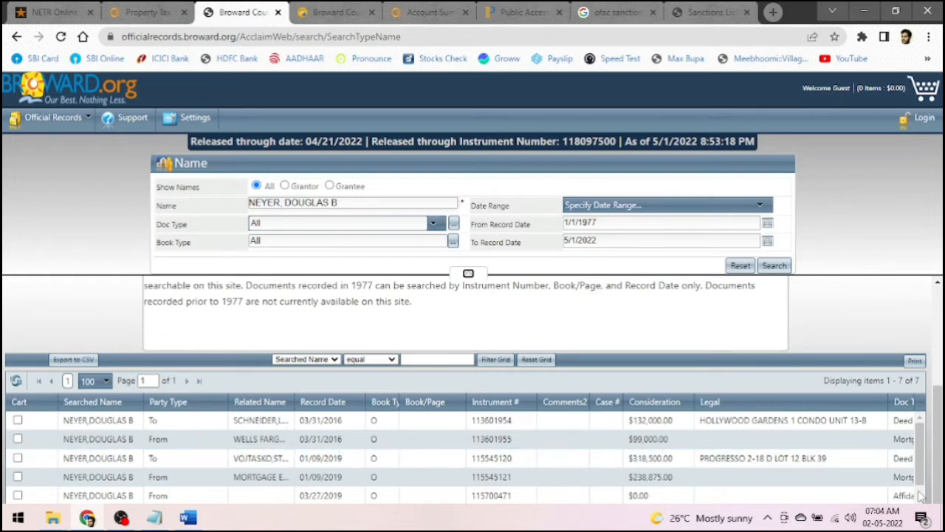
scroll("down", 3)
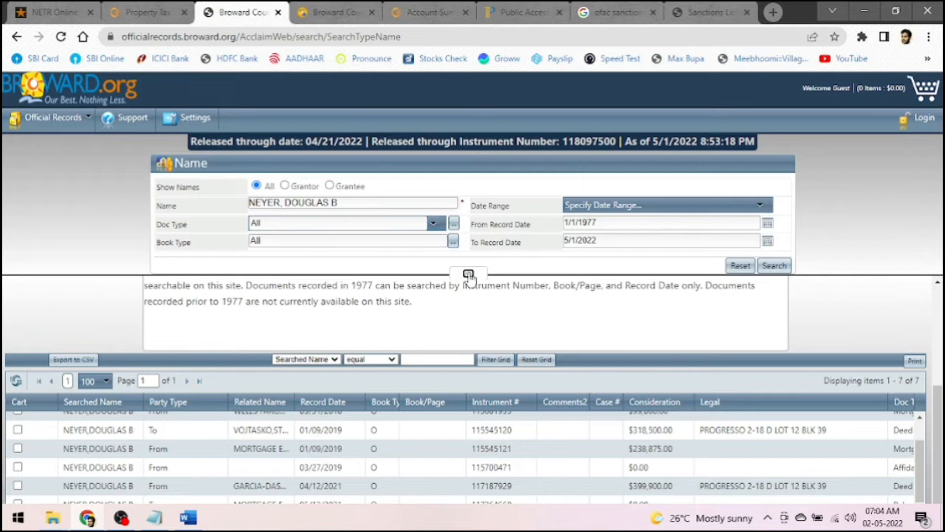
scroll("down", 3)
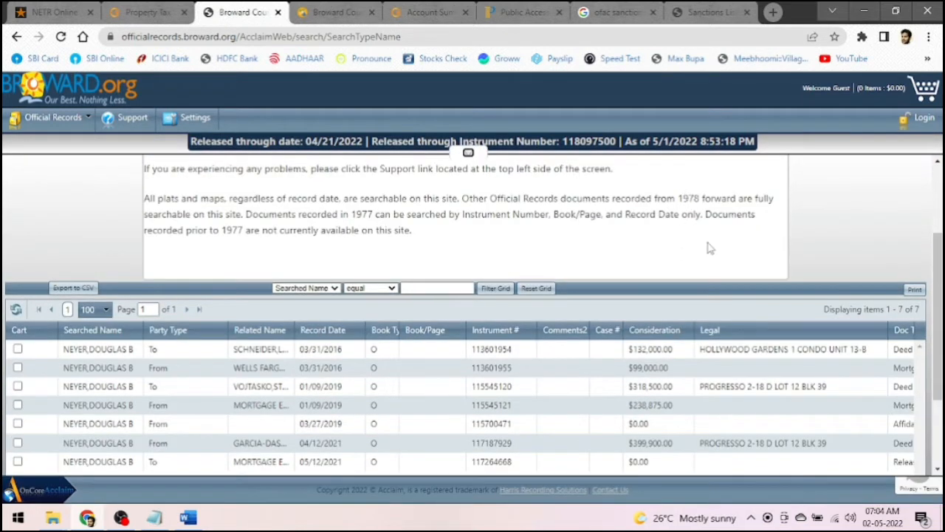
scroll("down", 3)
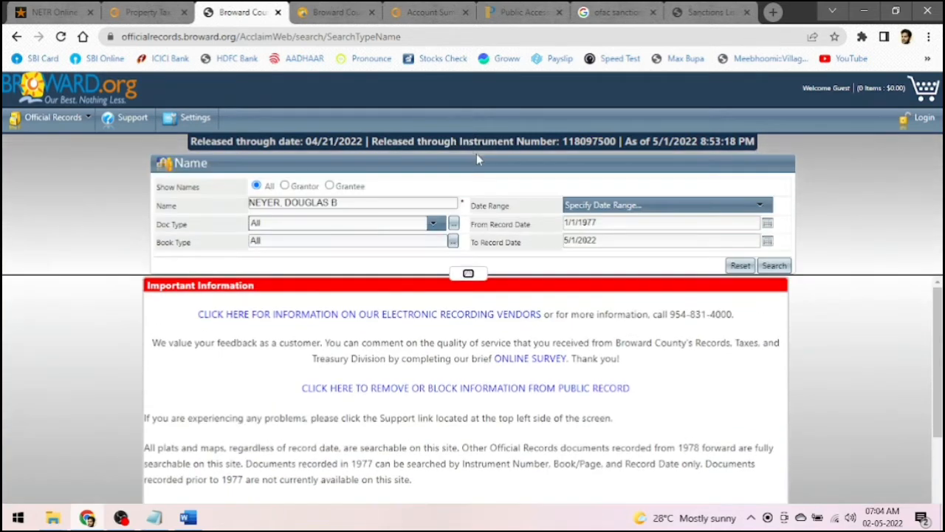
mouse_move(616, 244)
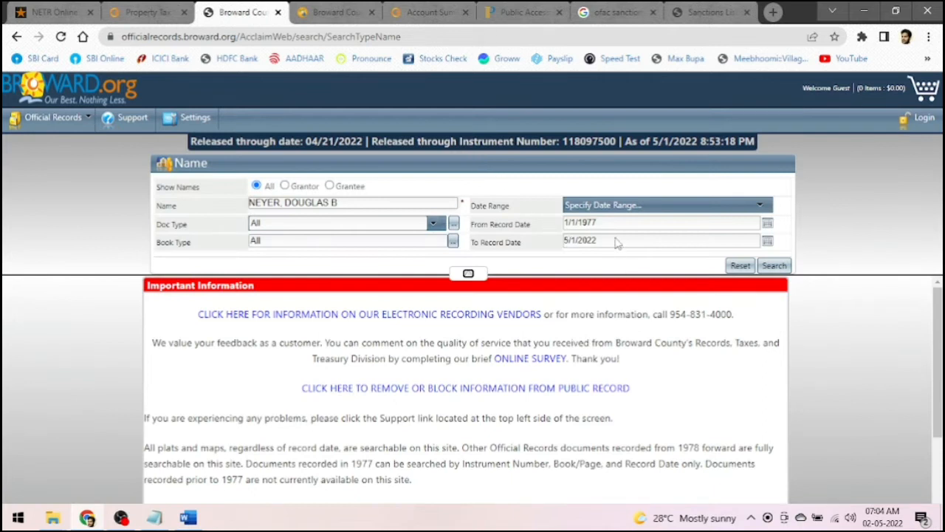
mouse_move(932, 375)
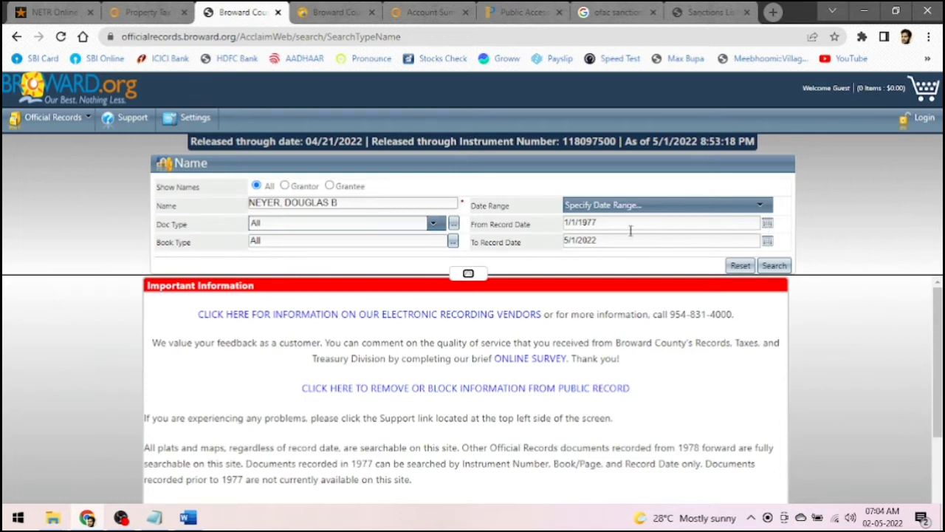
left_click(187, 516)
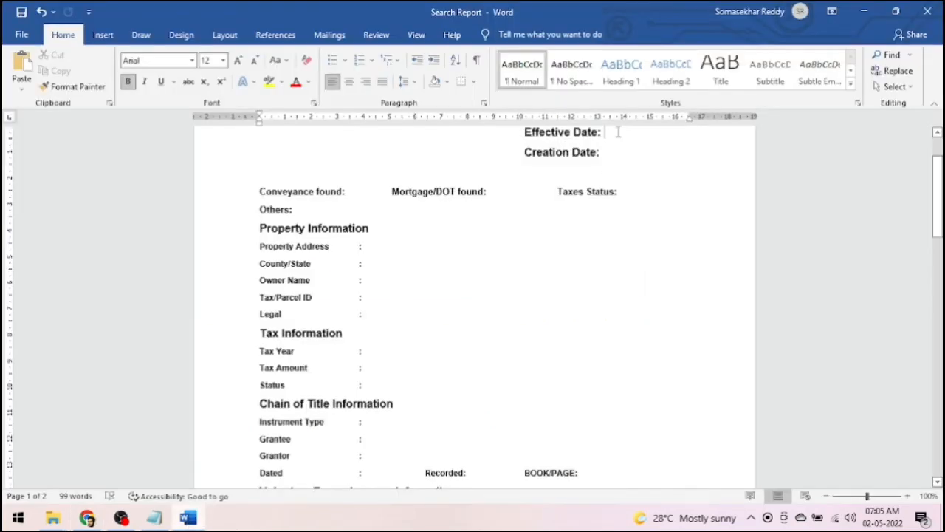
Step: Enter Effective Date 05/01/2022, Creation Date 05/02/2022, and 1 for conveyances and mortgages found
type("05/01/")
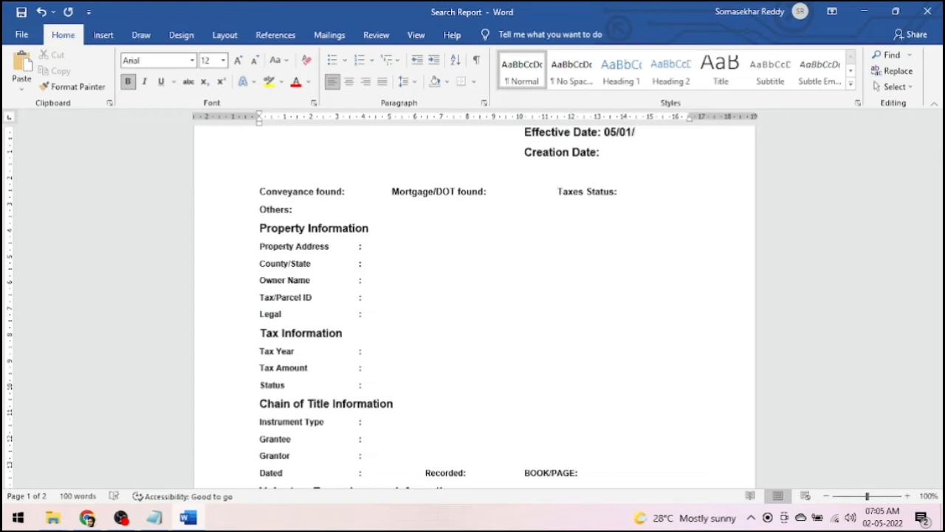
type("2022")
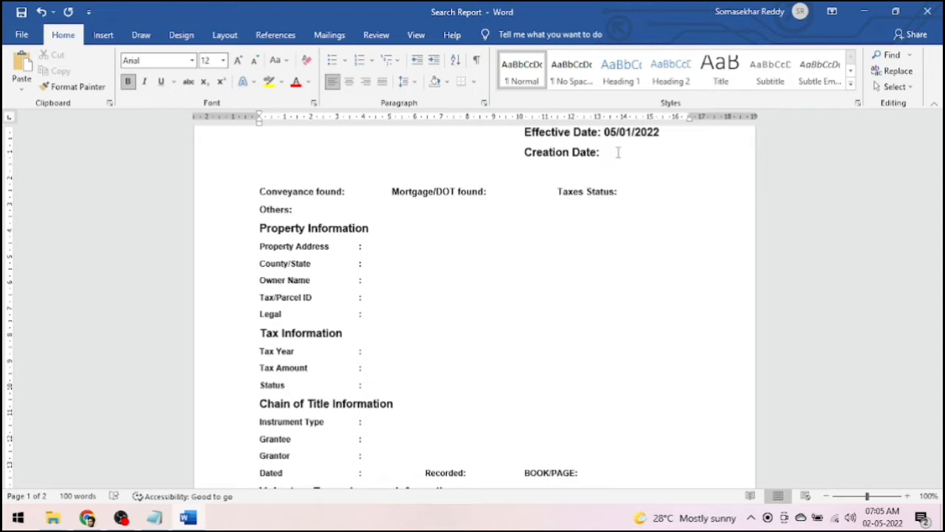
type("05/02/2")
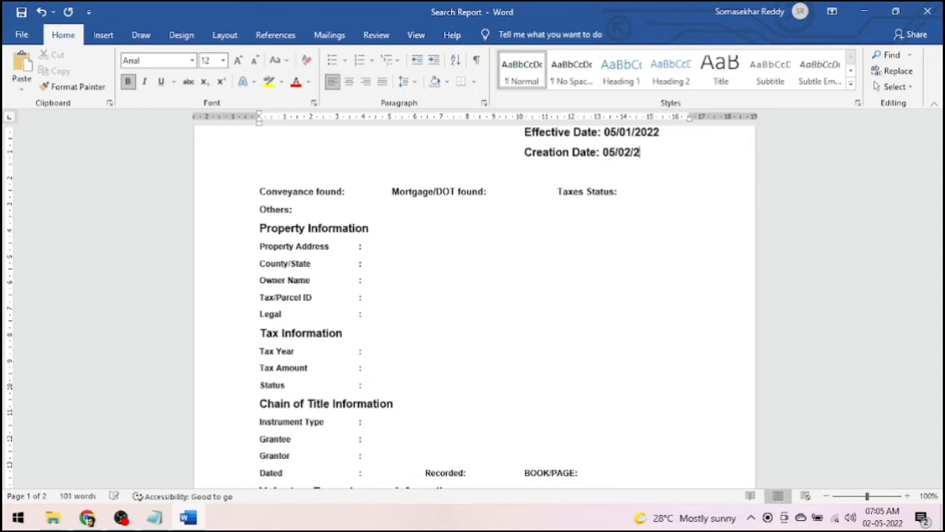
type("022")
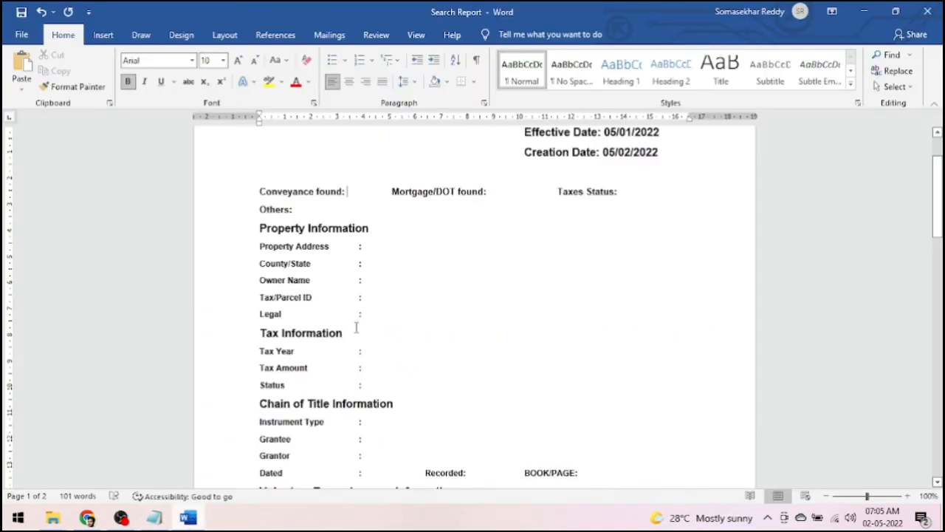
type("1")
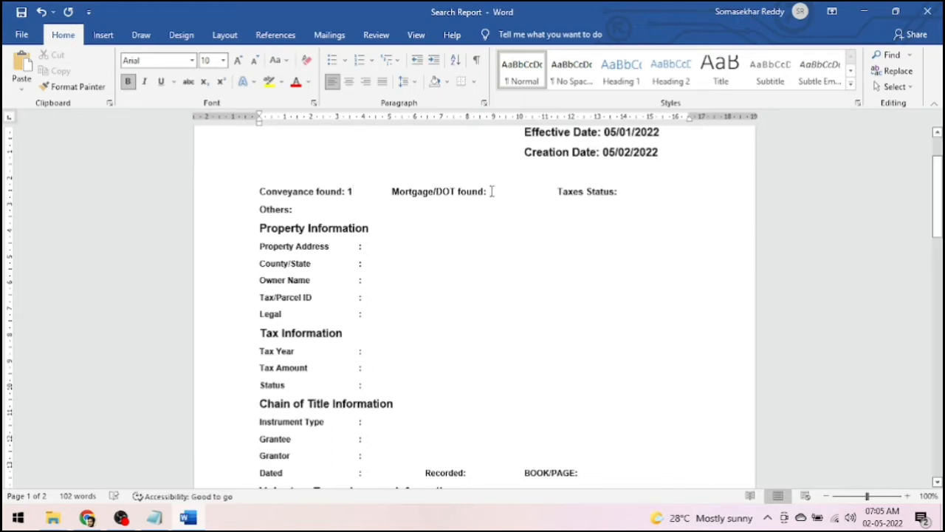
type("1")
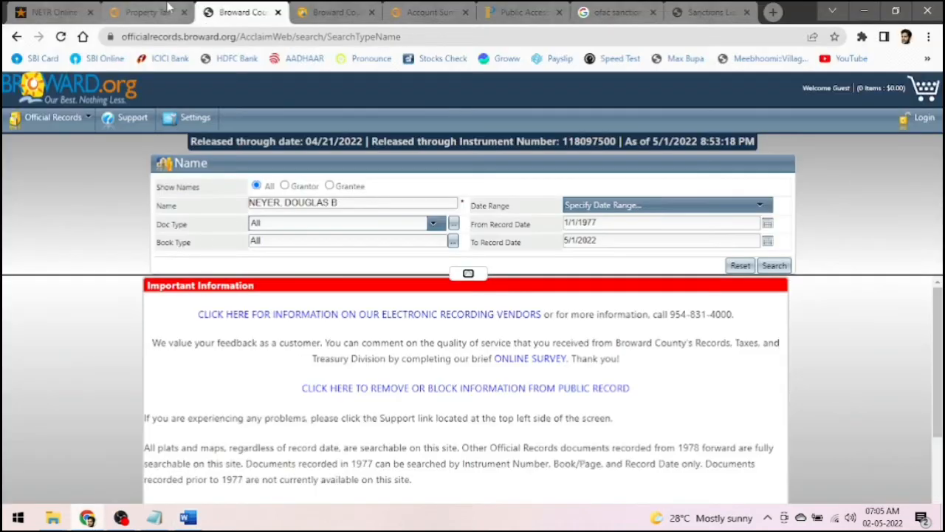
Step: Check the tax payment result, enter Taxes Status PAID, and record Others: 1
left_click(140, 13)
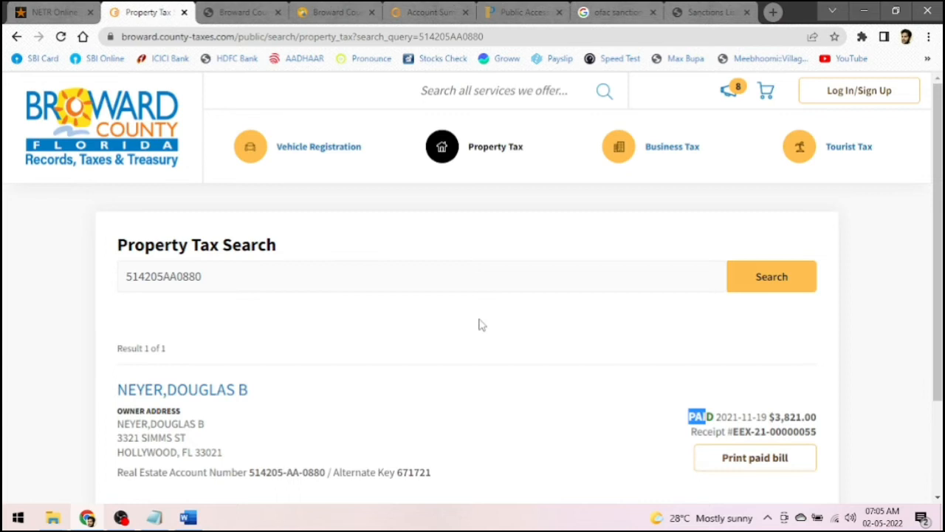
scroll("down", 3)
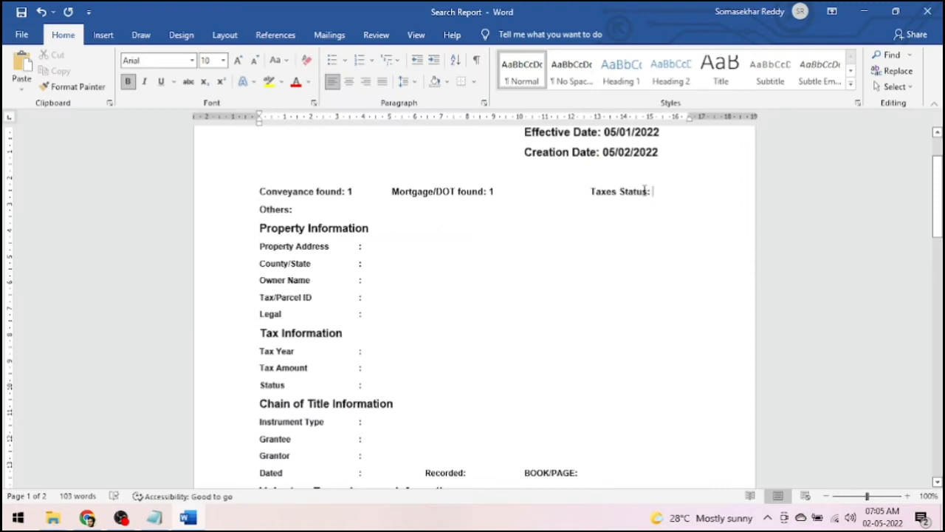
type("P")
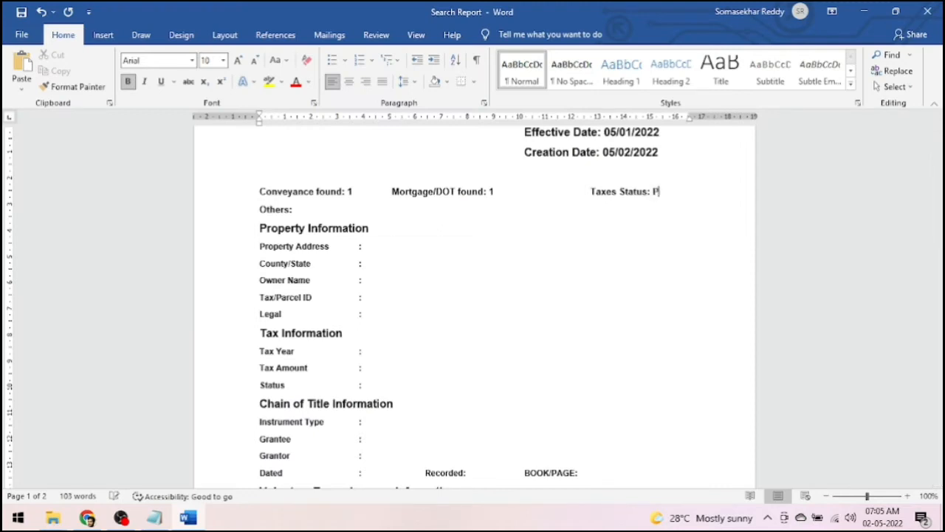
type("AID")
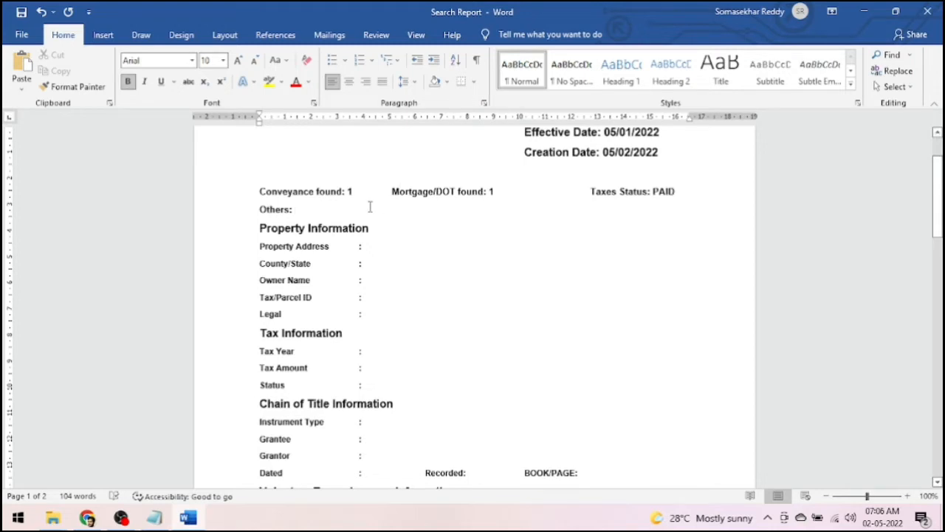
left_click(295, 209)
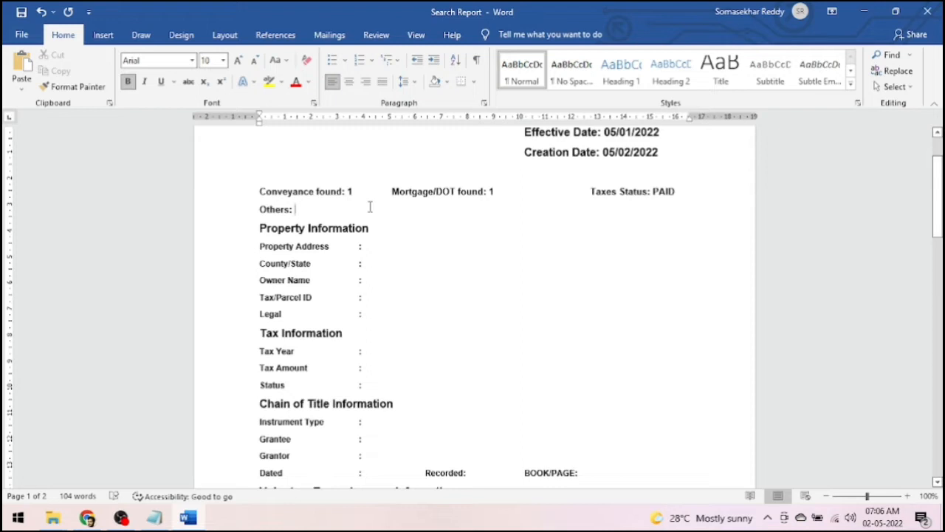
type("1")
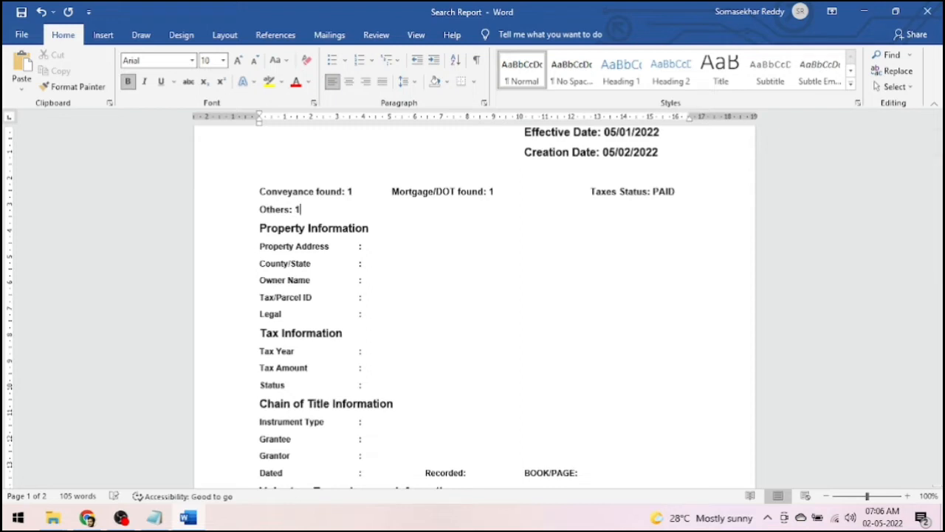
mouse_move(401, 243)
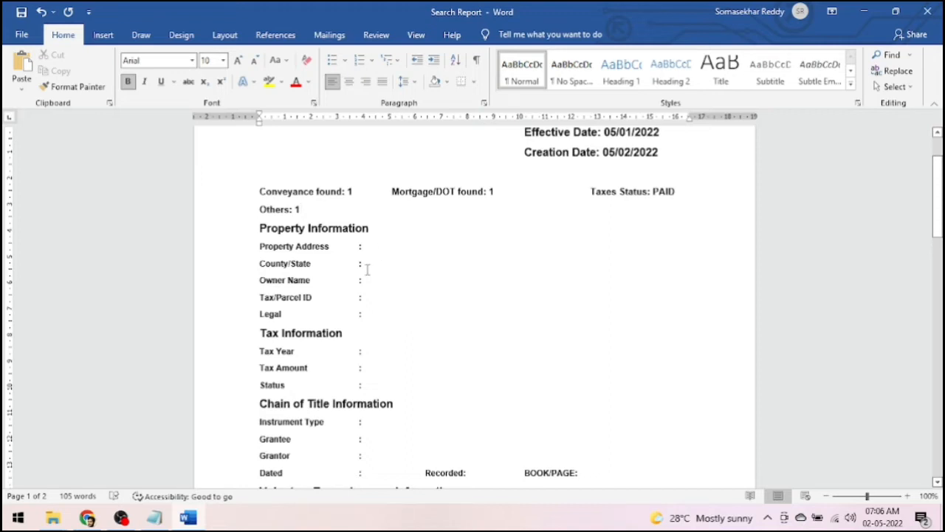
left_click(154, 516)
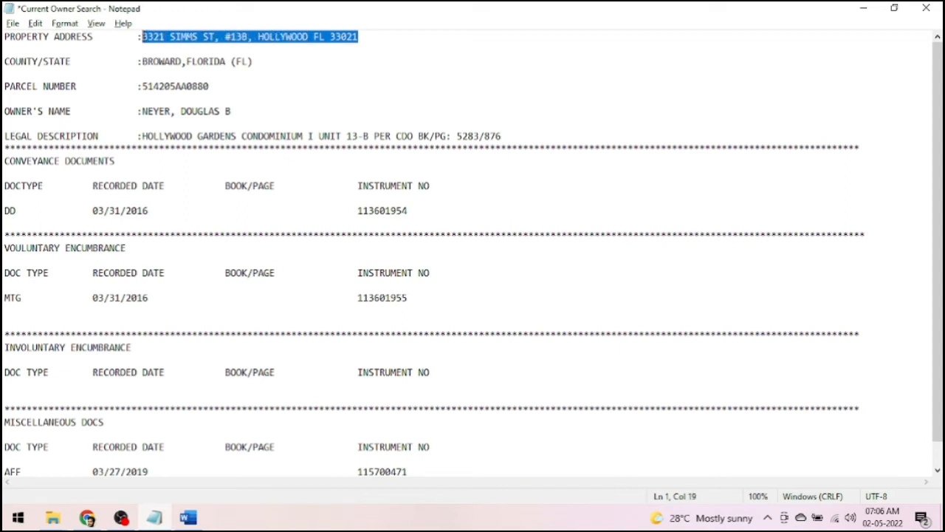
mouse_move(258, 136)
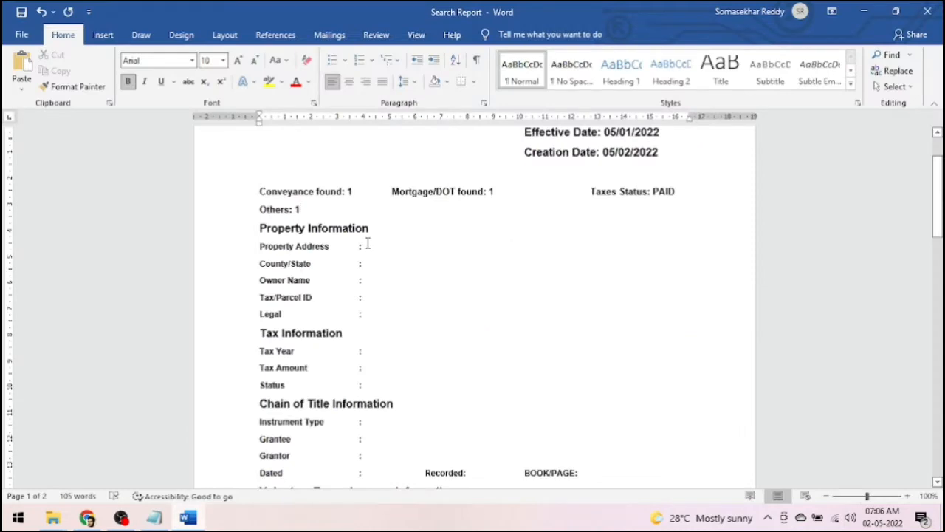
type("3321 SIMMS ST, #13B, HOLLYWOOD FL 33021")
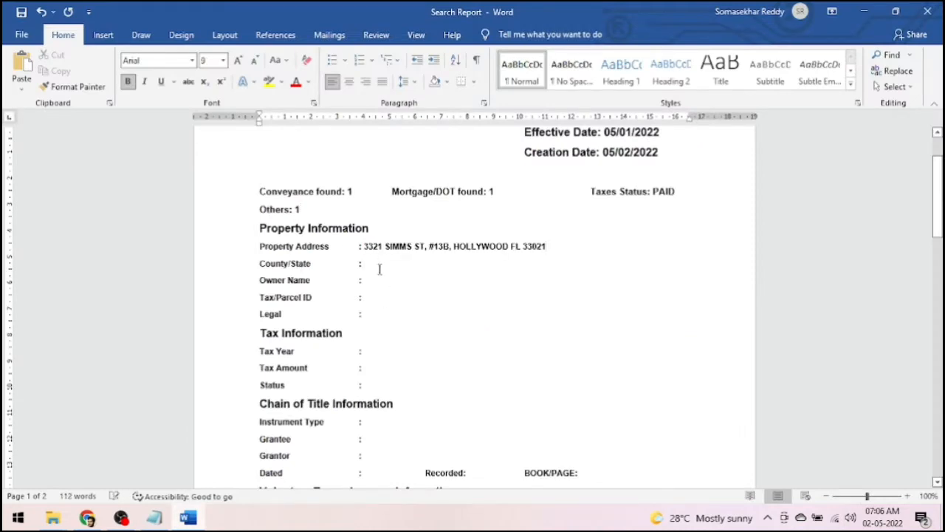
type("BR")
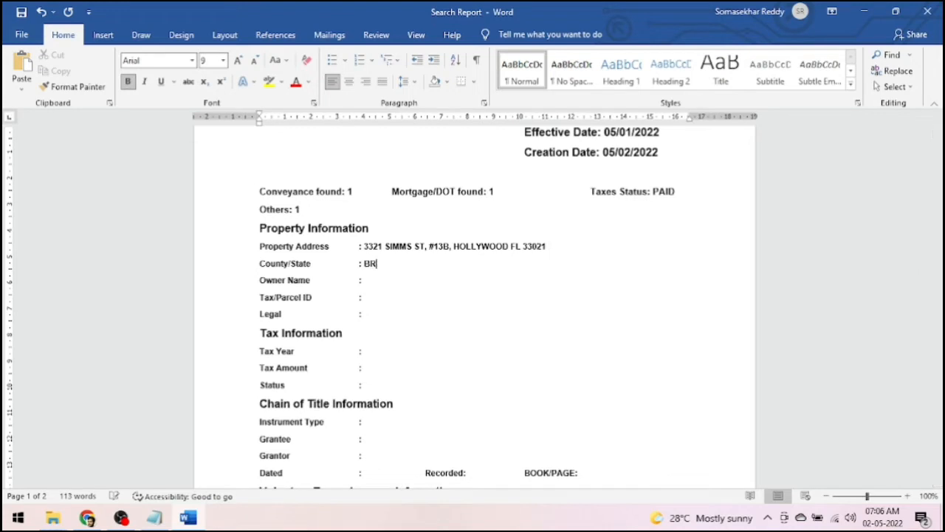
type("OWARD,")
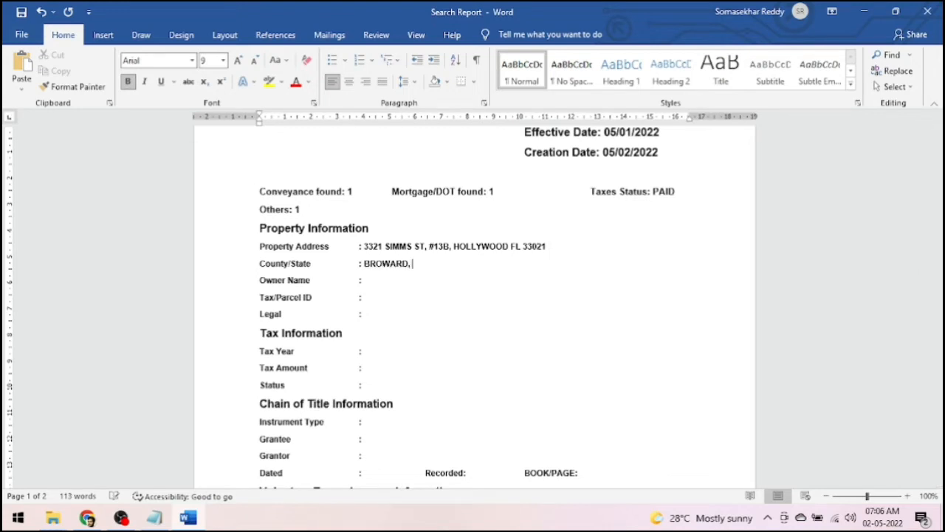
type("FL")
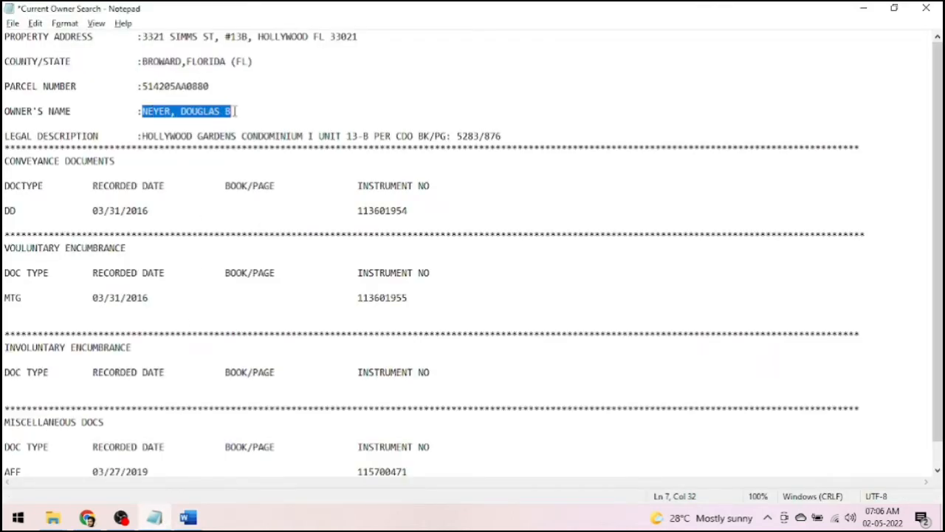
left_click(186, 516)
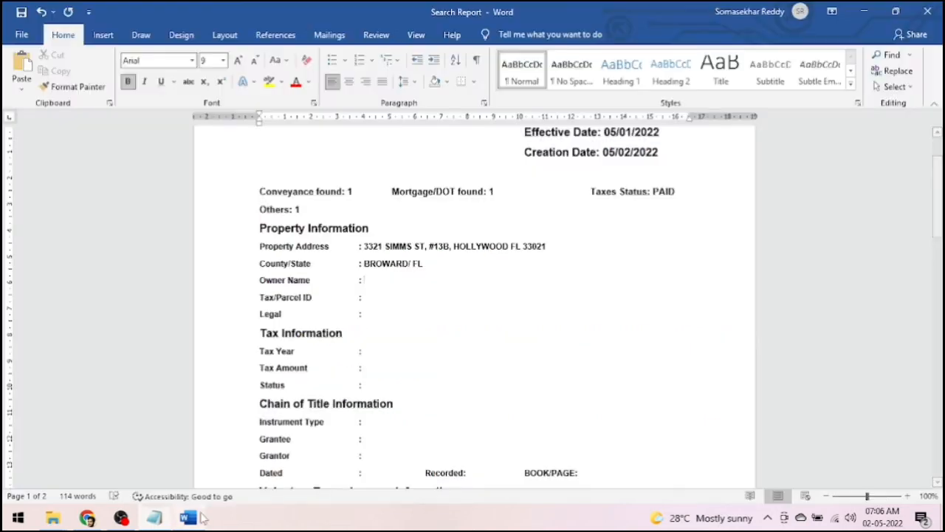
type("NEYER, DOUGLAS B")
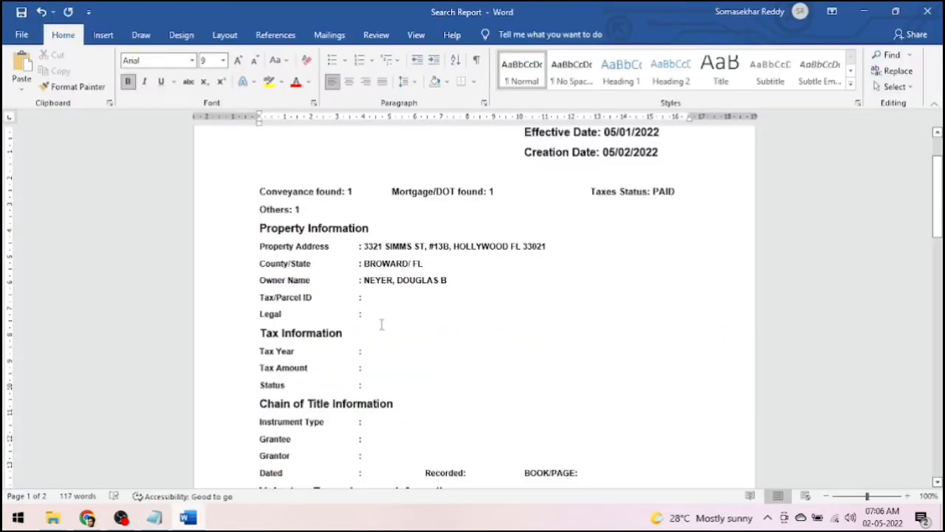
left_click(154, 517)
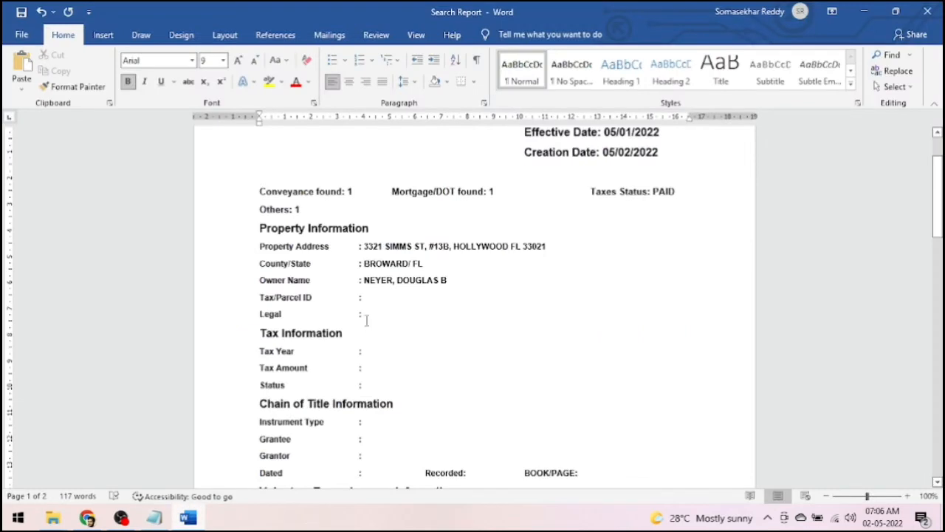
type("514205AA0880")
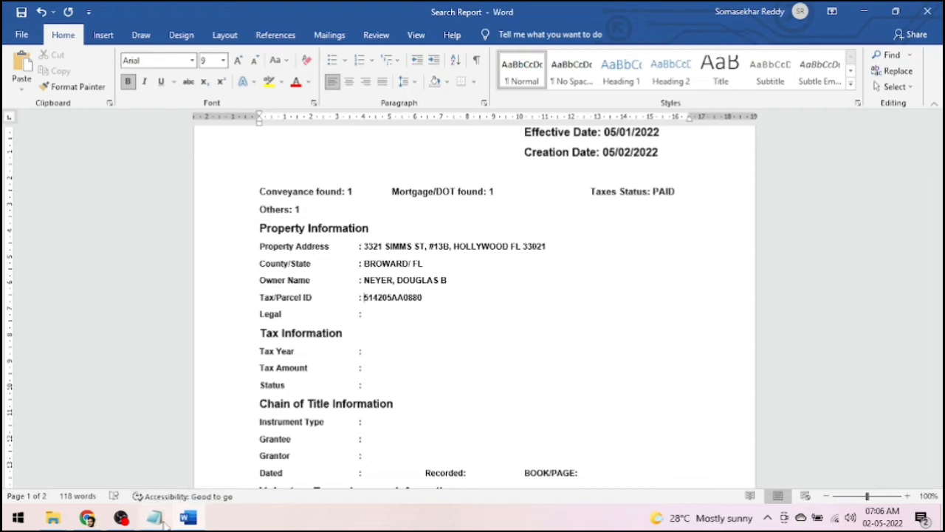
left_click(153, 516)
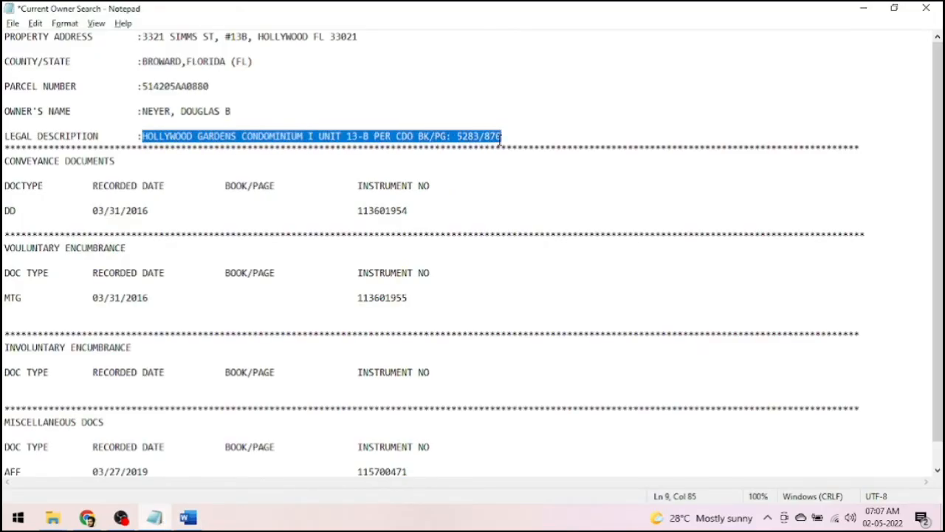
mouse_move(553, 195)
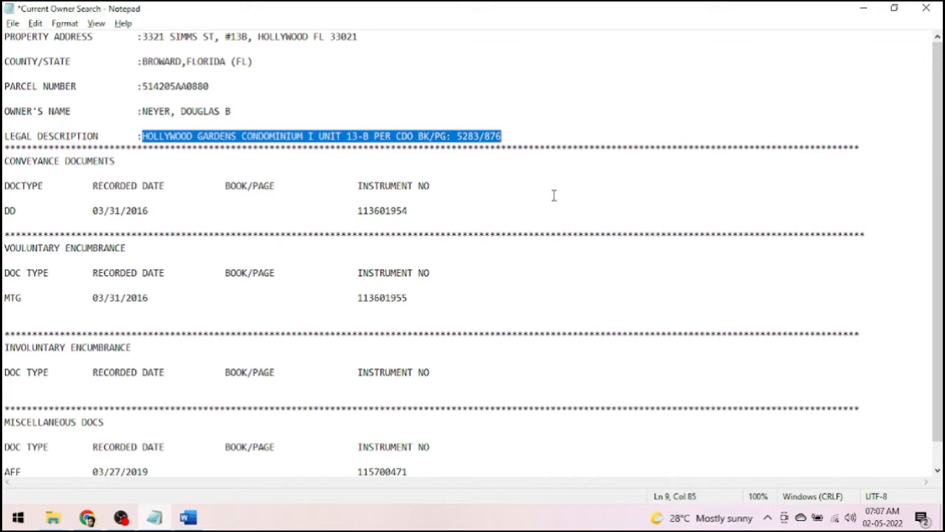
left_click(187, 516)
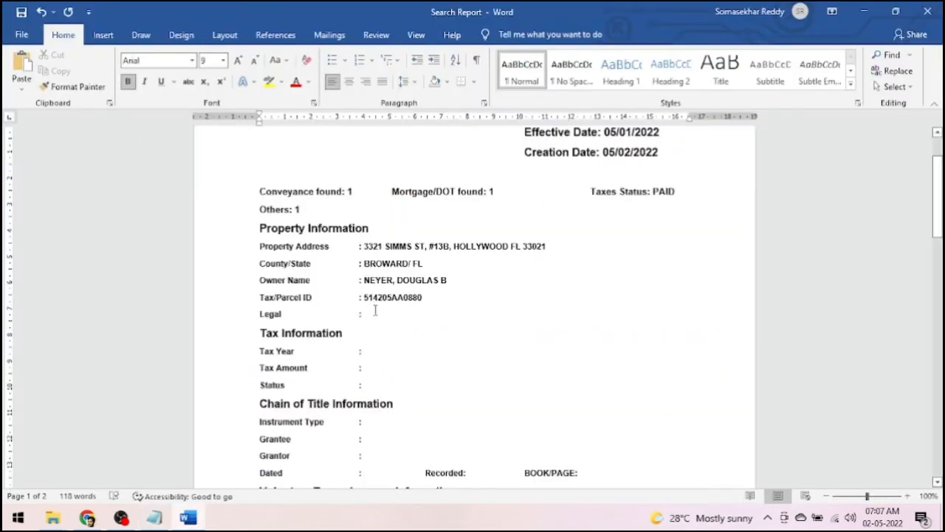
type("HOLLYWOOD GARDENS CONDOMINIUM I UNIT 13-B PER CDO BK/PG: 5283/876")
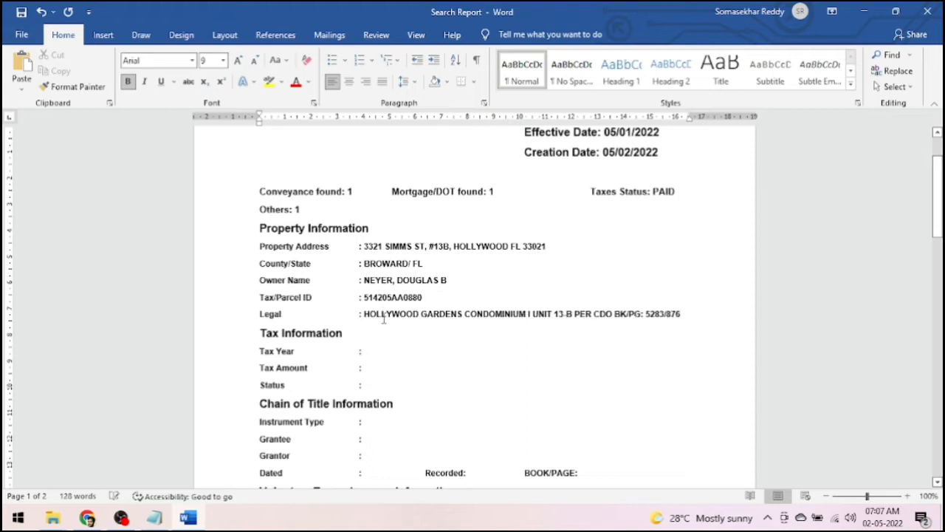
left_click(364, 351)
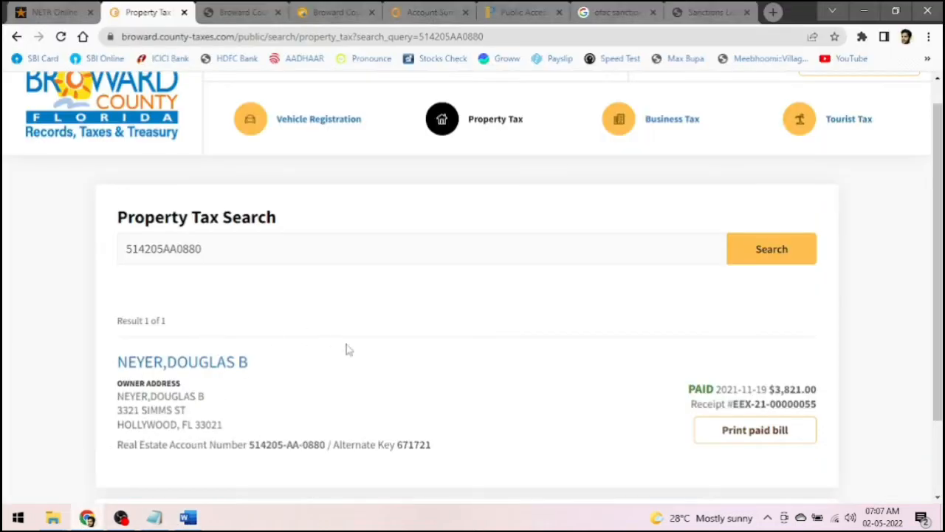
scroll("down", 3)
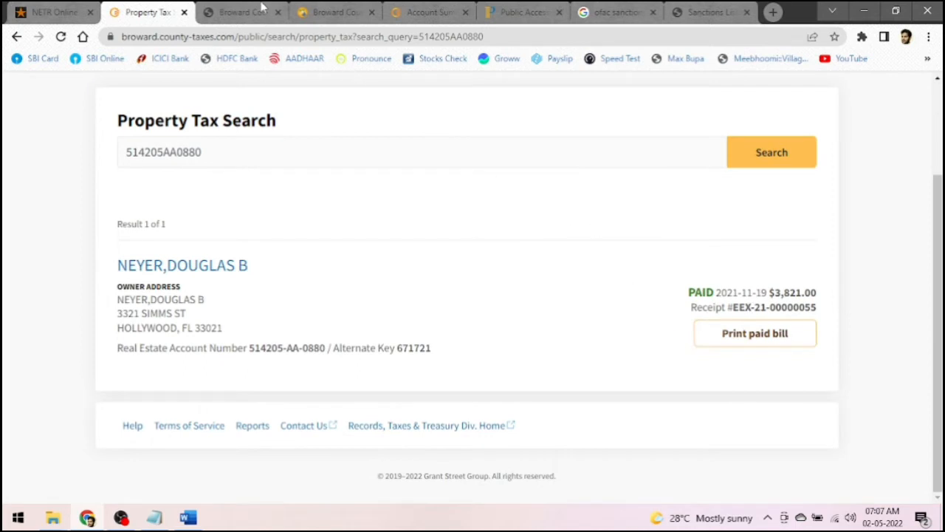
mouse_move(259, 269)
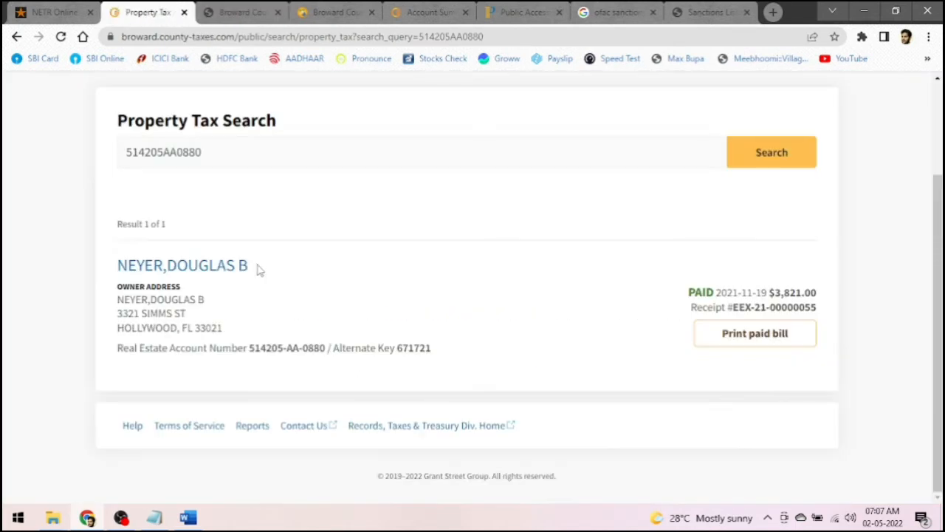
left_click(182, 265)
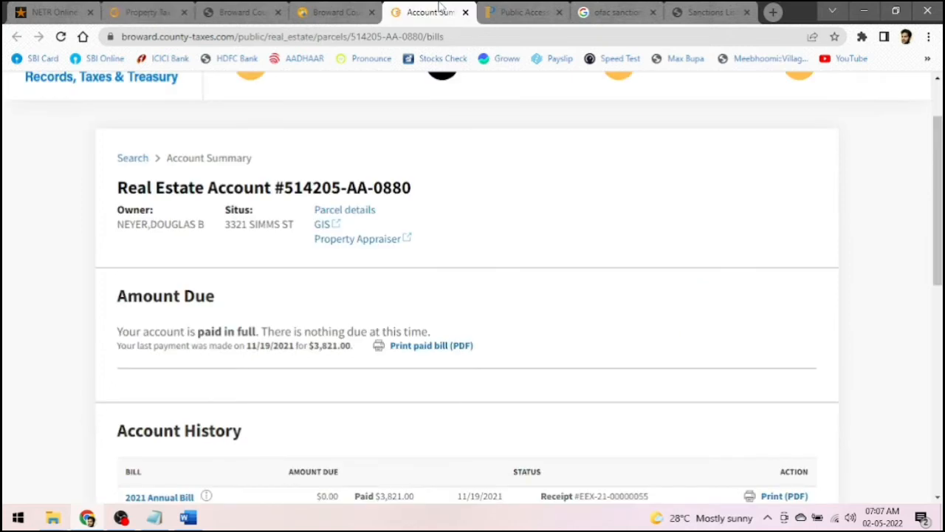
scroll("down", 3)
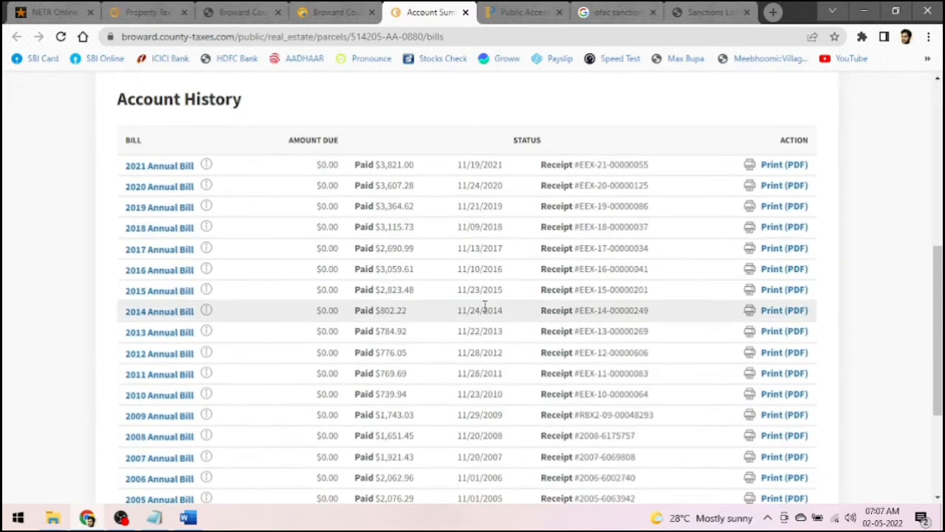
mouse_move(496, 177)
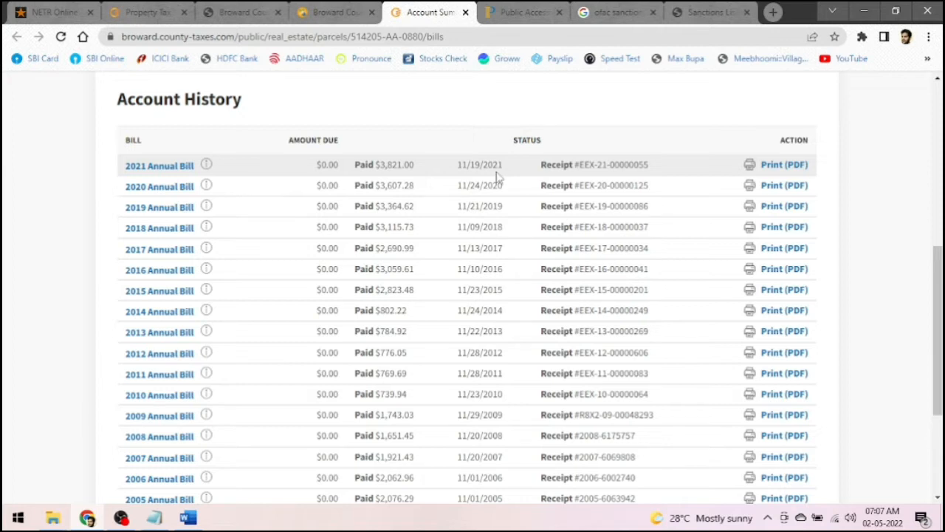
mouse_move(491, 177)
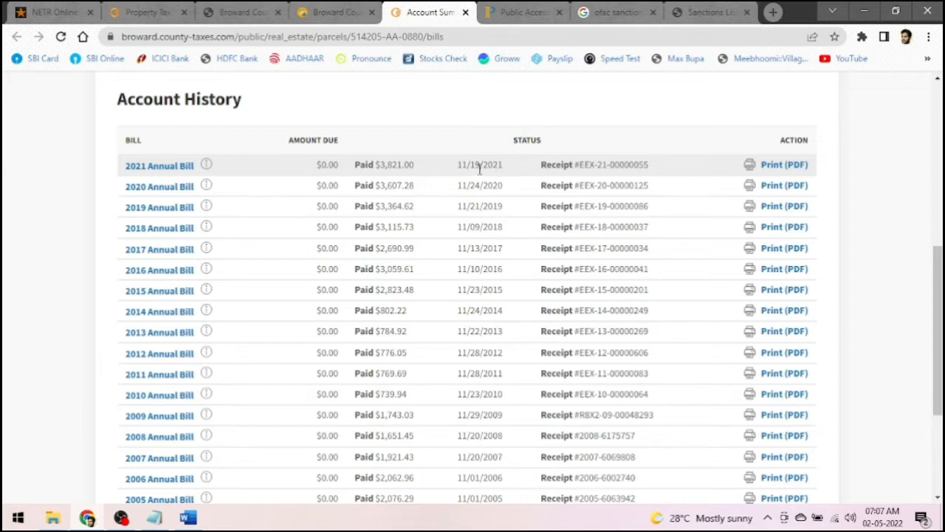
Step: Enter Tax Year 2021, Tax Amount $3,821.00 and Status PAID in the report
left_click(187, 516)
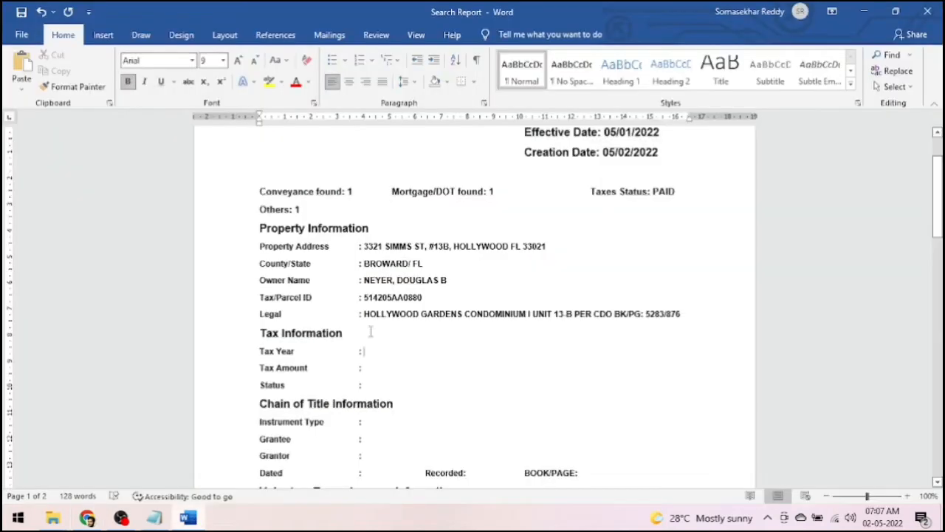
type("2021")
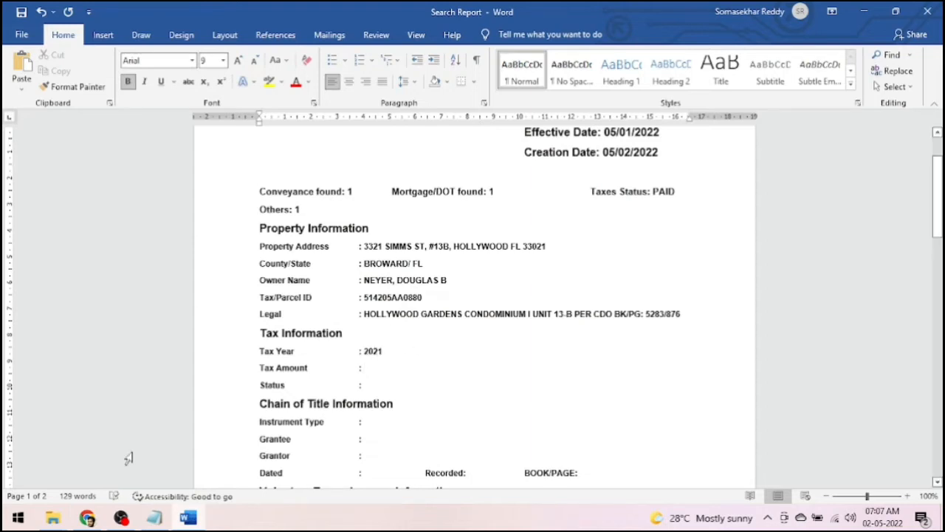
left_click(429, 12)
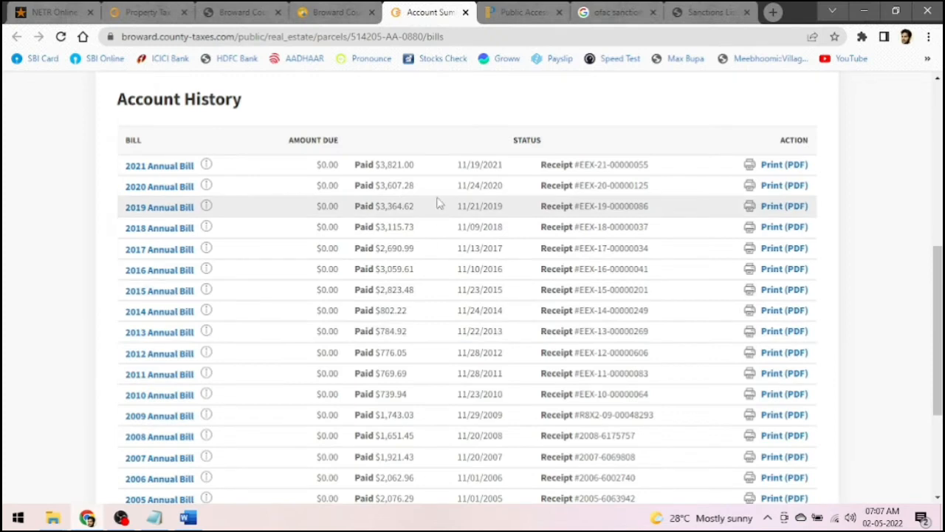
mouse_move(301, 420)
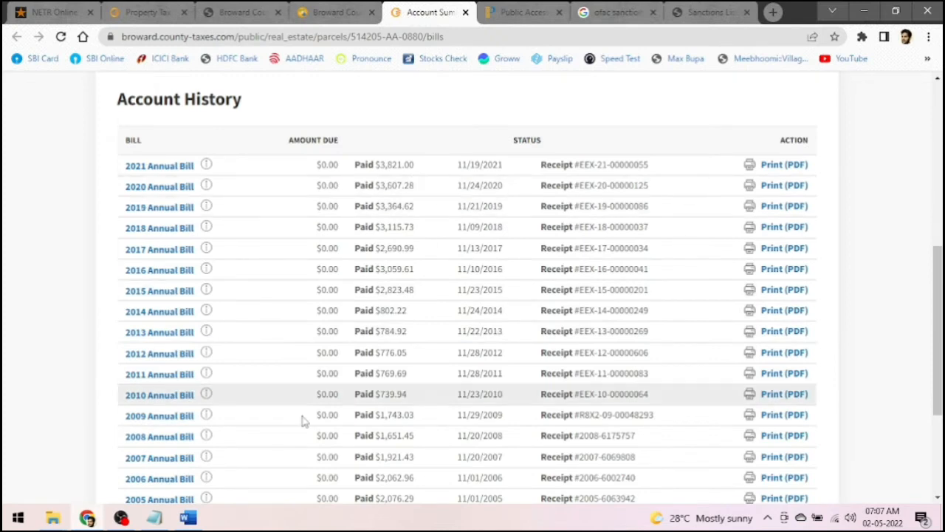
left_click(187, 517)
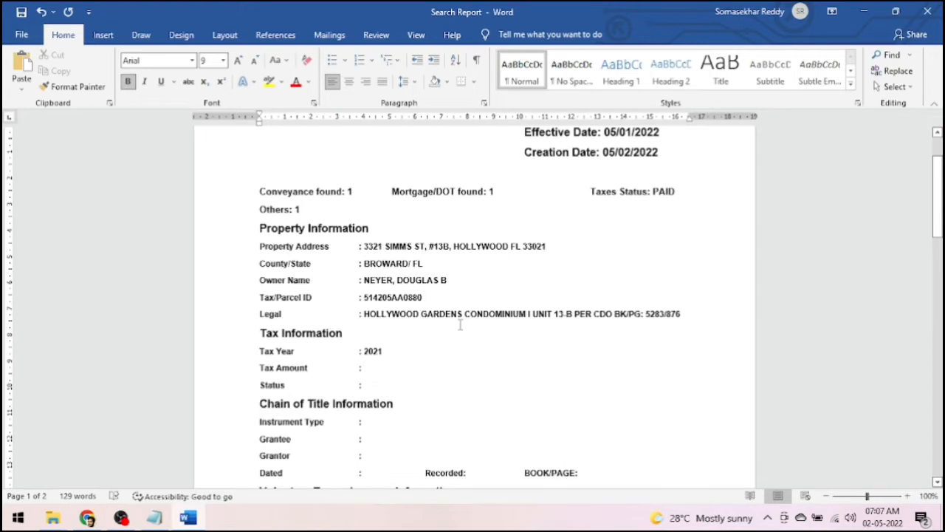
type("$3")
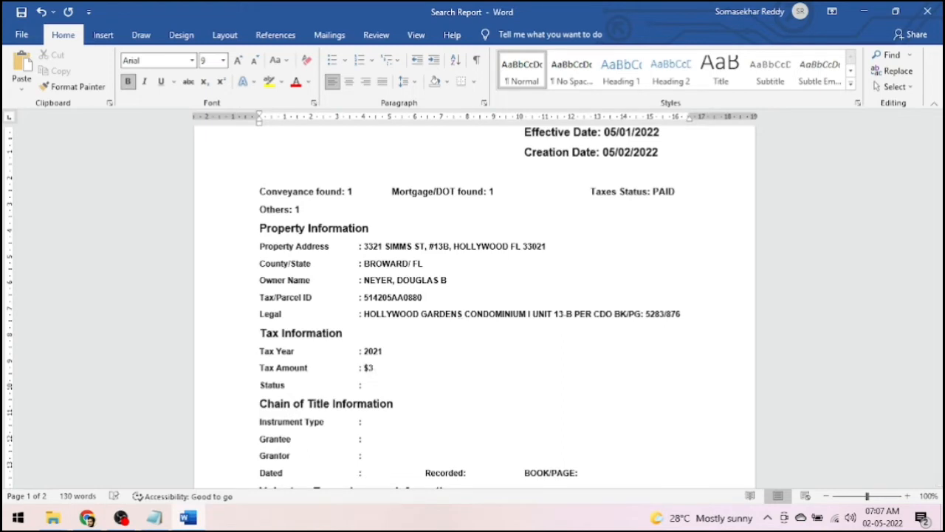
type(",821,")
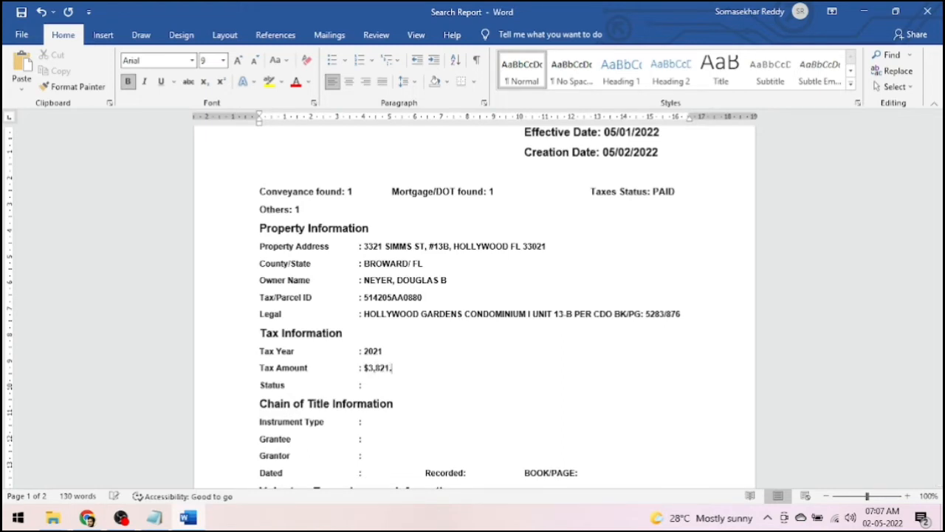
type("00")
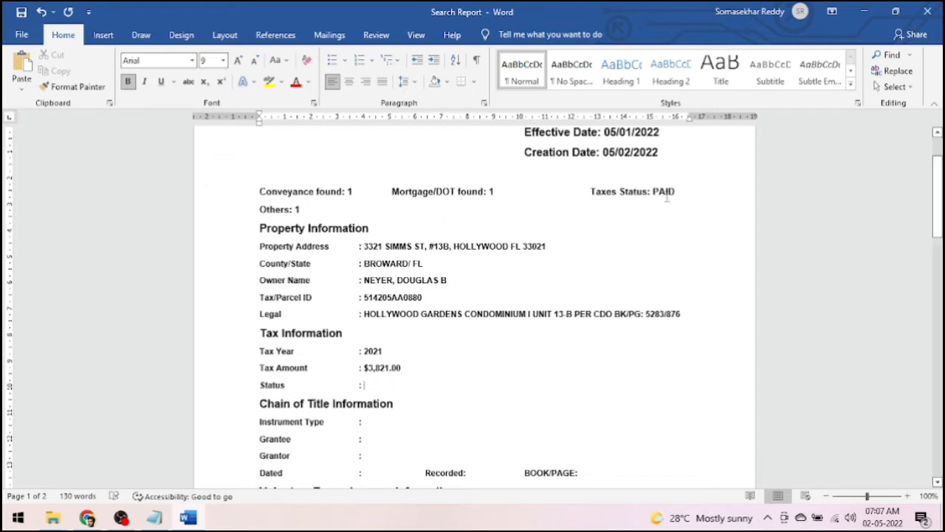
type("PA")
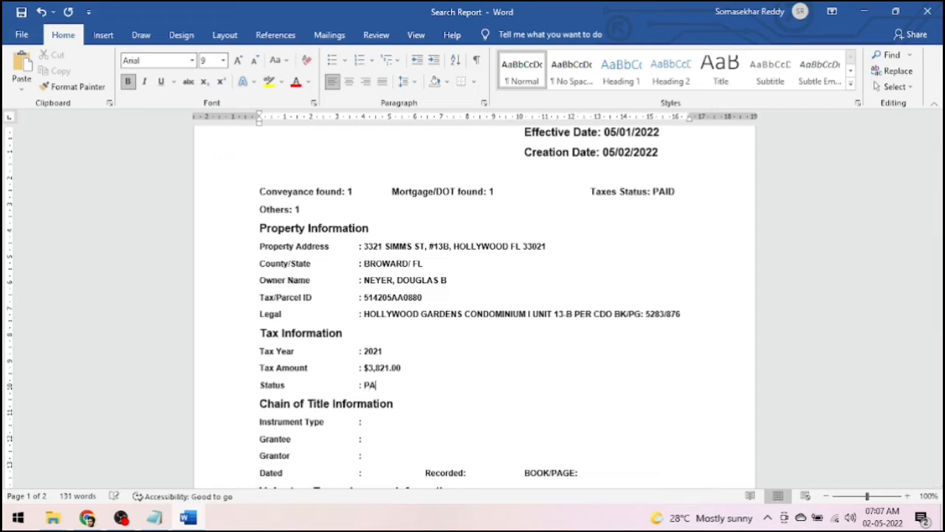
type("ID")
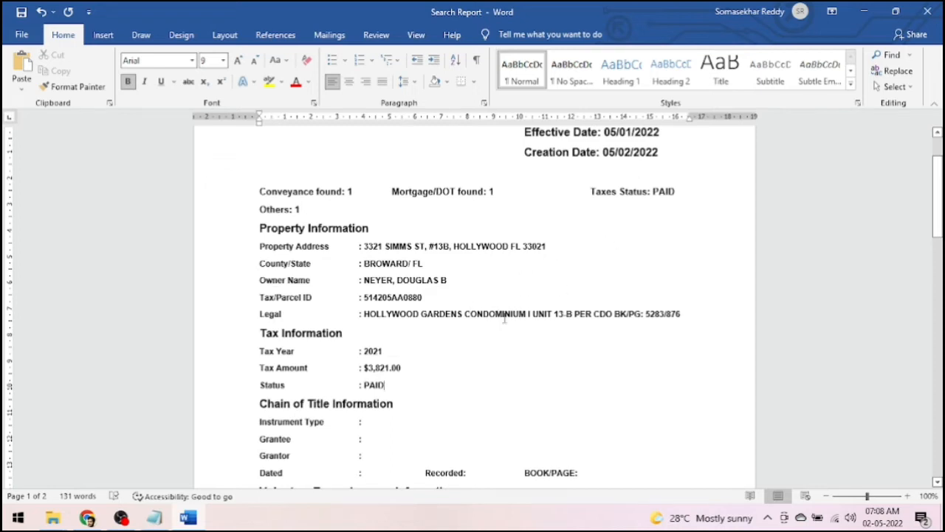
mouse_move(627, 193)
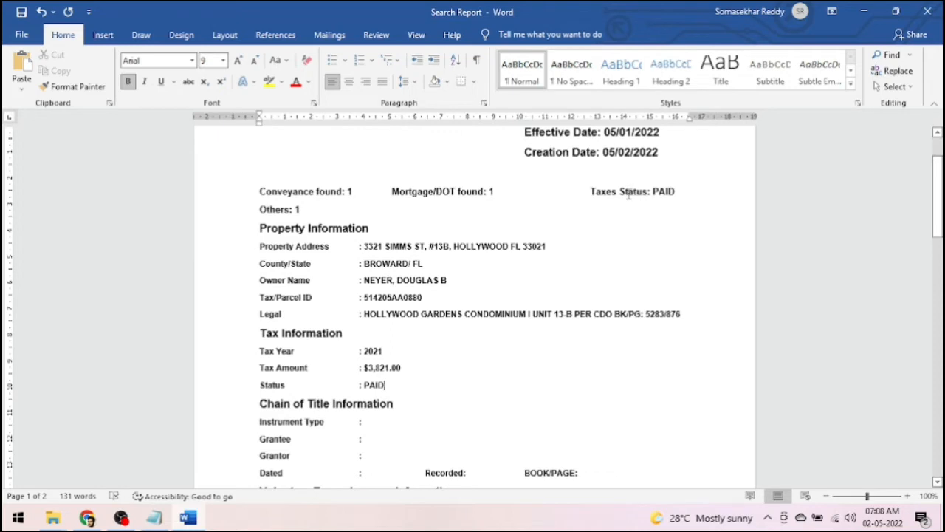
mouse_move(631, 198)
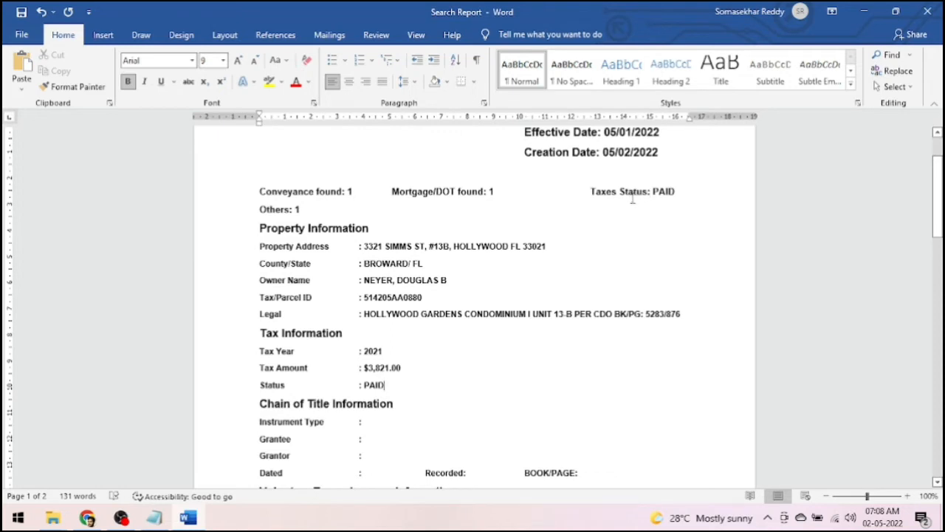
mouse_move(169, 464)
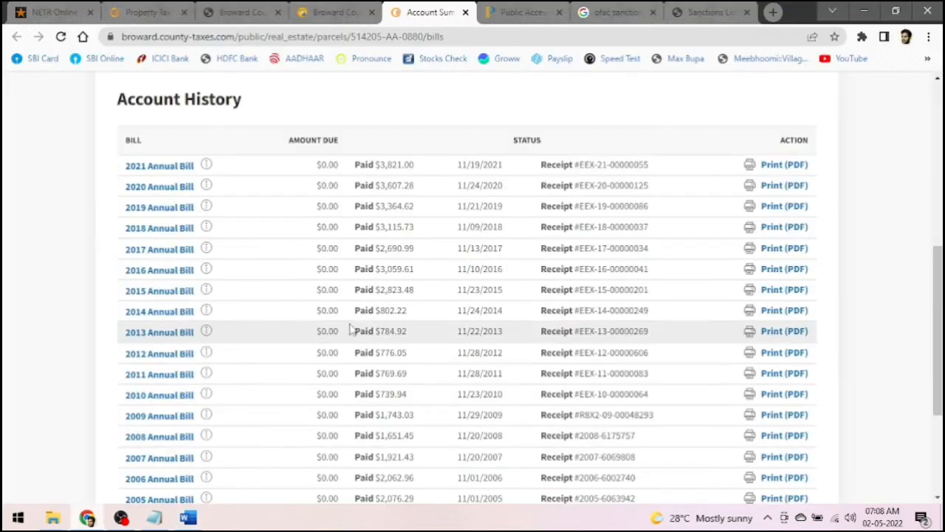
mouse_move(301, 376)
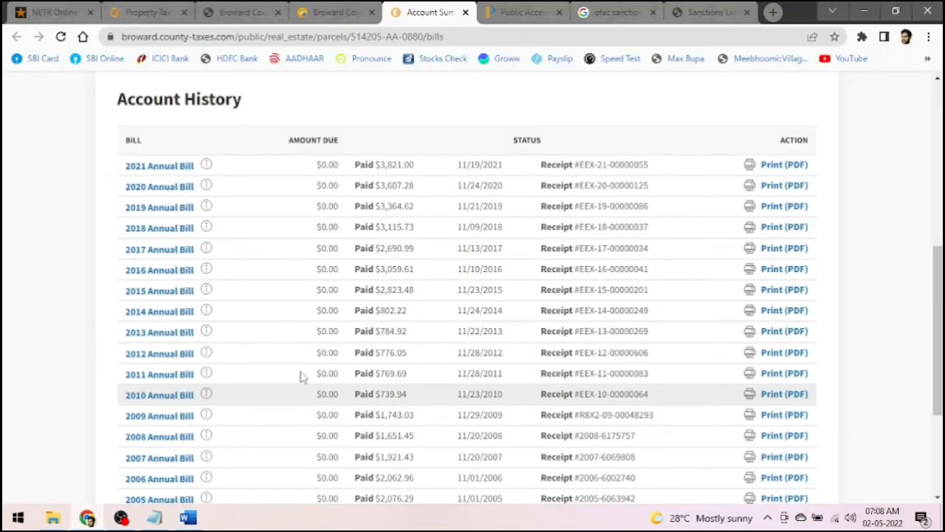
mouse_move(313, 226)
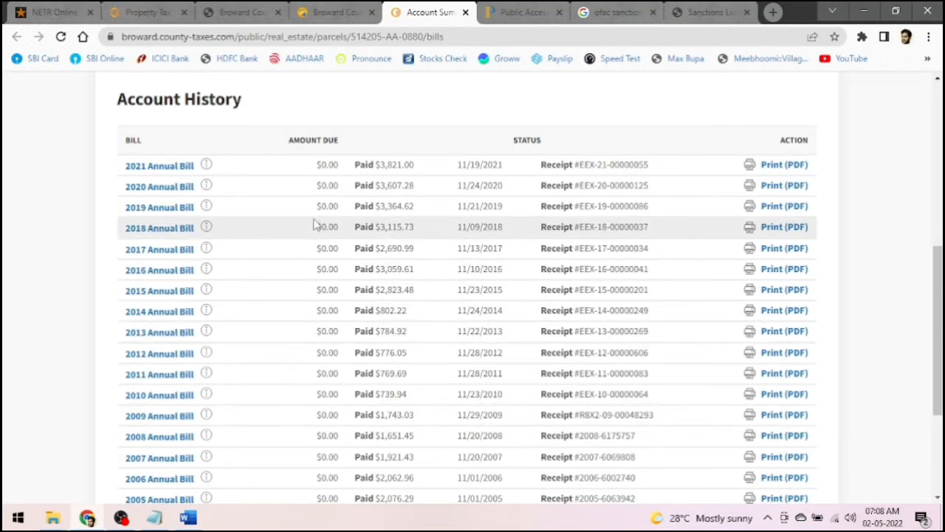
mouse_move(313, 310)
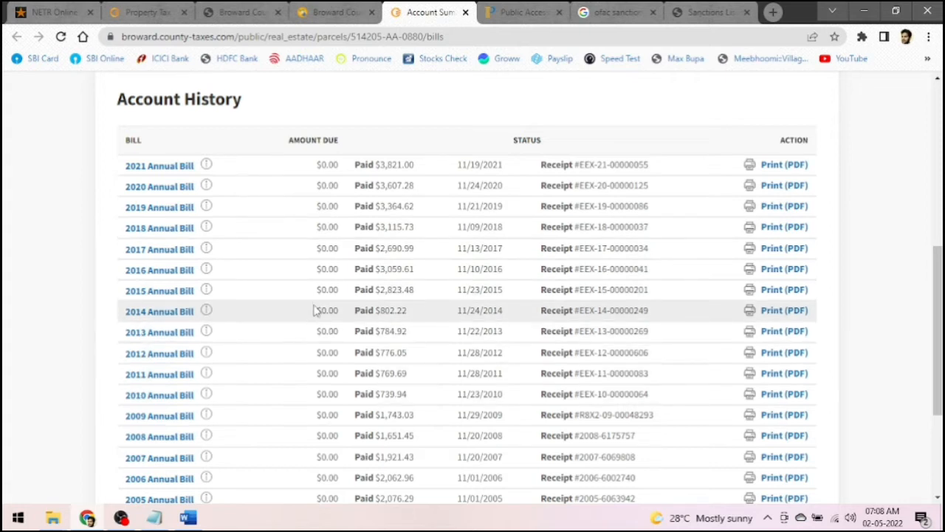
mouse_move(313, 294)
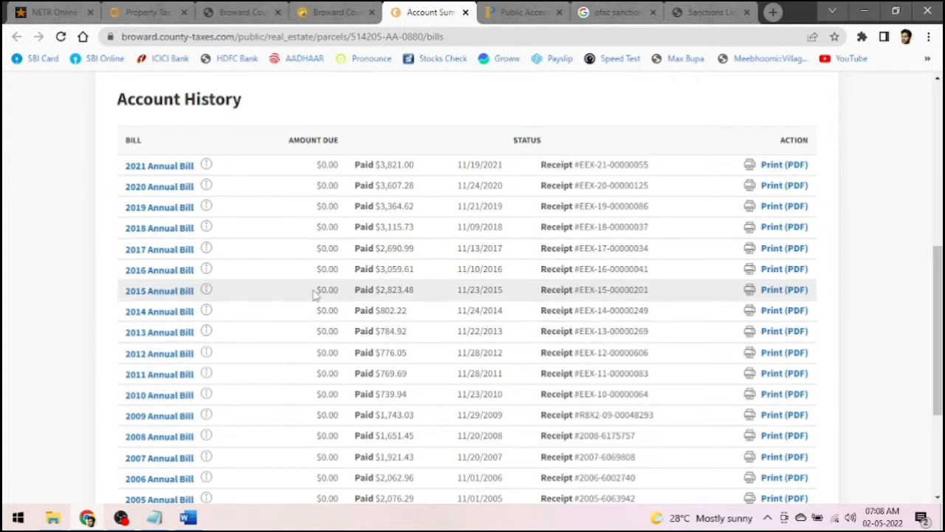
mouse_move(110, 510)
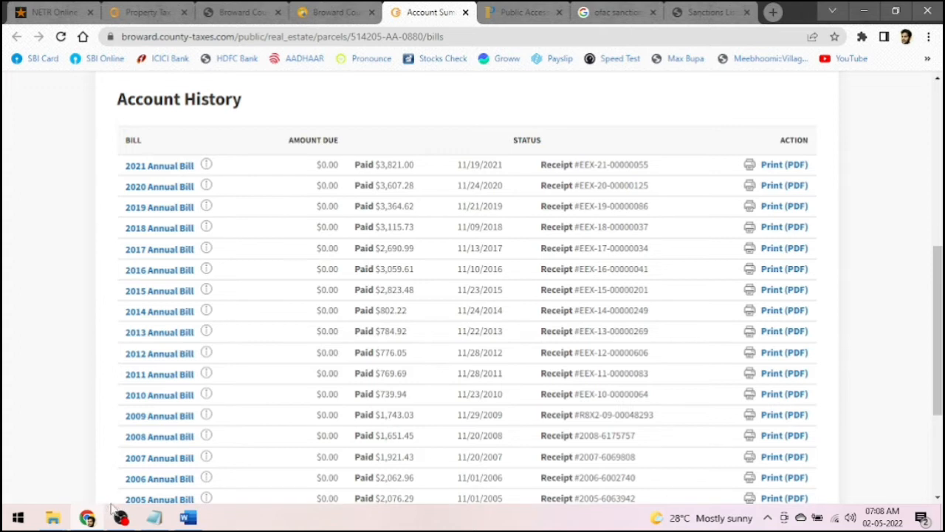
left_click(188, 517)
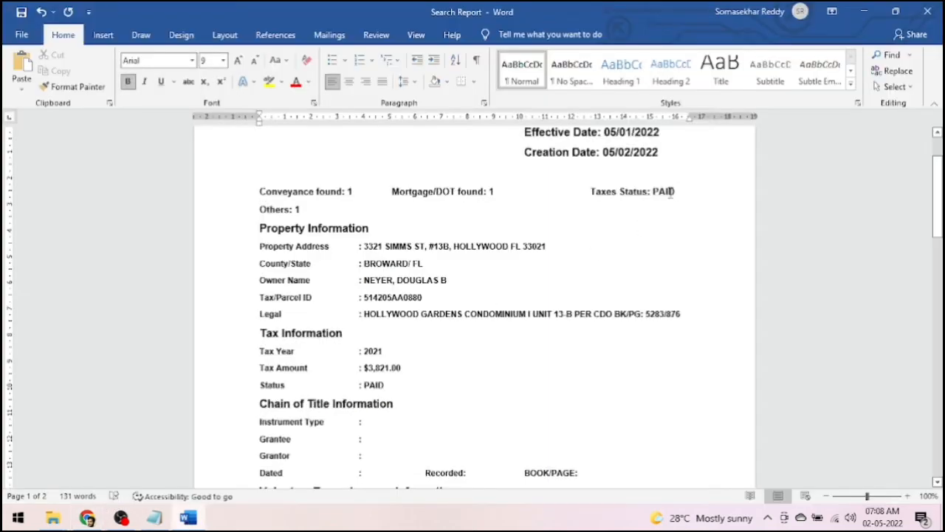
mouse_move(654, 192)
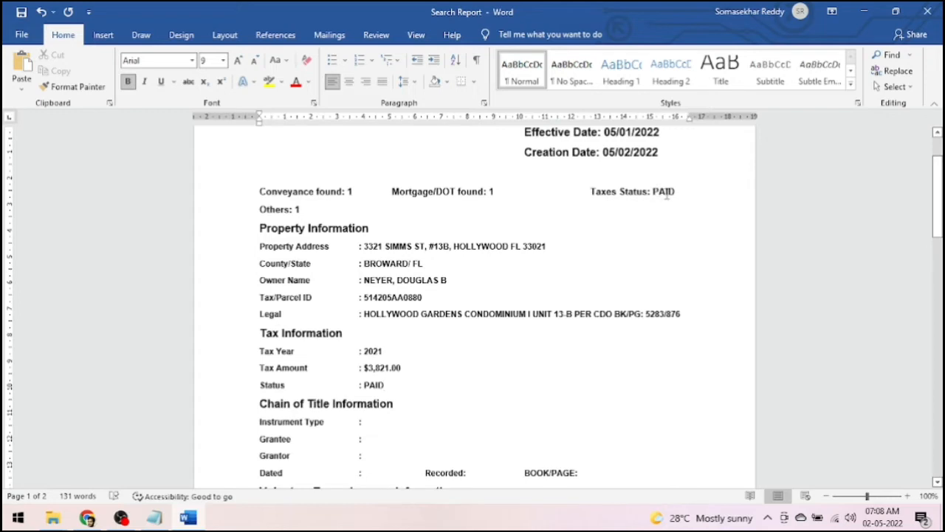
left_click(384, 385)
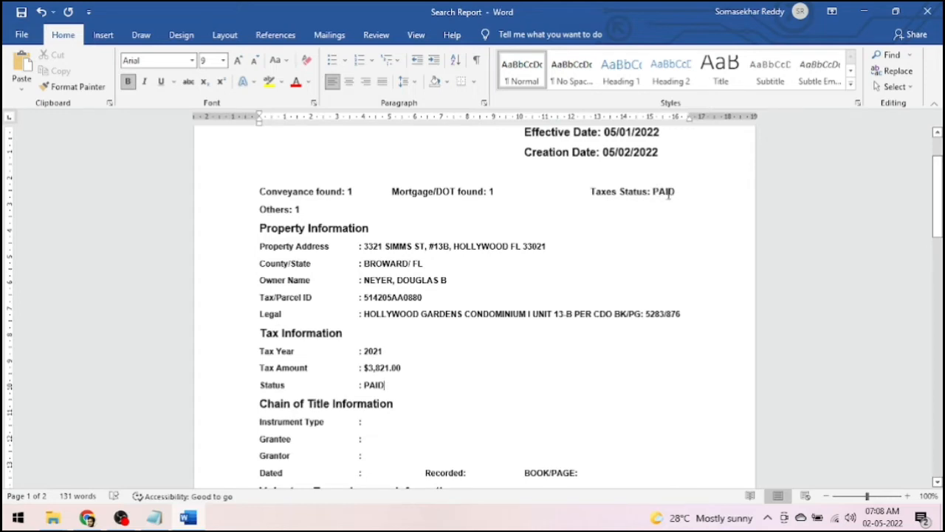
mouse_move(479, 336)
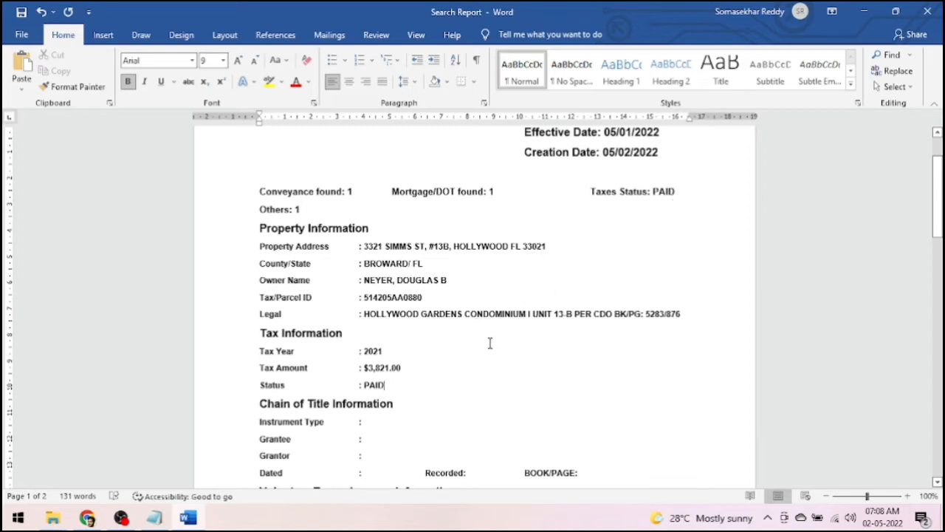
mouse_move(496, 339)
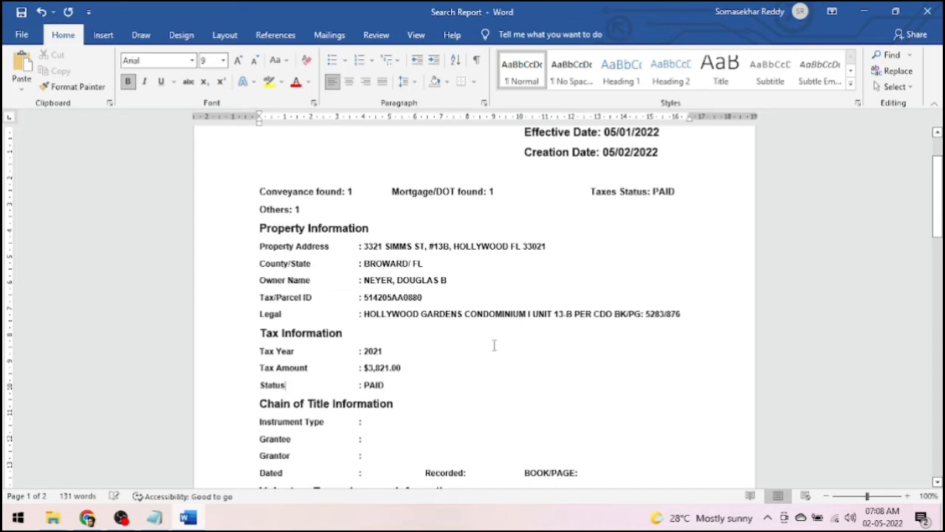
scroll("down", 3)
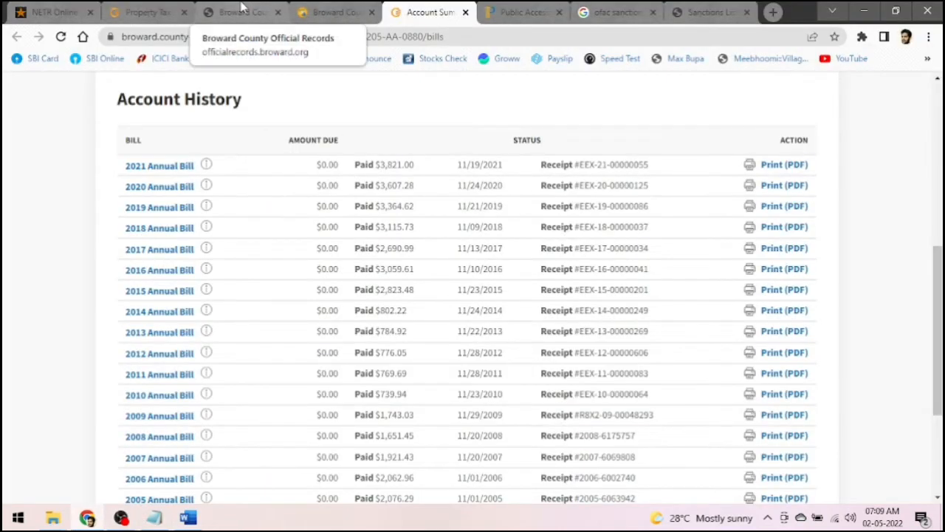
Step: Revisit the tax, appraiser and official records tabs and open the owner's recorded document
left_click(146, 12)
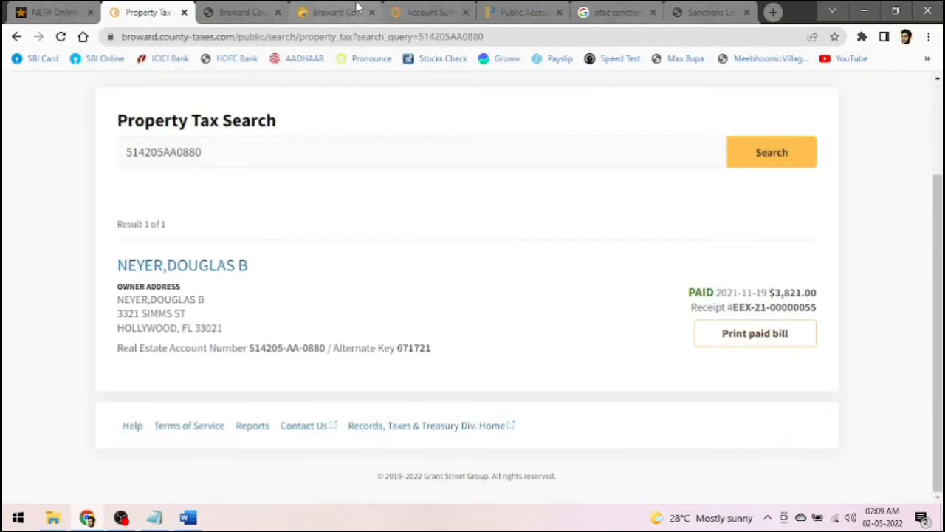
left_click(336, 11)
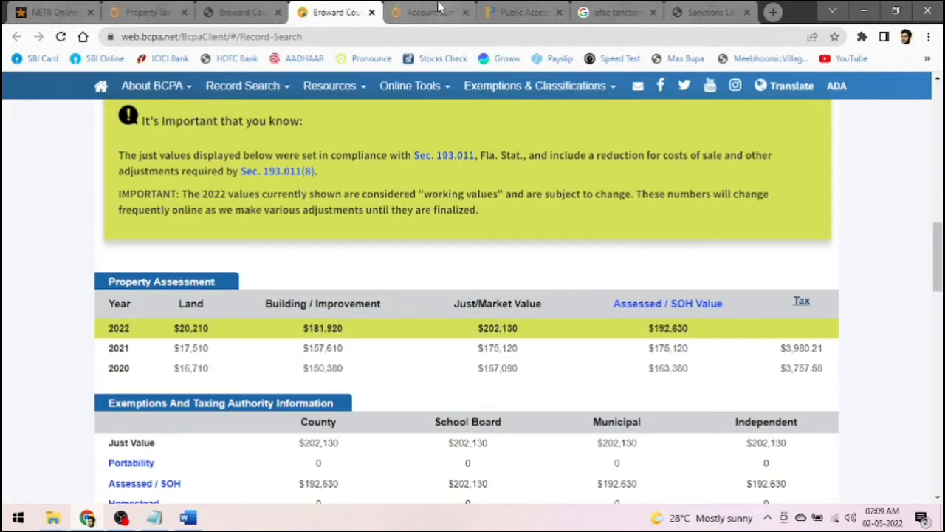
left_click(523, 12)
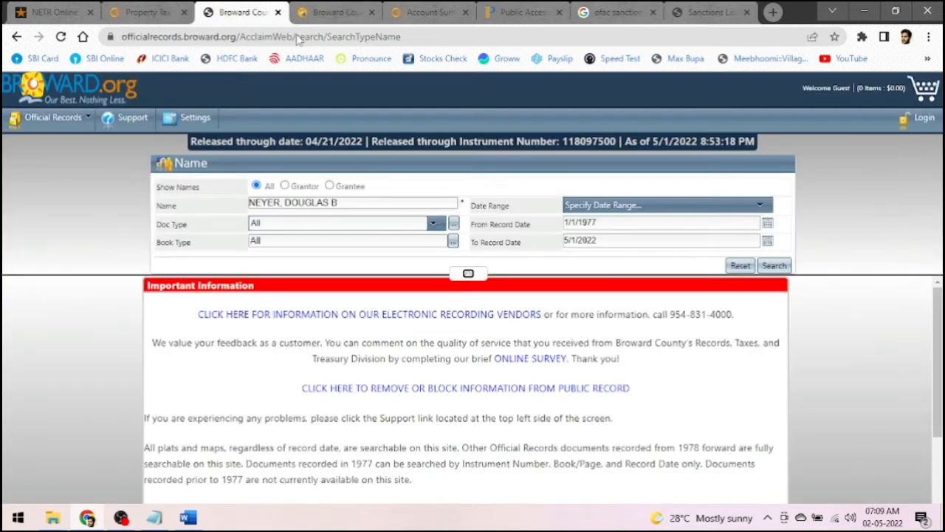
left_click(773, 265)
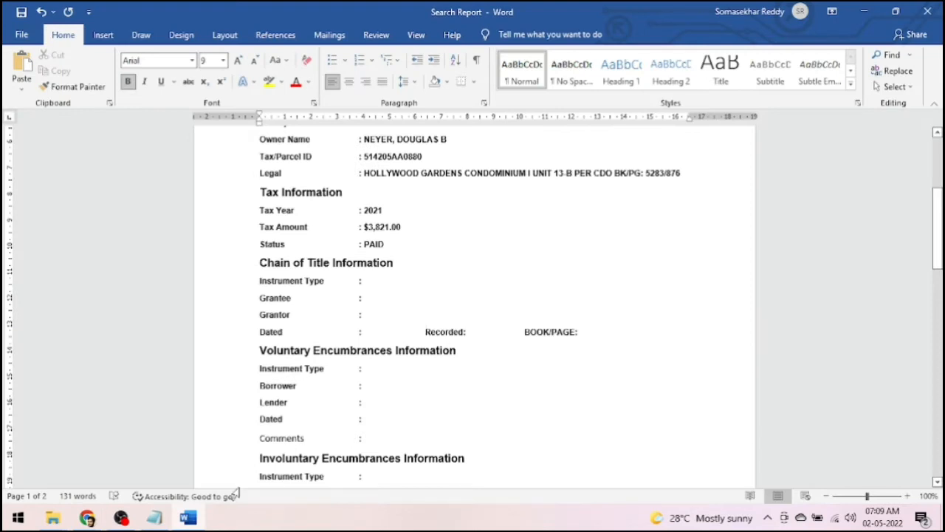
mouse_move(88, 517)
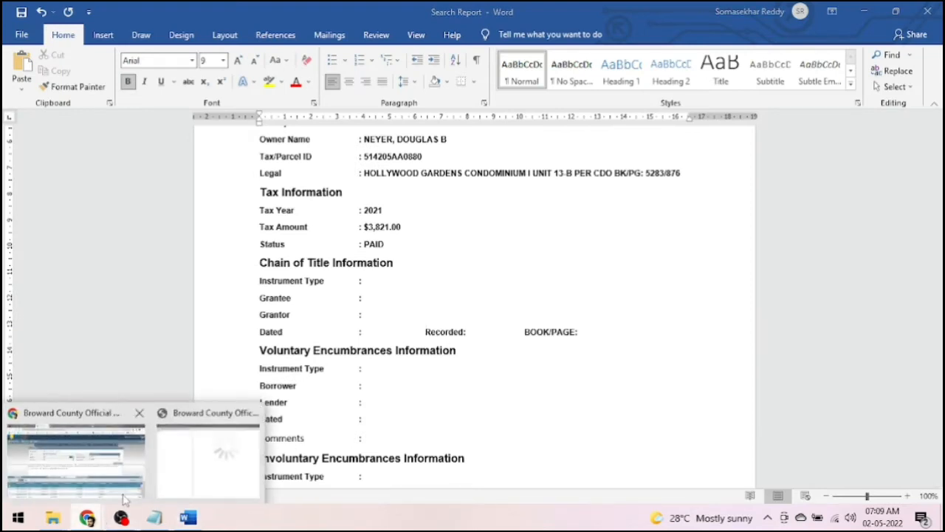
left_click(73, 454)
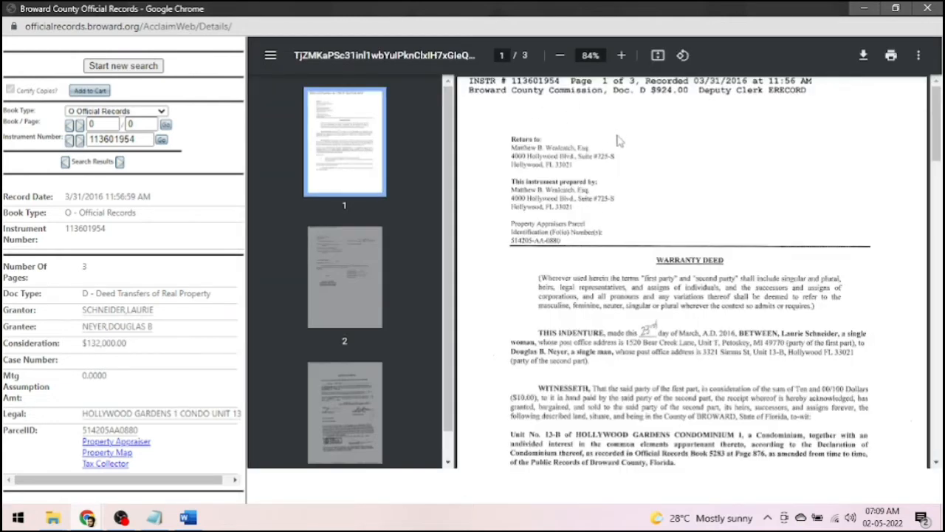
mouse_move(633, 212)
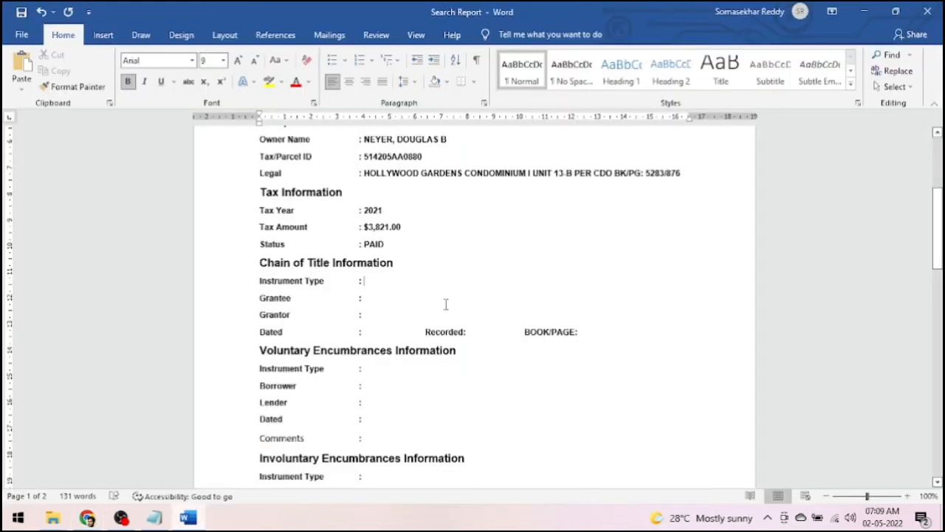
Step: Enter WARRANTY DEED as the chain-of-title document type
type("WARRANTY")
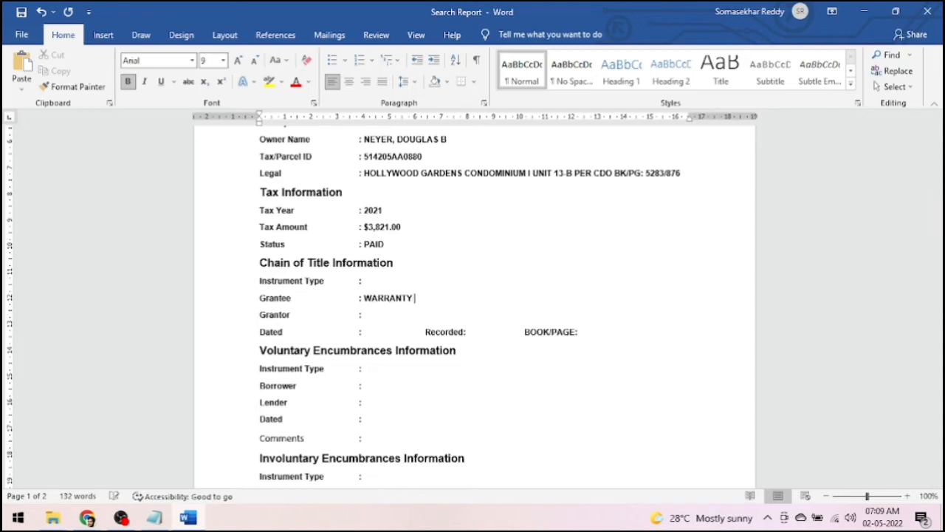
type("DEED")
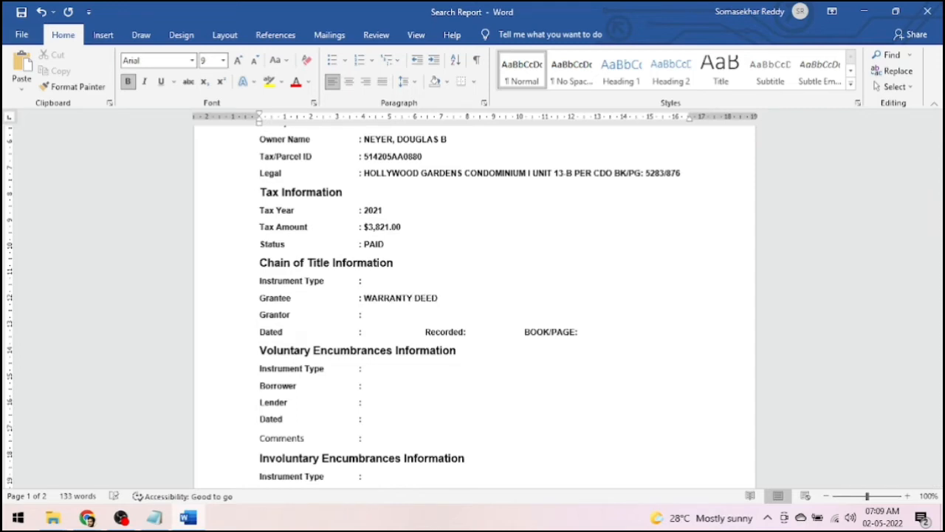
double_click(398, 297)
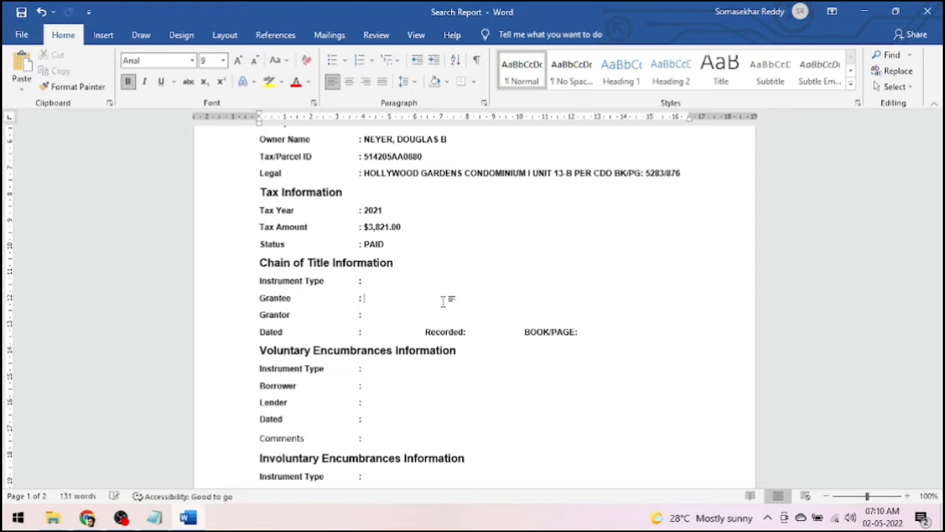
type("WARRANTY DEED")
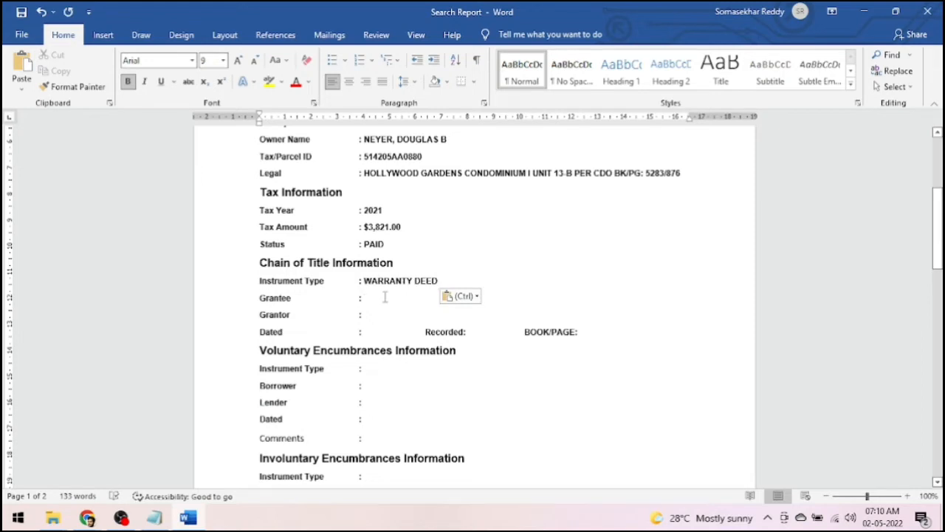
left_click(364, 298)
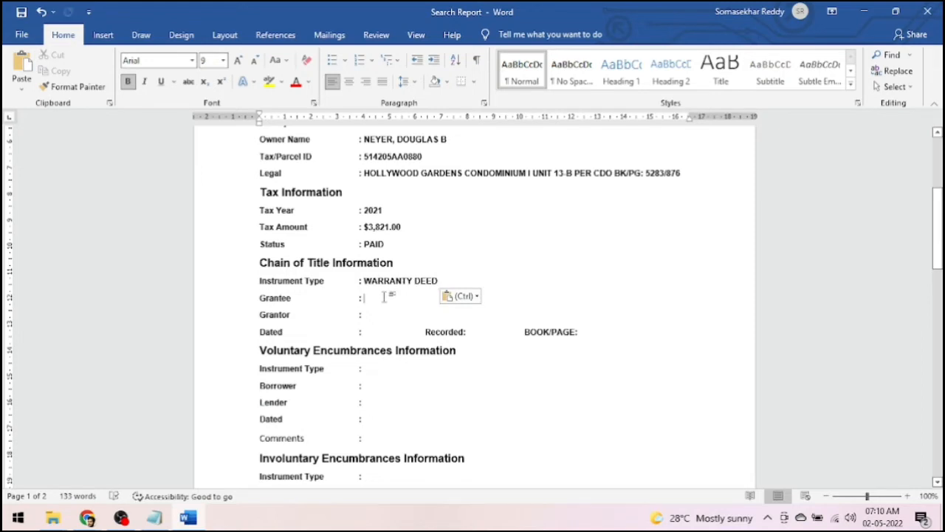
left_click(88, 517)
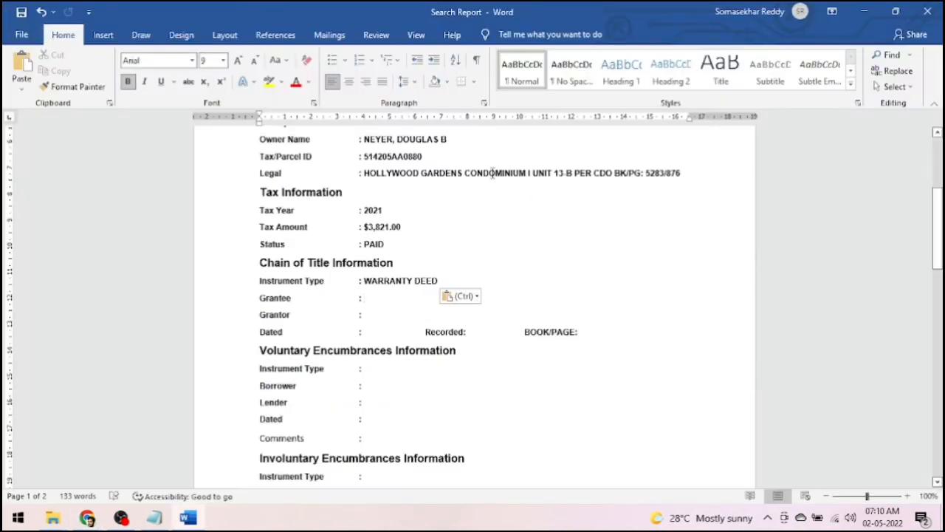
type("DOUGLAS N")
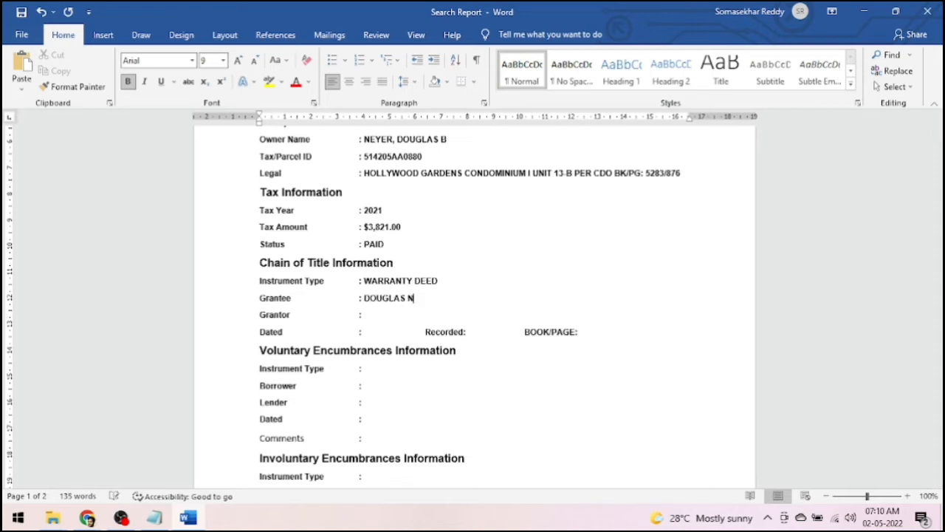
key("Backspace")
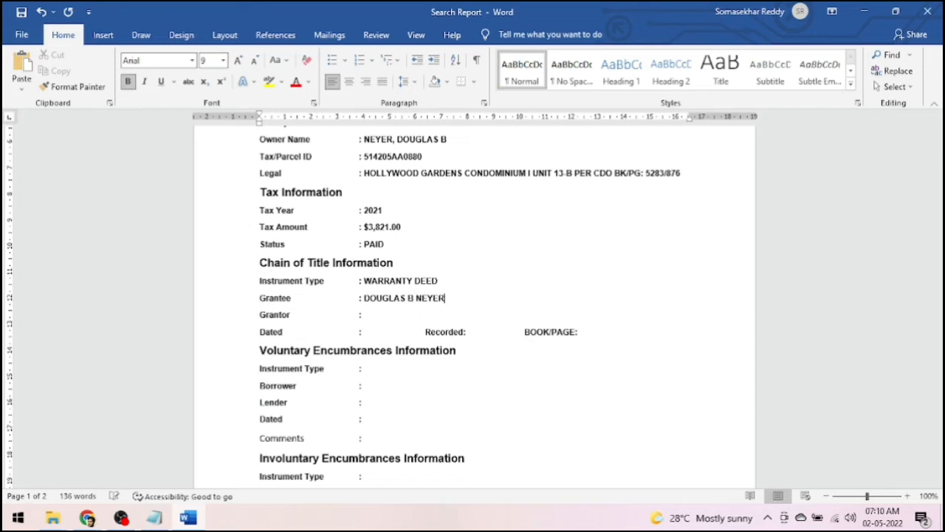
type(", SING")
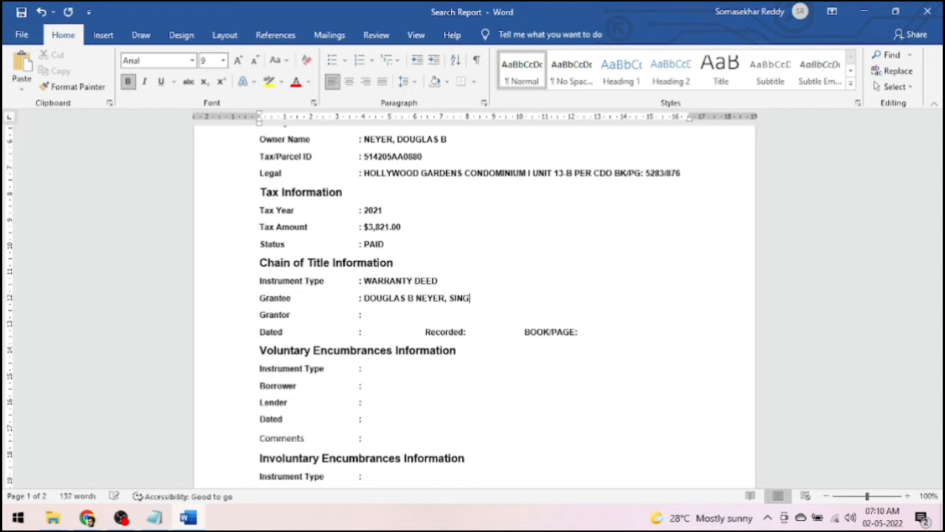
type("LE MAN")
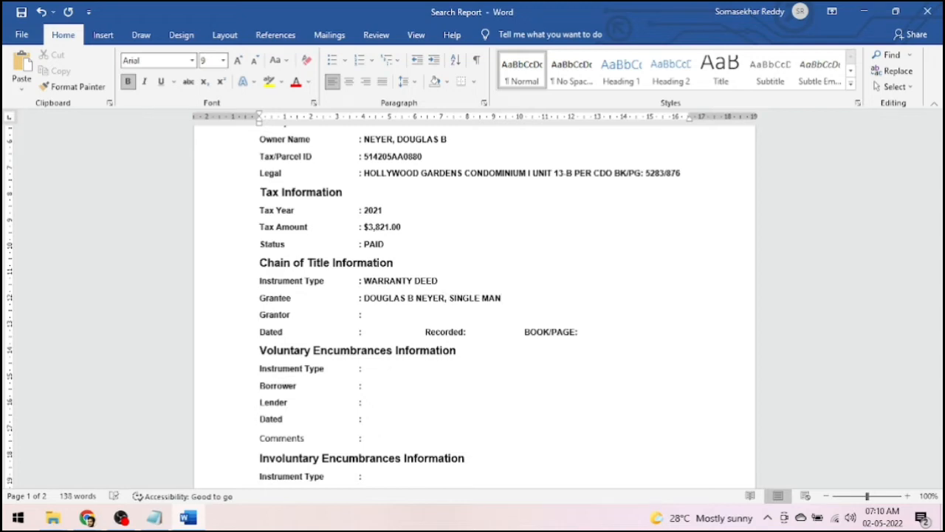
left_click(363, 314)
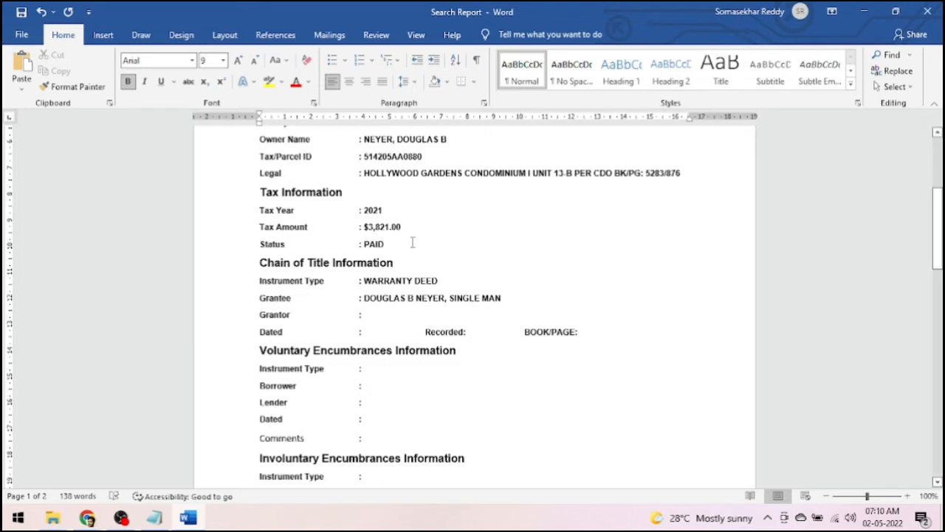
left_click(87, 517)
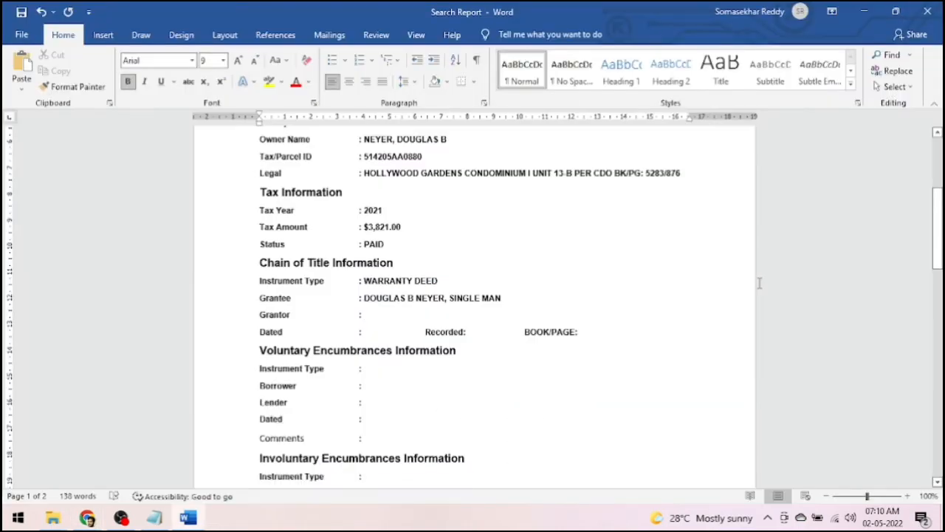
type("LAURIE")
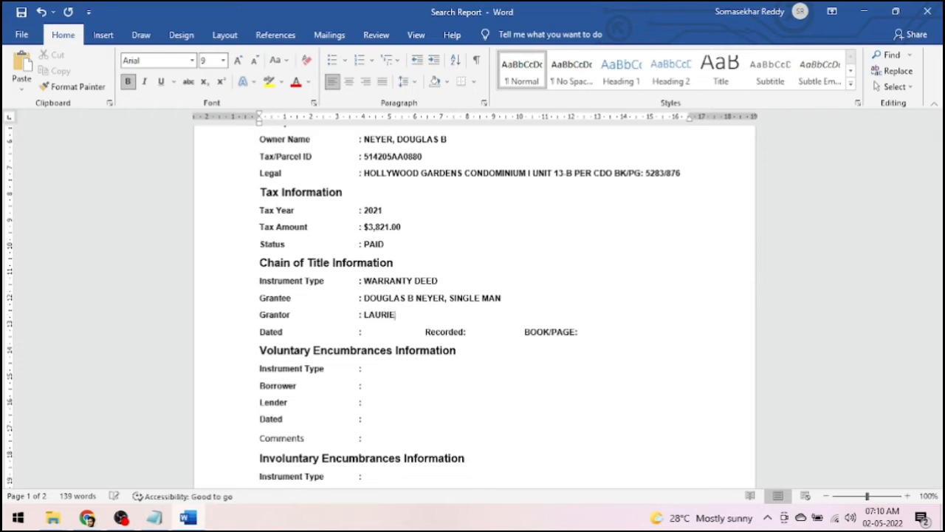
type("SCHE")
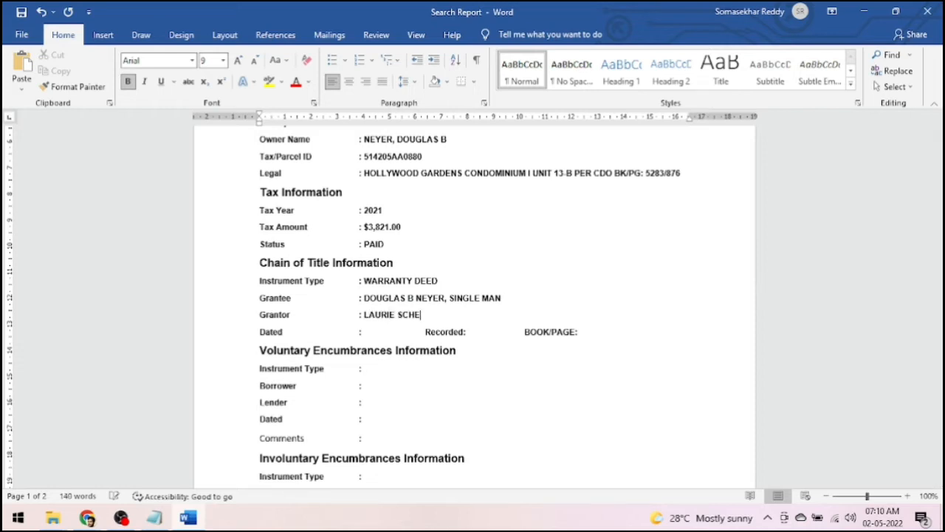
left_click(87, 517)
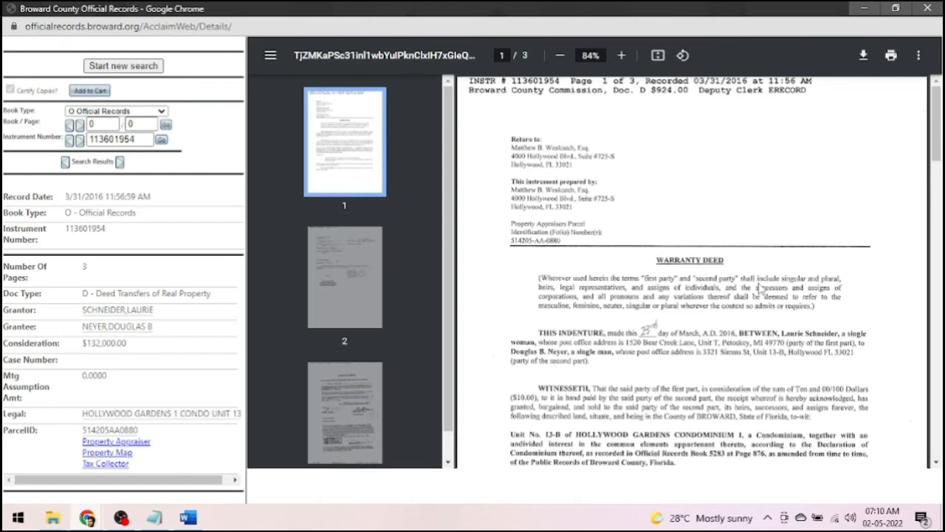
left_click(186, 516)
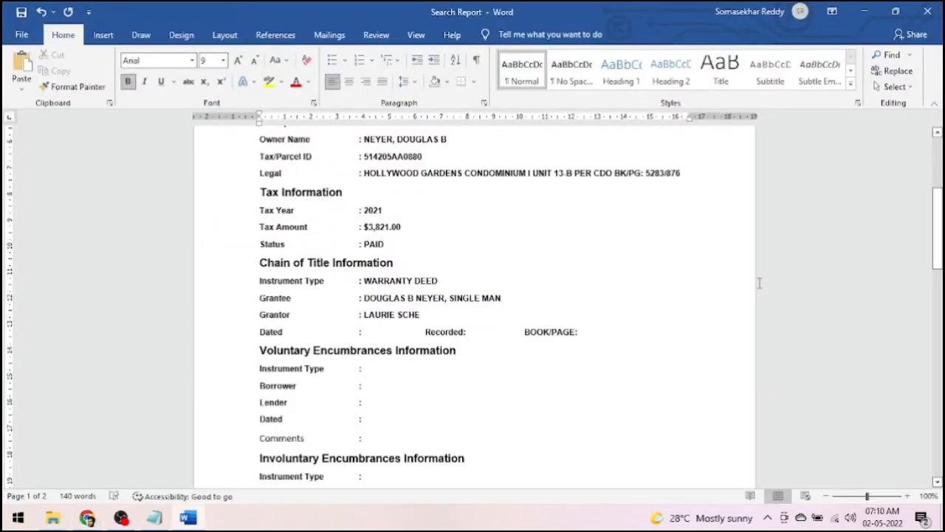
type("NEDIE")
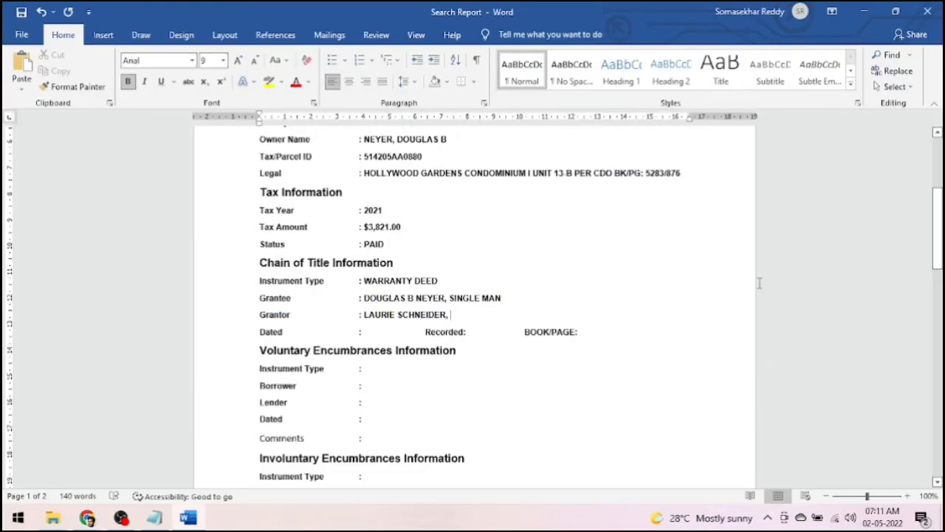
type("A S")
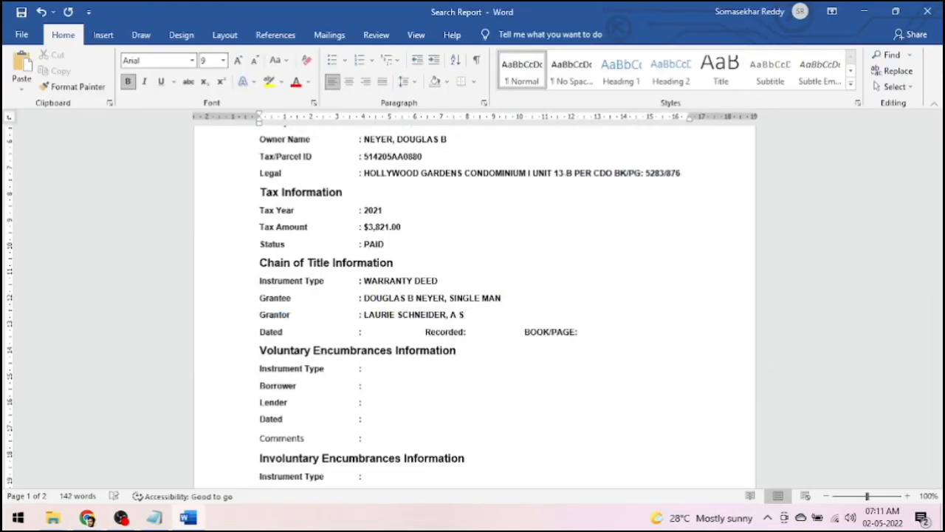
type("INGL")
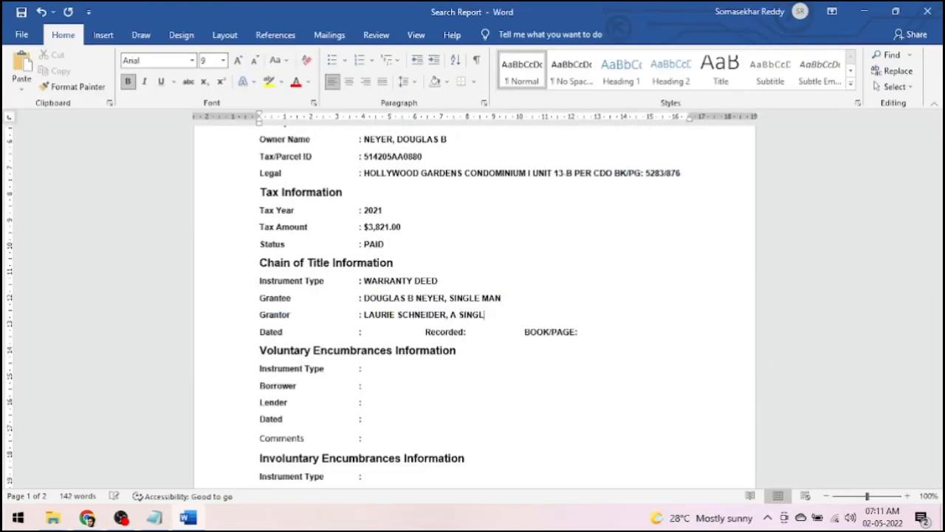
type("E WO")
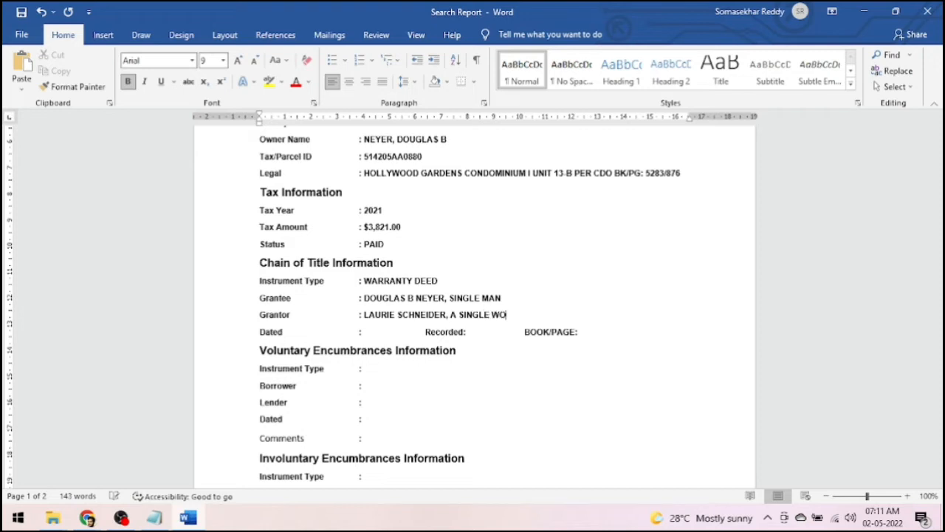
type("MAN")
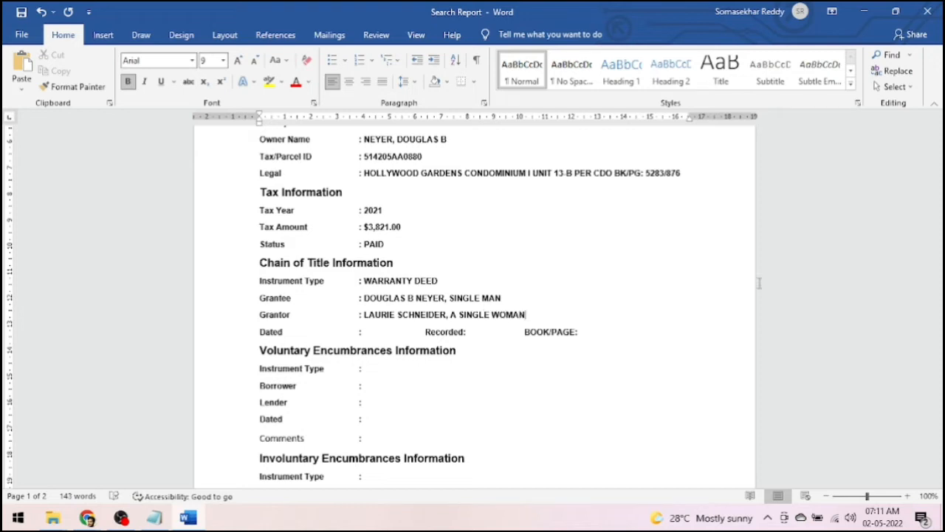
Step: Enter the deed date 03/23/2016 on the Dated line and begin the recorded date
left_click(87, 516)
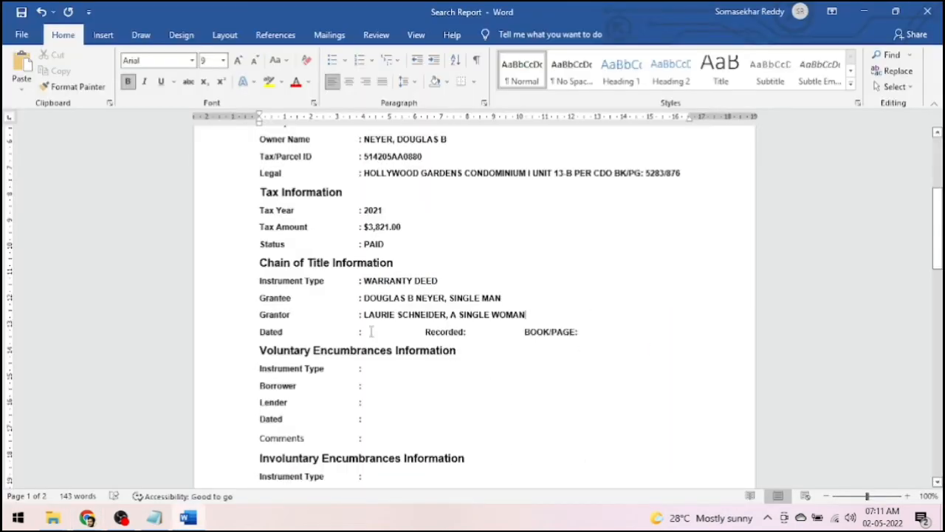
type("03/")
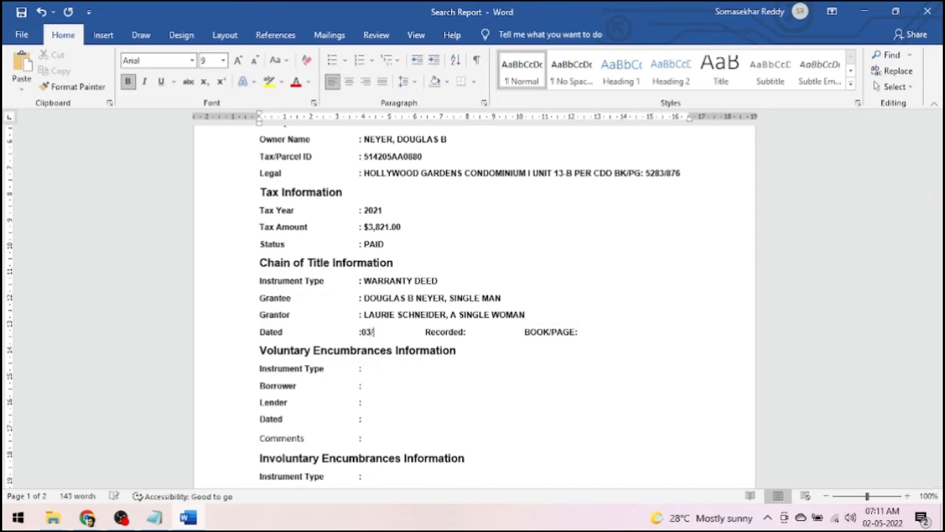
type("23/205")
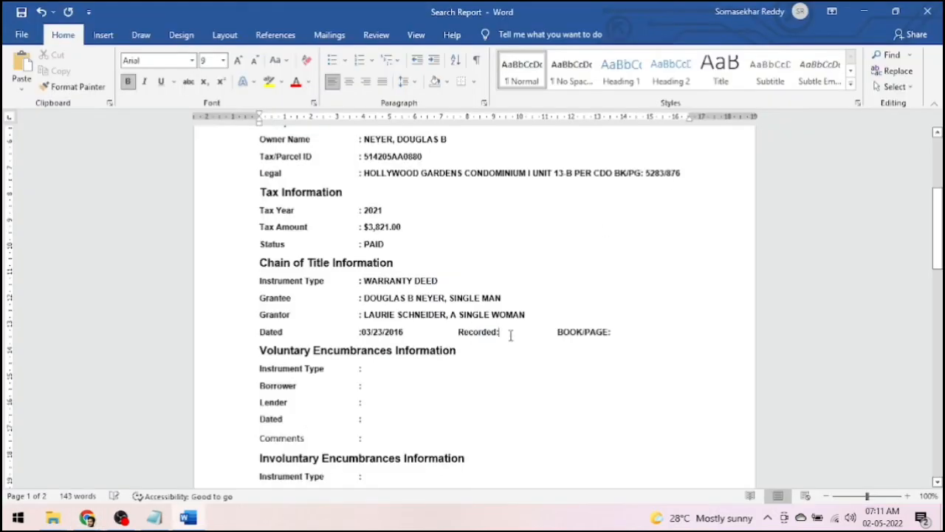
type("03/31/")
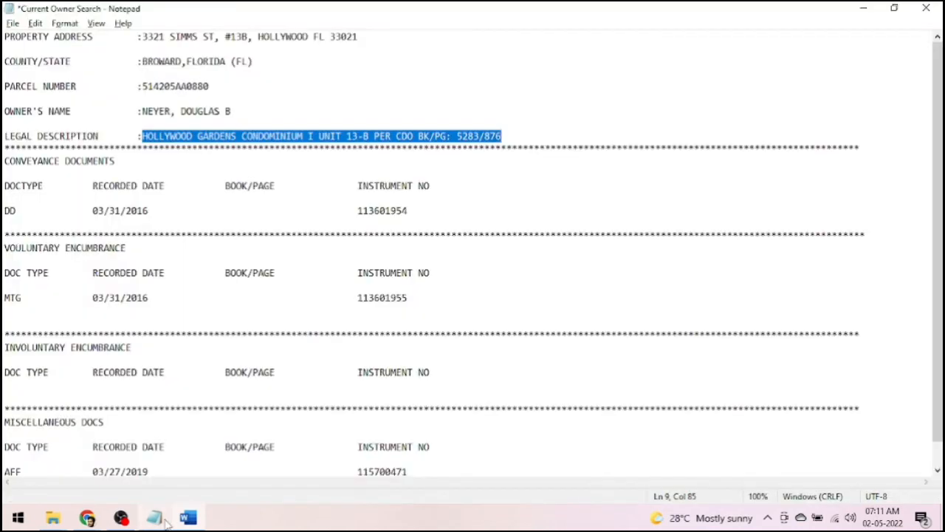
Step: Add Recorded 03/31/2016 and INST NO.: 113601954 from the Notepad notes to the deed line
double_click(382, 210)
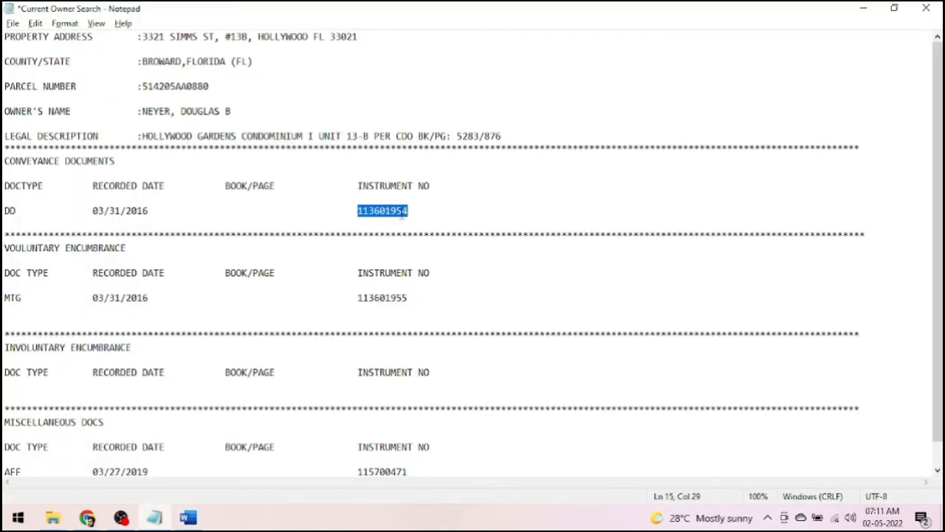
left_click(187, 516)
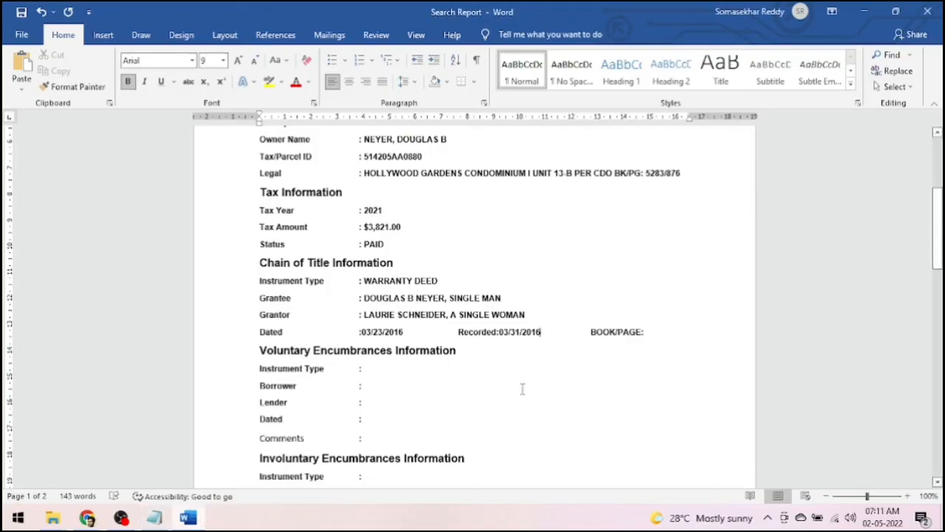
left_click(648, 332)
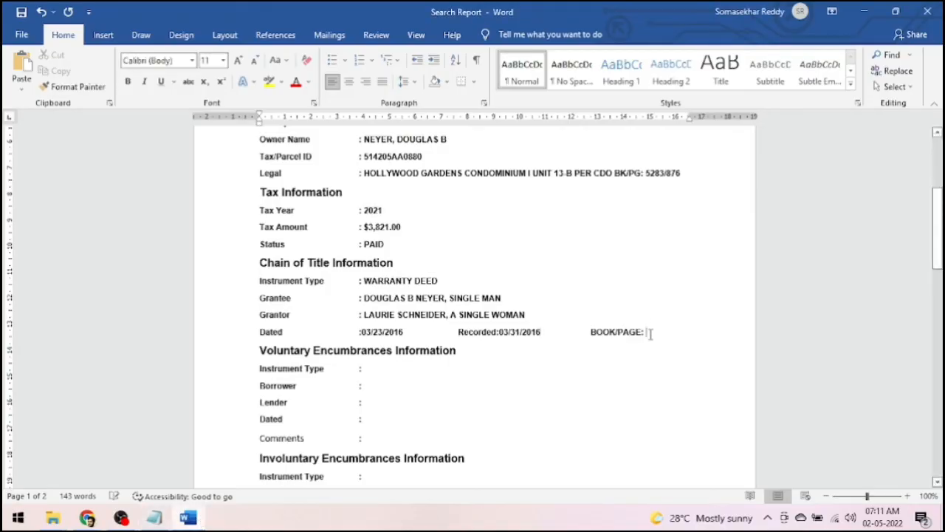
type("113601954")
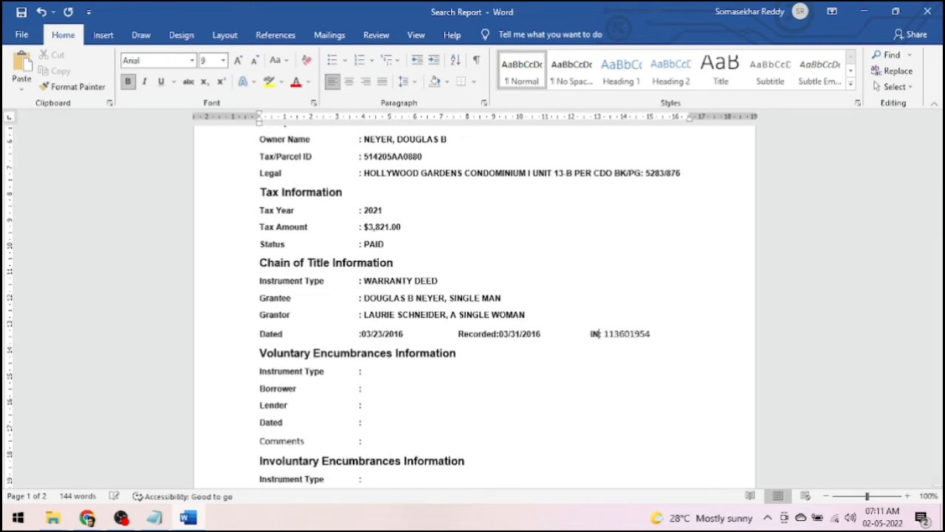
type("INSTRUME")
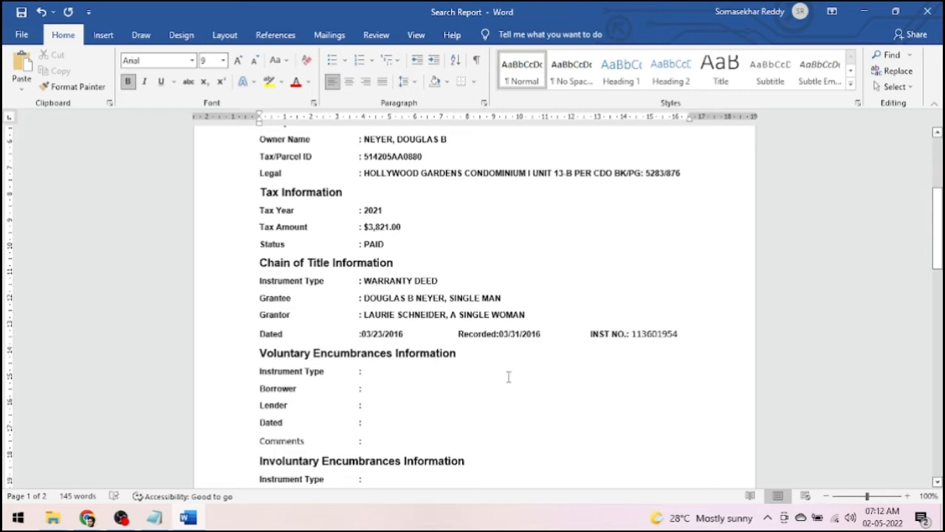
mouse_move(423, 375)
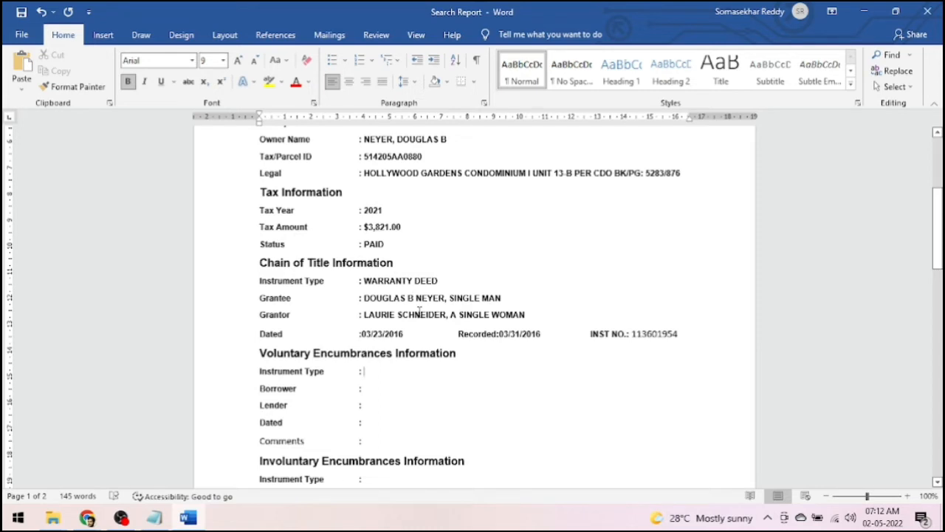
mouse_move(599, 340)
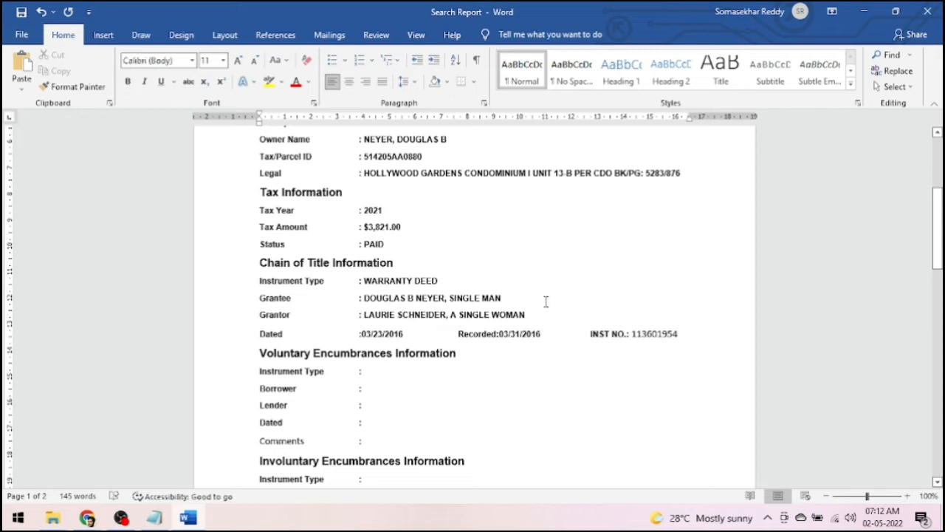
Step: Delete the blank paragraphs below the deed's Dated row and recheck the owner search notes
left_click(677, 333)
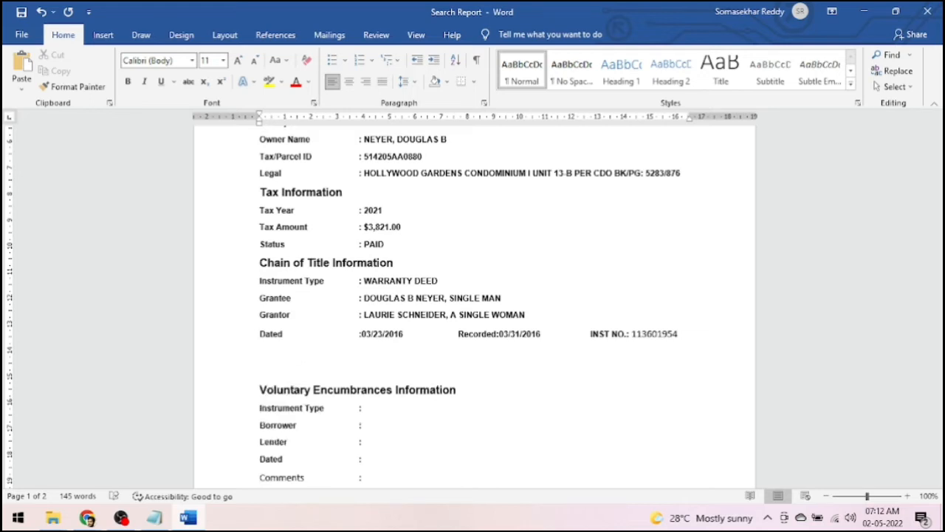
left_click(259, 371)
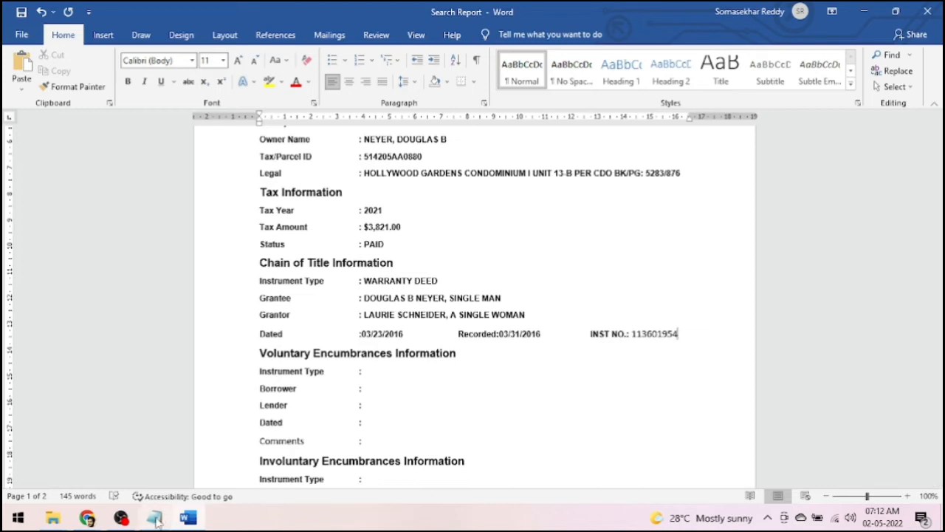
left_click(153, 516)
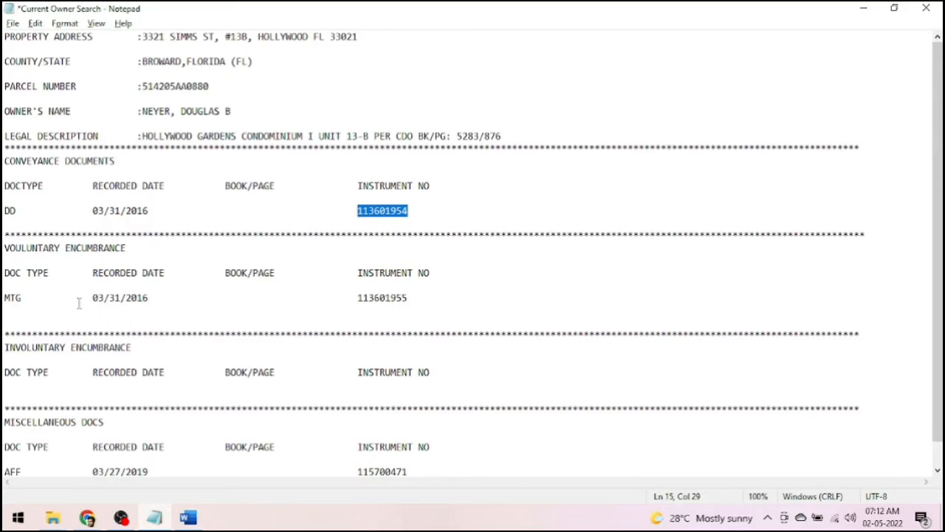
mouse_move(195, 299)
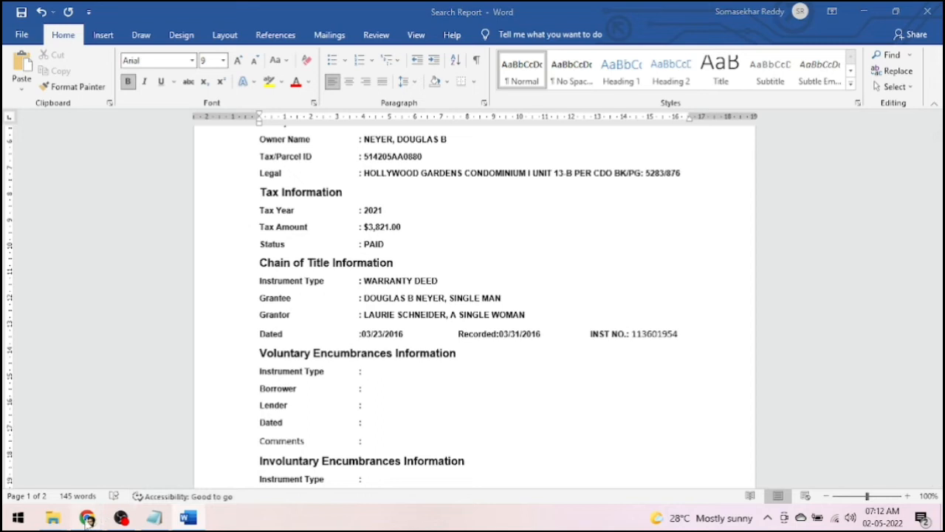
left_click(87, 516)
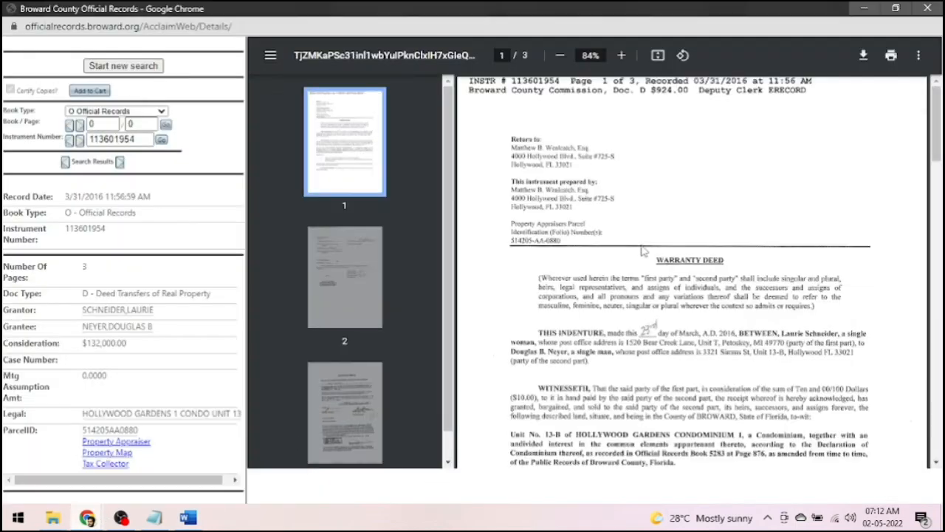
mouse_move(705, 299)
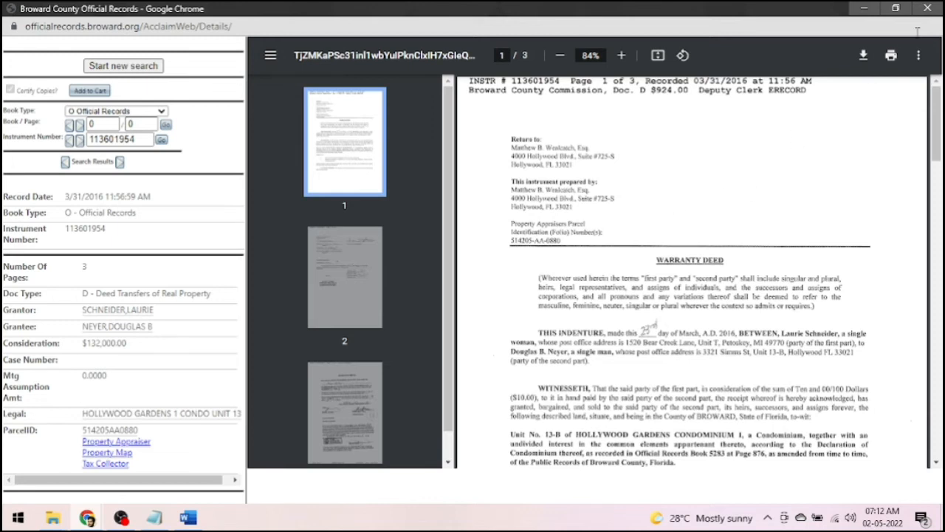
left_click(187, 516)
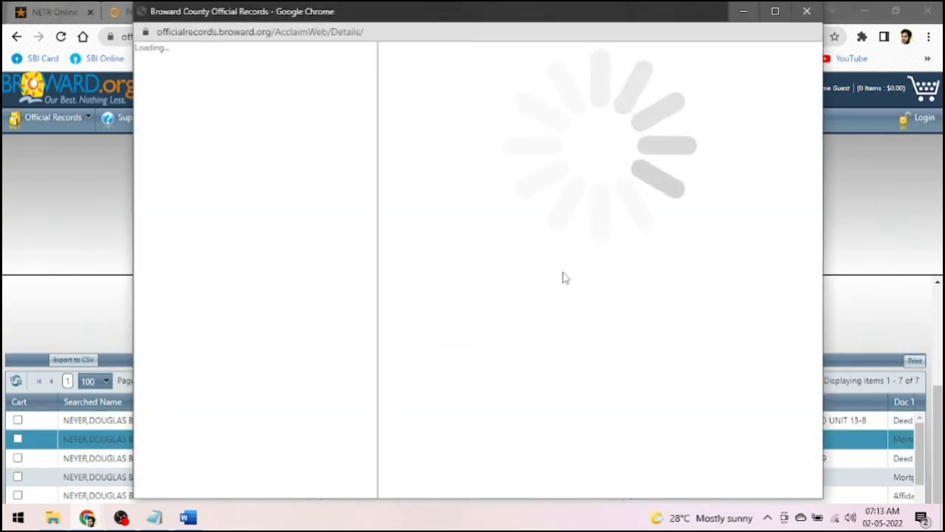
left_click(776, 11)
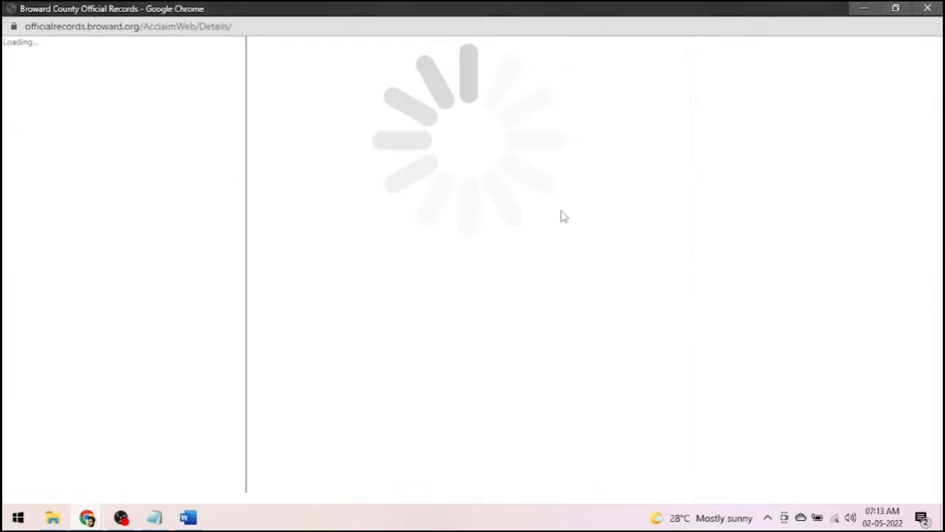
mouse_move(352, 382)
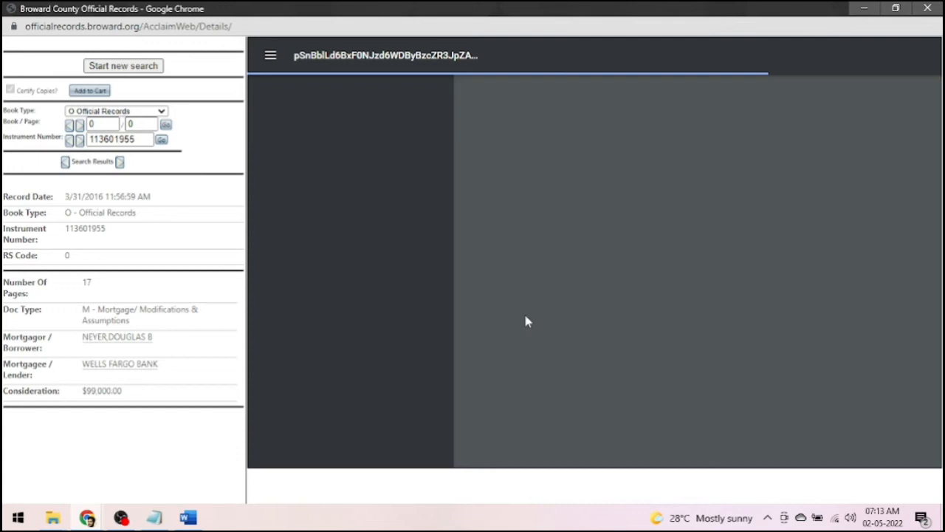
mouse_move(183, 493)
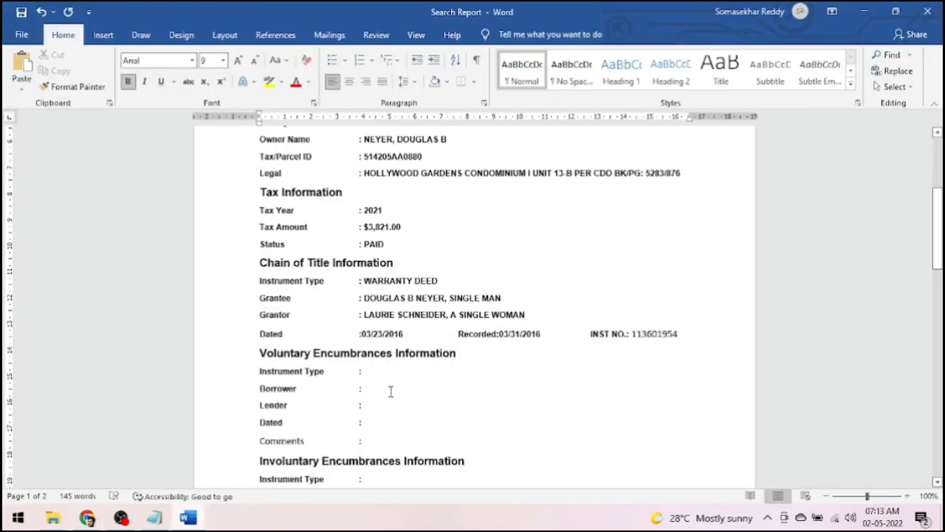
type("MORTG")
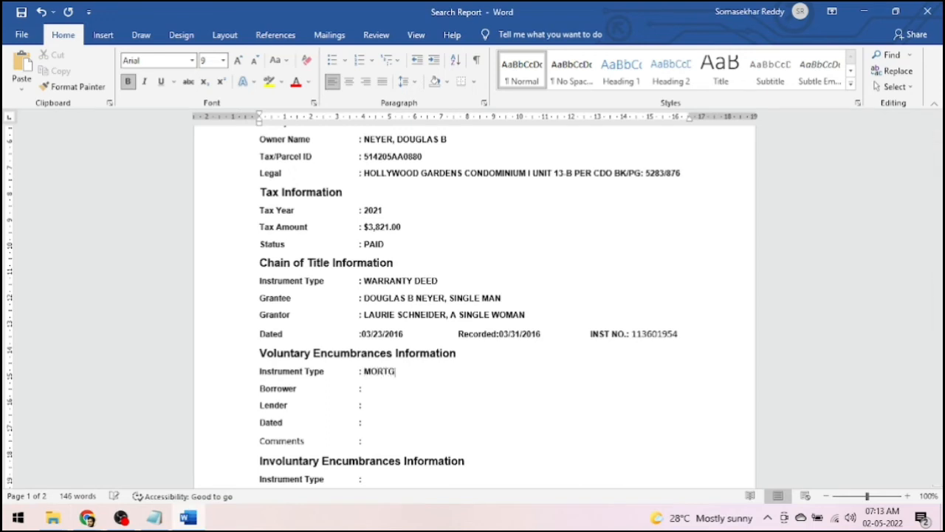
type("AGE")
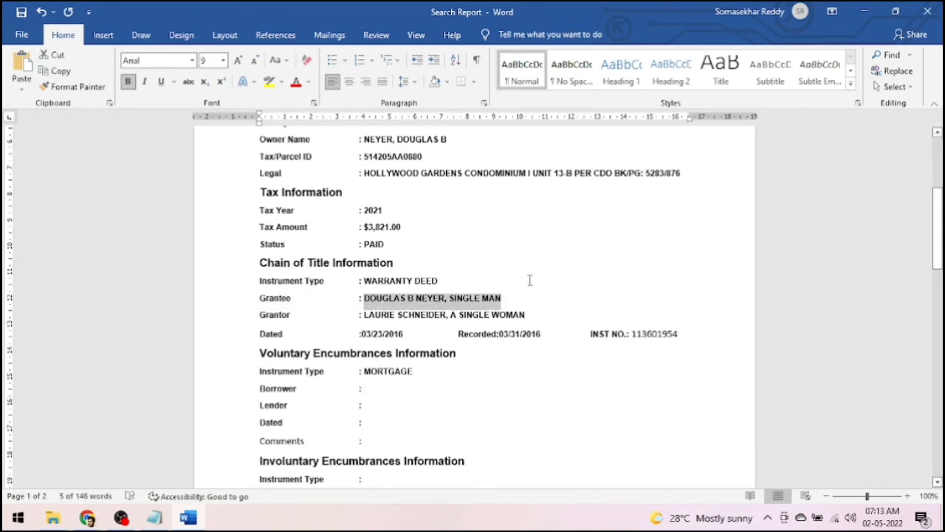
left_click(363, 387)
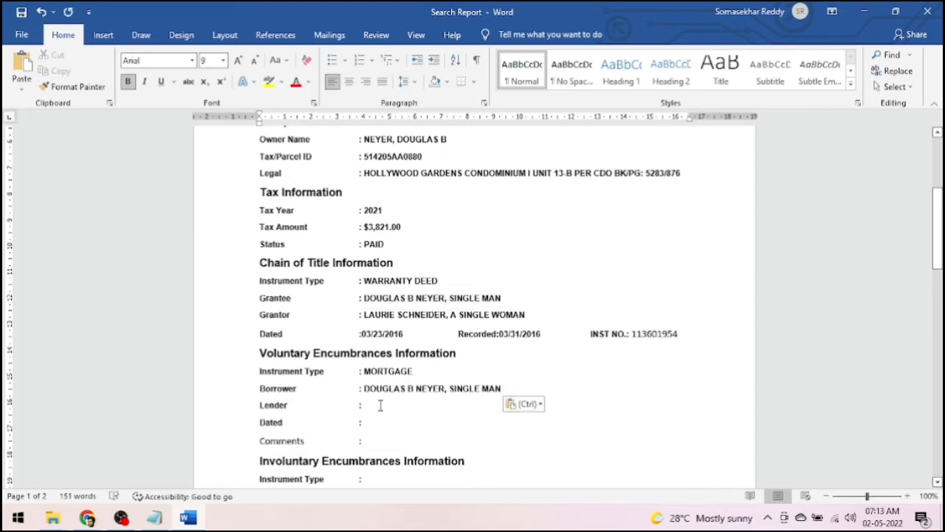
mouse_move(144, 509)
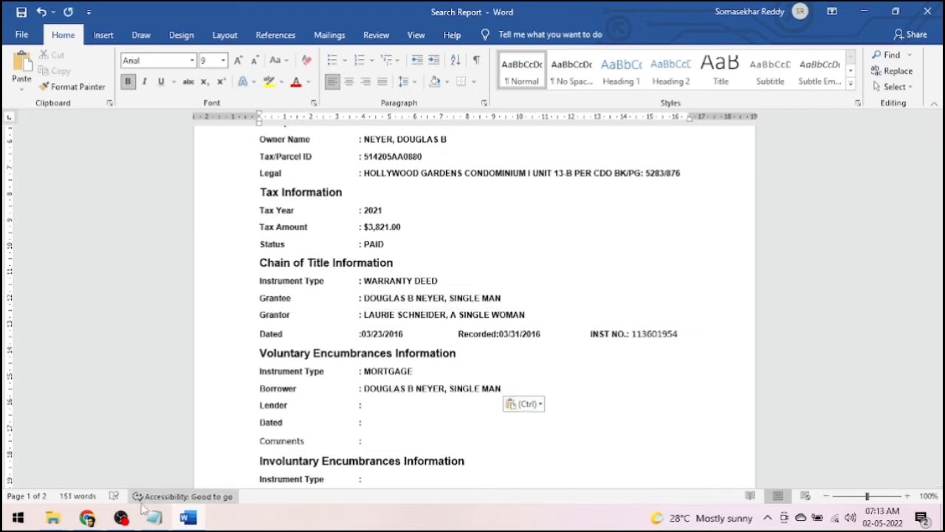
mouse_move(87, 517)
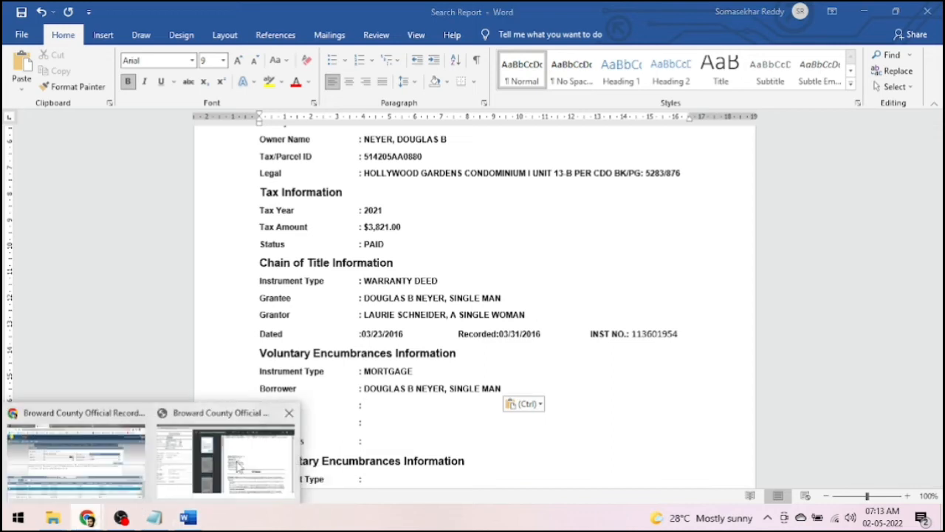
Step: View mortgage 113601955's Definitions naming Wells Fargo Bank, N.A. as lender for $99,000.00
left_click(225, 458)
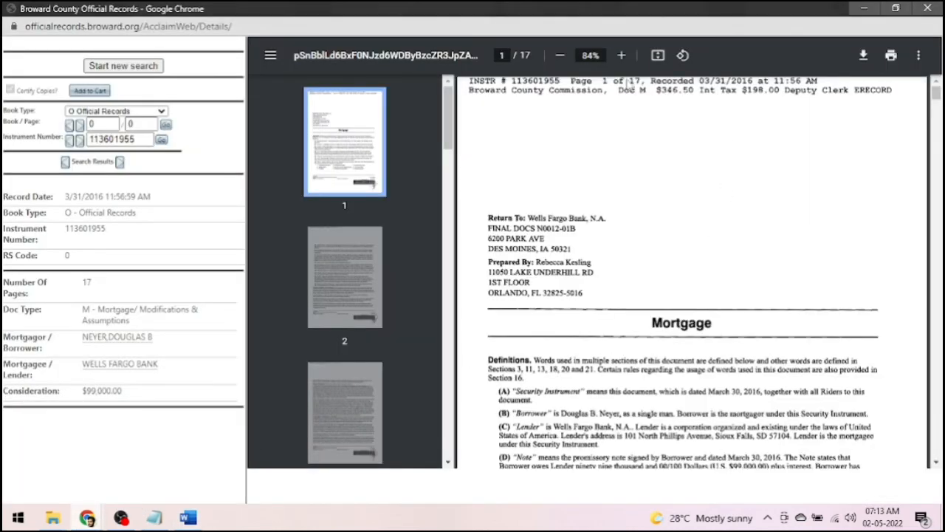
left_click(621, 55)
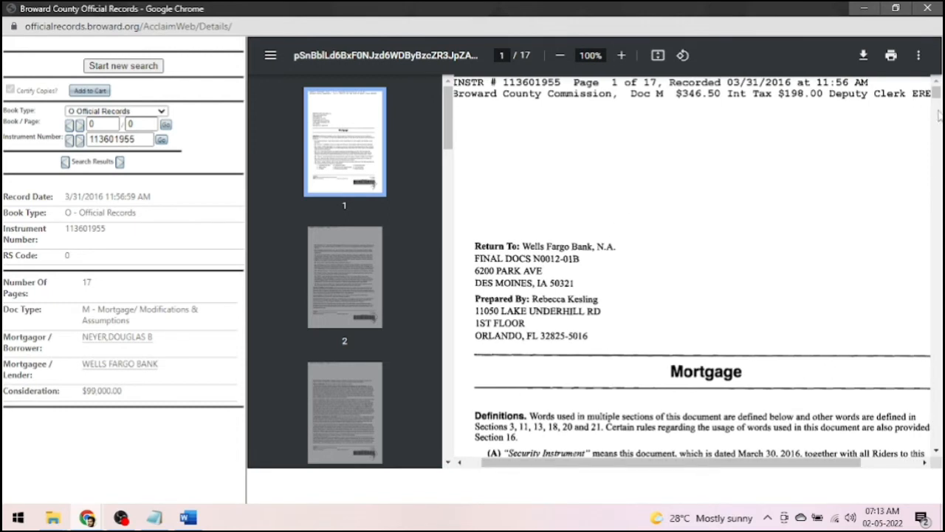
scroll("down", 3)
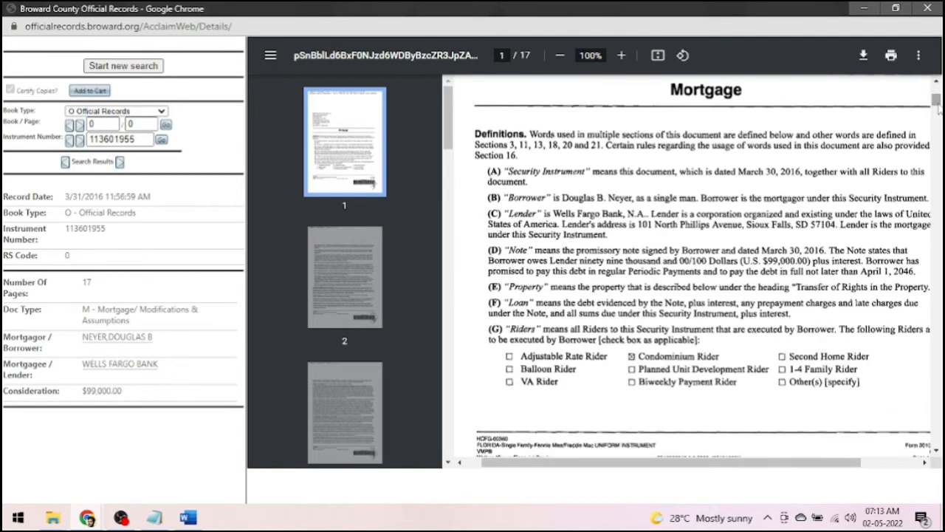
mouse_move(692, 213)
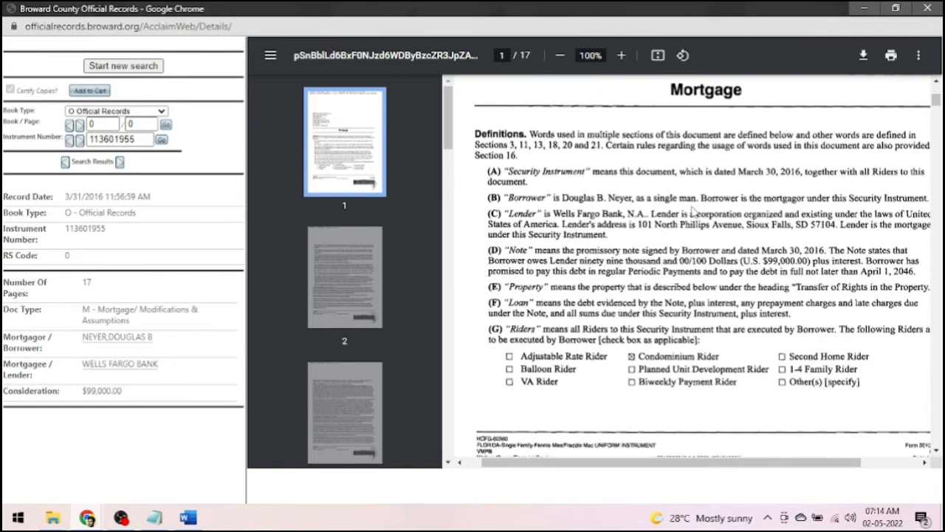
mouse_move(625, 242)
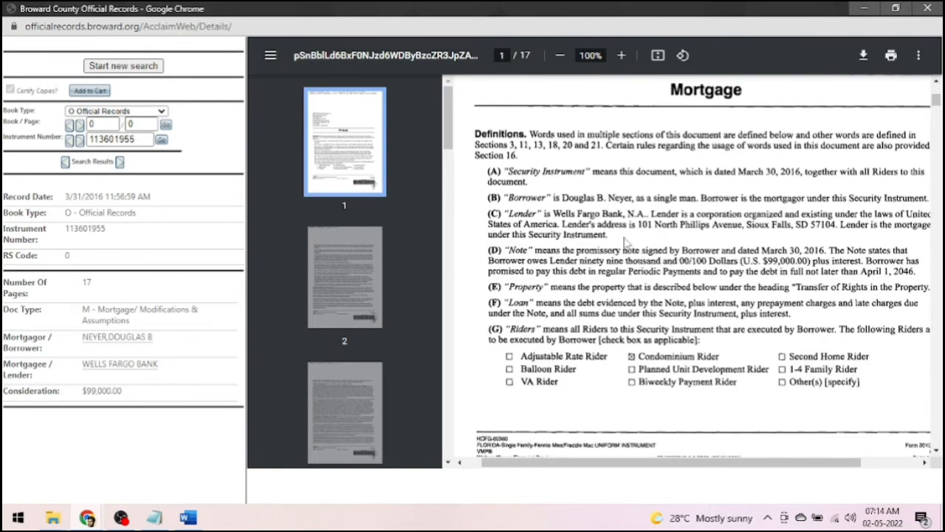
mouse_move(224, 485)
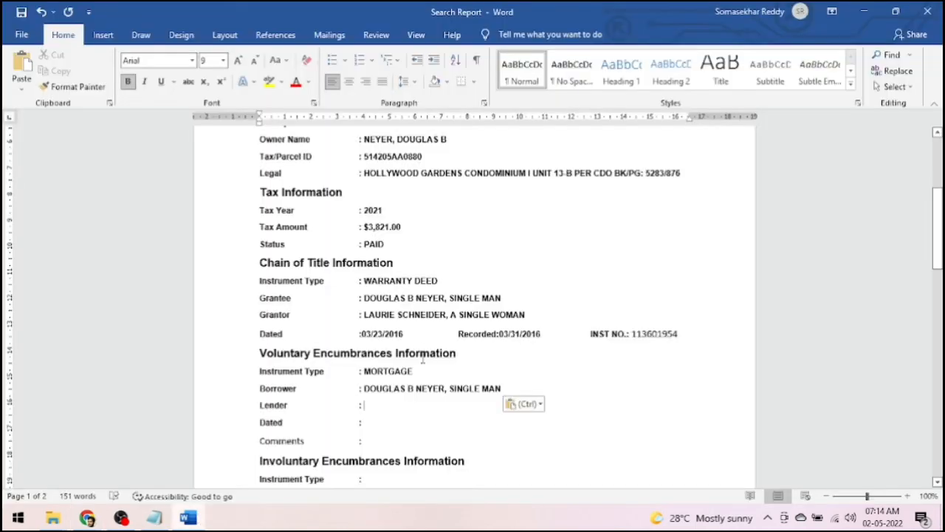
Step: Enter lender WELLS FARGO BANK, N.A. and the mortgage Dated value 03/30/2016
type("WELLS")
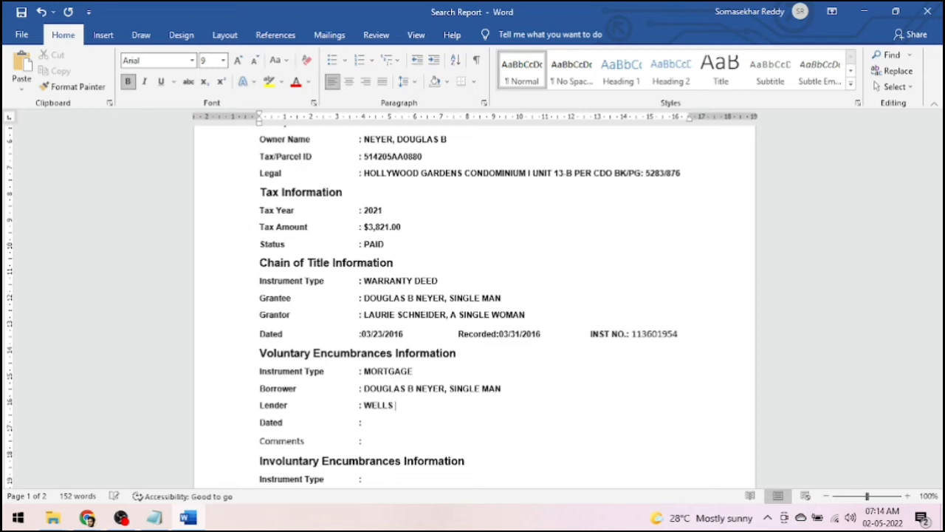
type("FARGO")
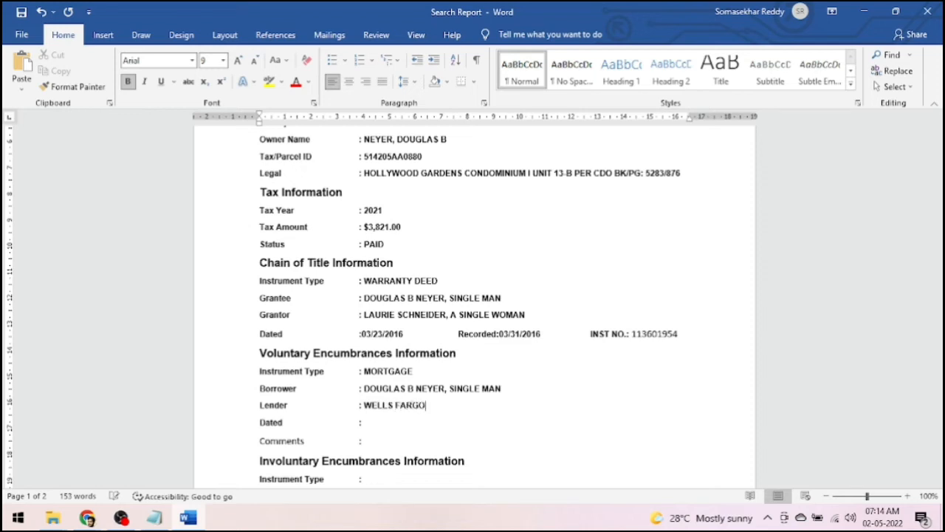
type("BANK")
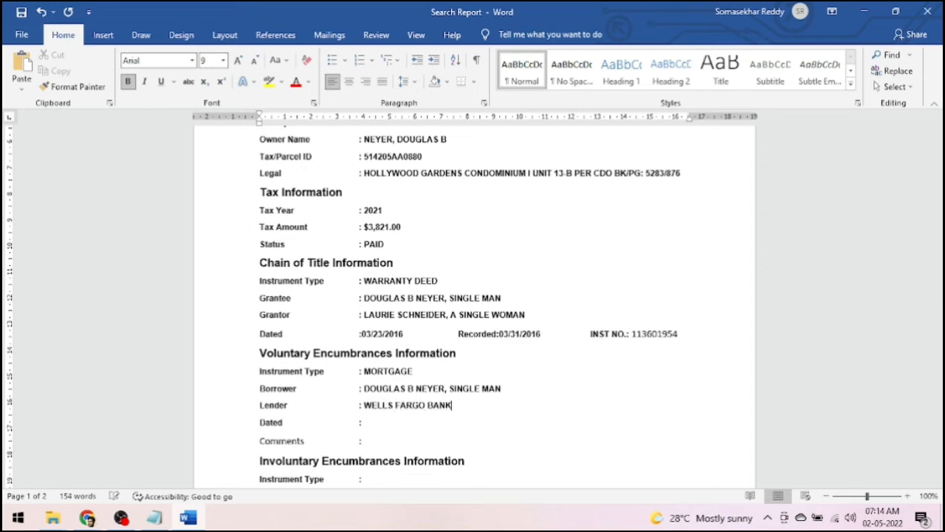
type(", N.A.")
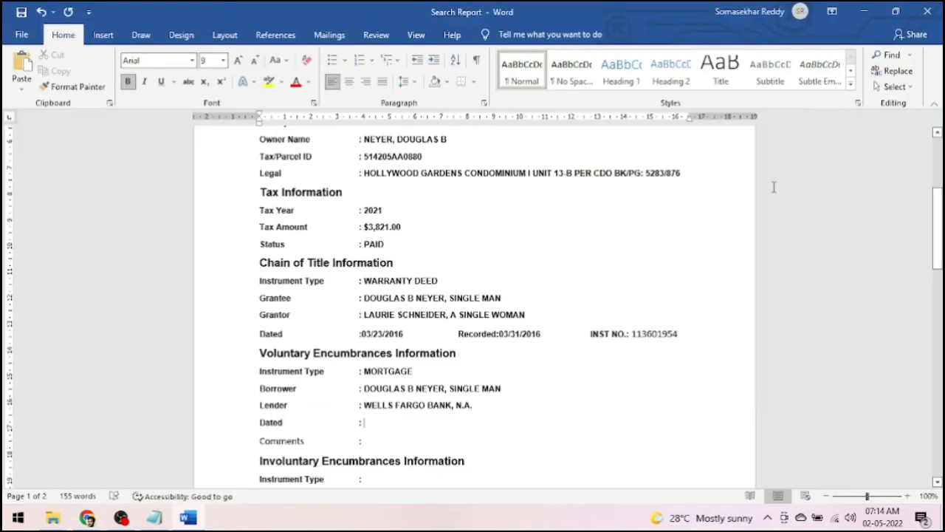
type("03/30/2016")
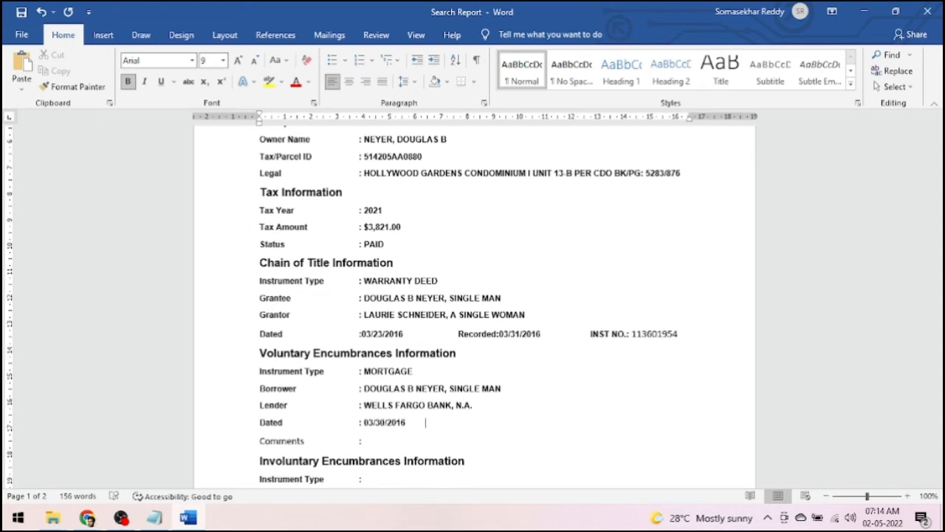
type("RE")
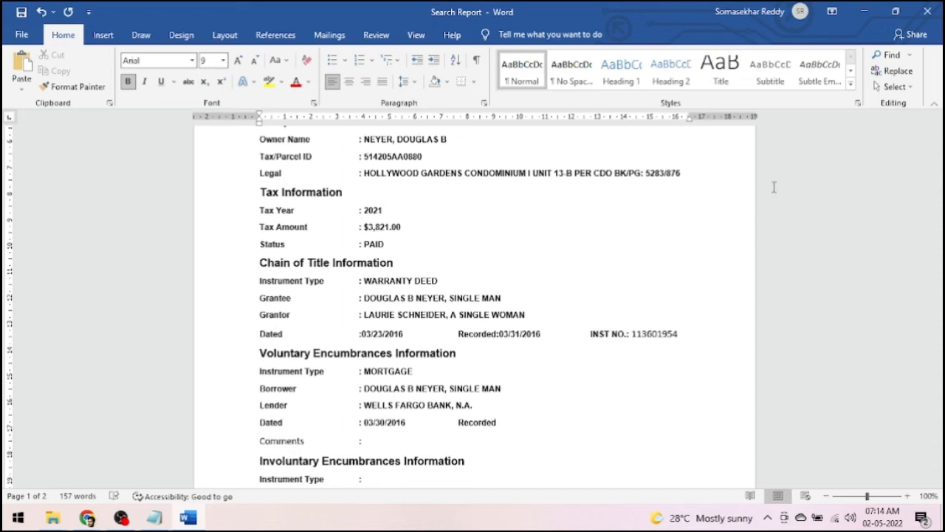
Step: Verify and add Recorded 03/31/2016 and Inst No. 113601955 to the mortgage line
left_click(87, 516)
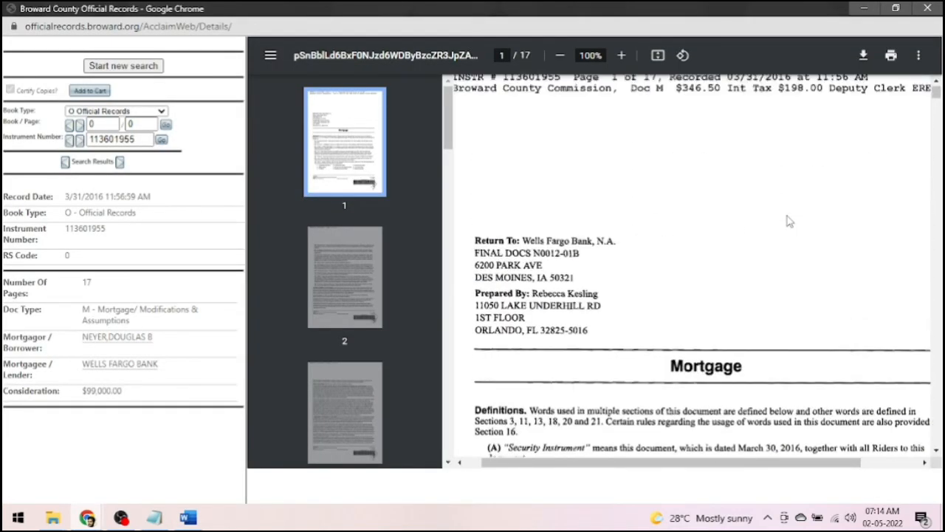
left_click(187, 516)
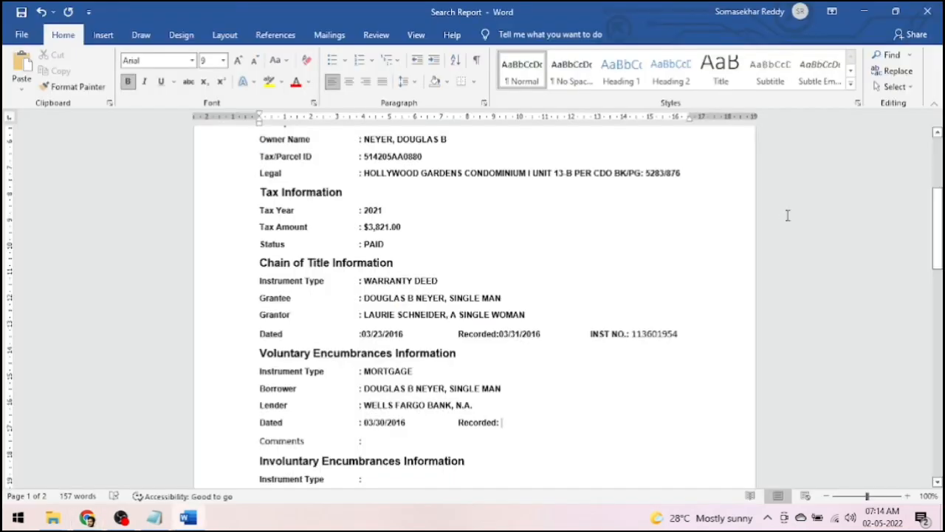
type("03/31")
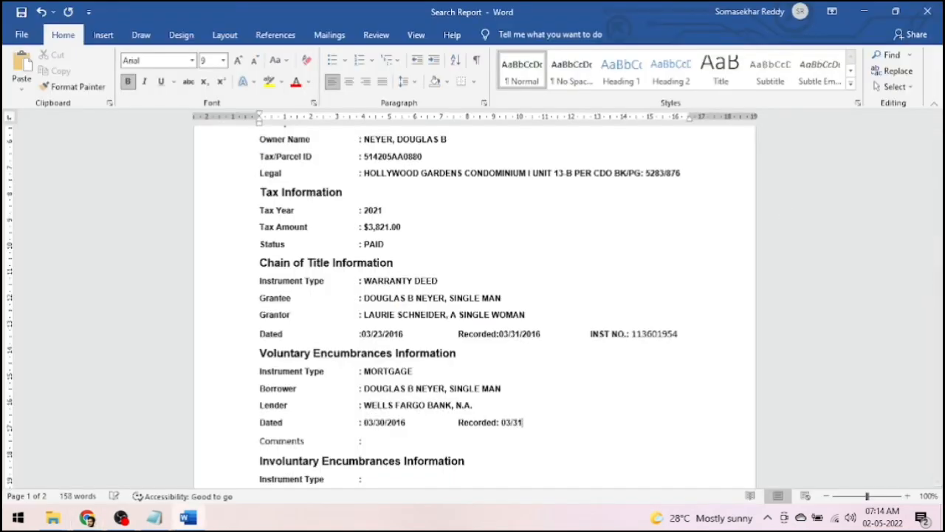
type("/2016")
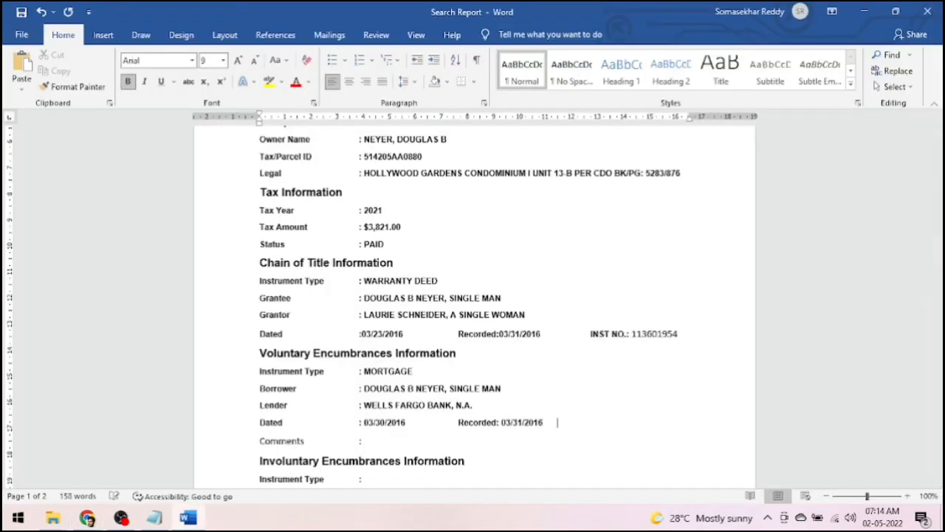
type("Inst No.")
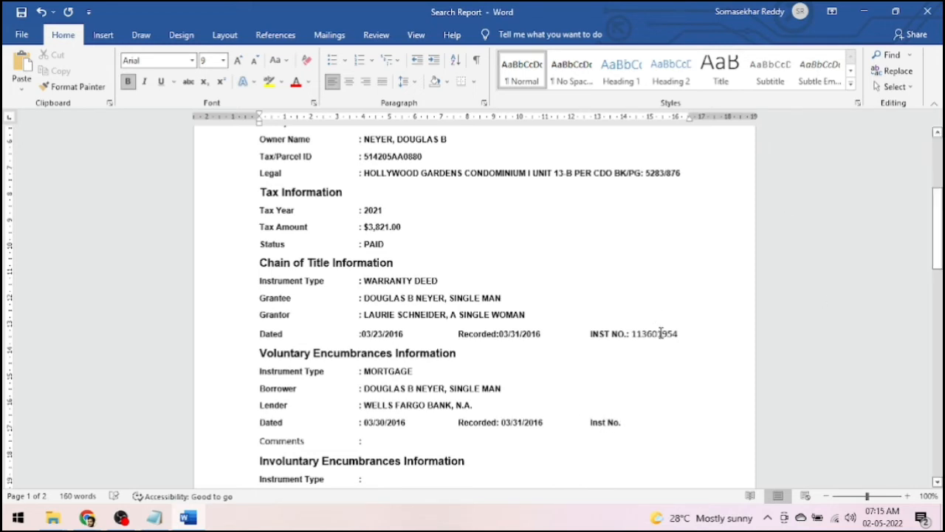
double_click(653, 333)
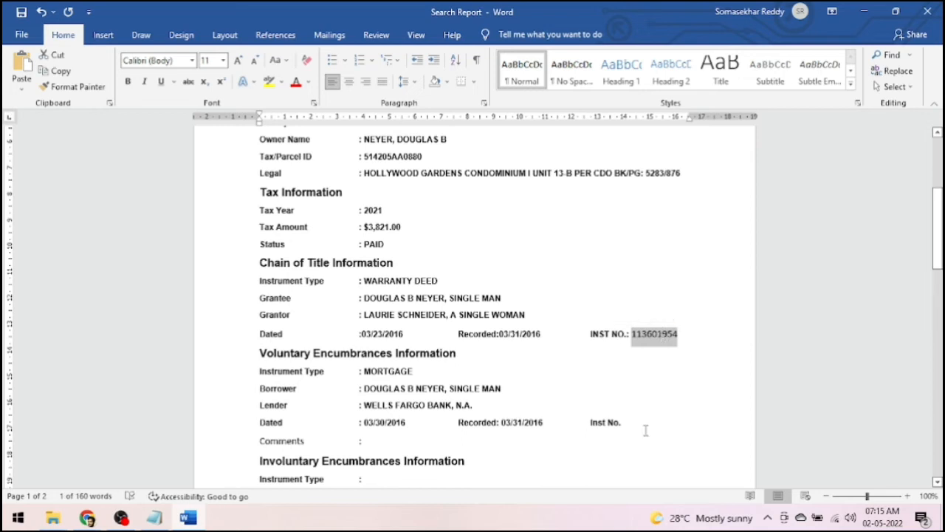
type("113601954")
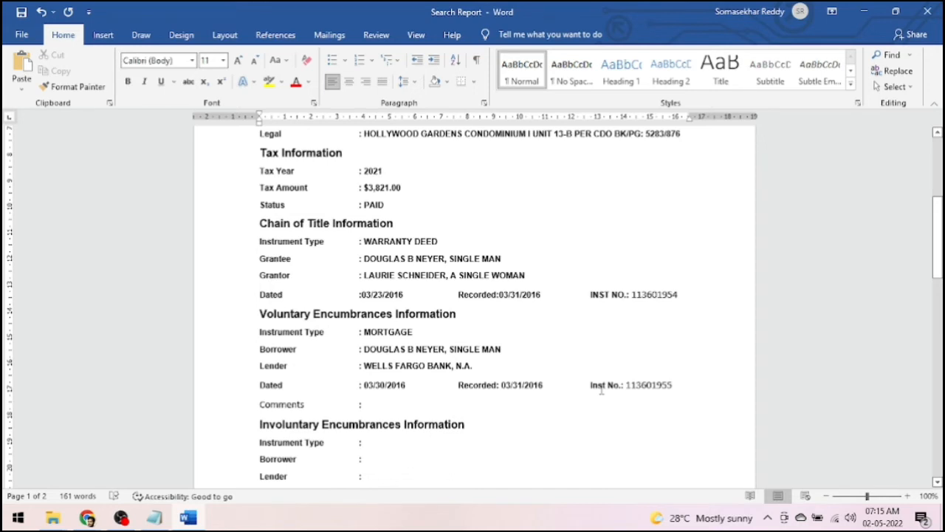
Step: Type 'Loan amount $' on the mortgage Comments line
left_click(361, 404)
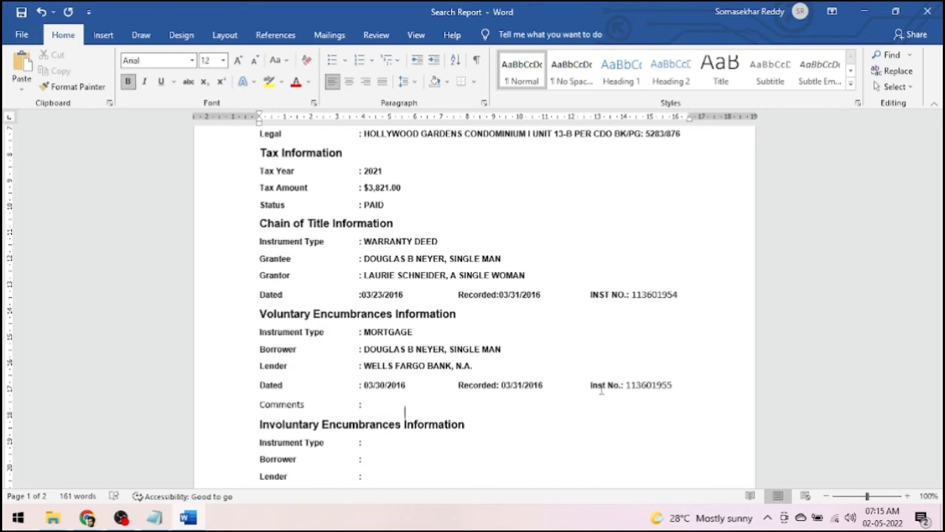
left_click(361, 403)
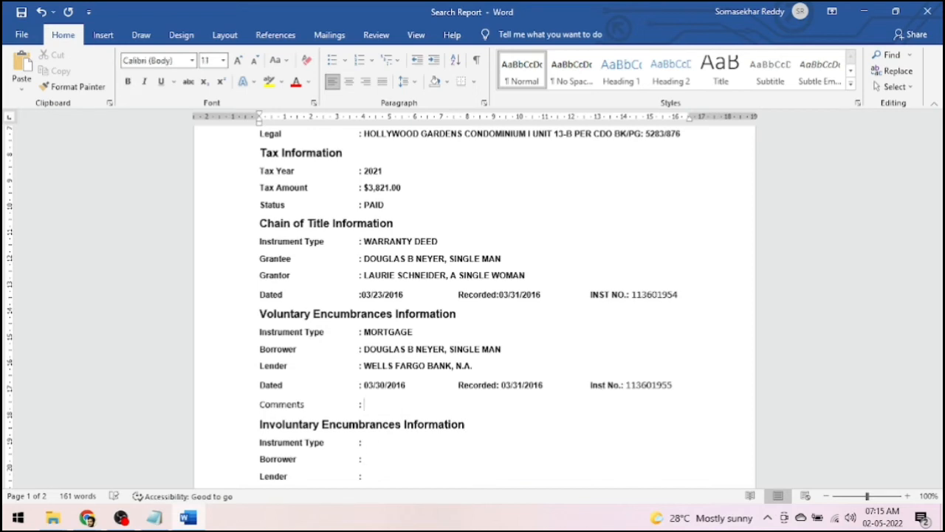
type("Lo")
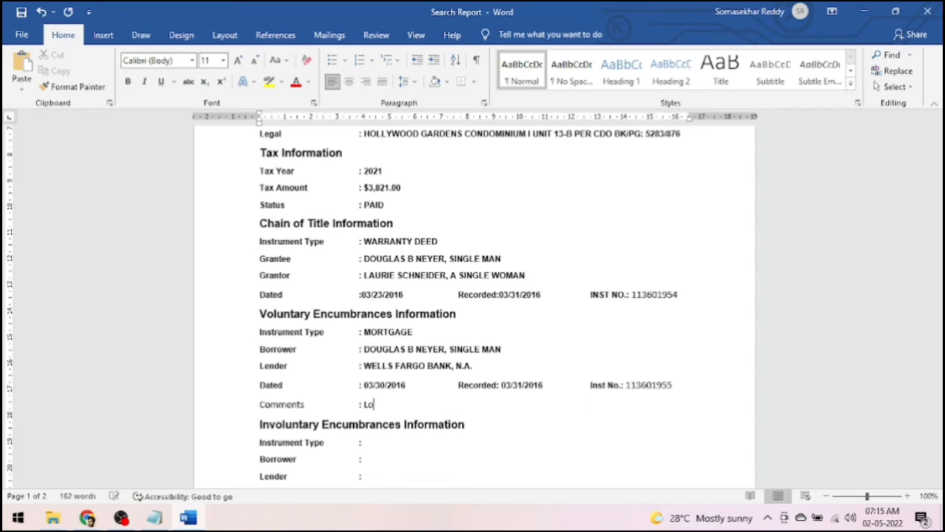
type("an am")
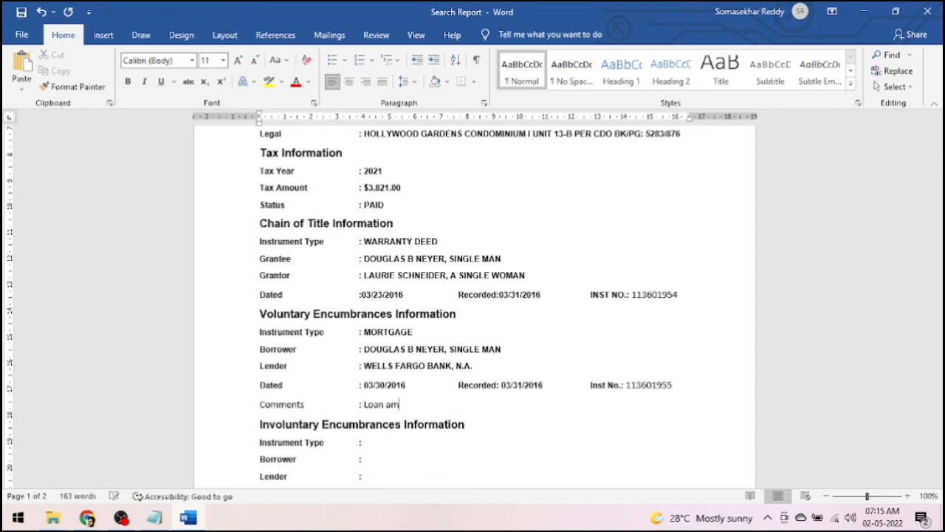
type("ount")
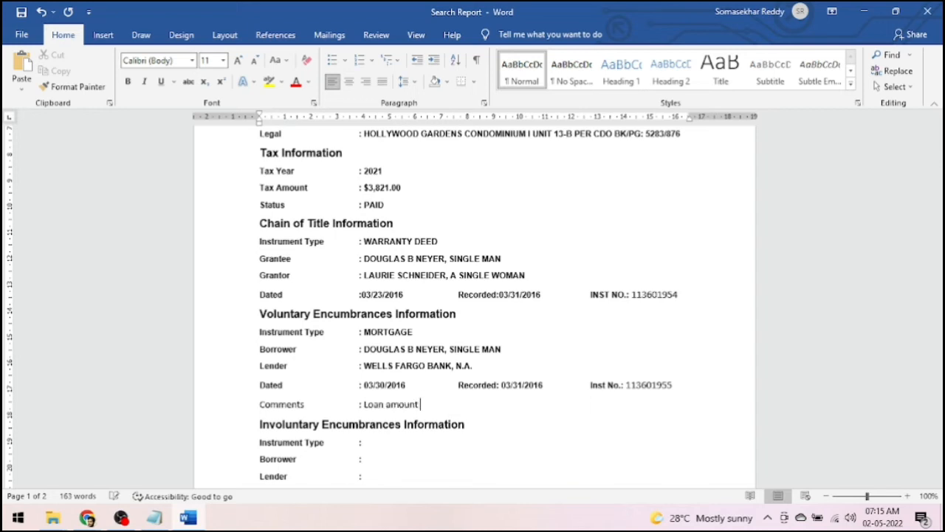
type("$")
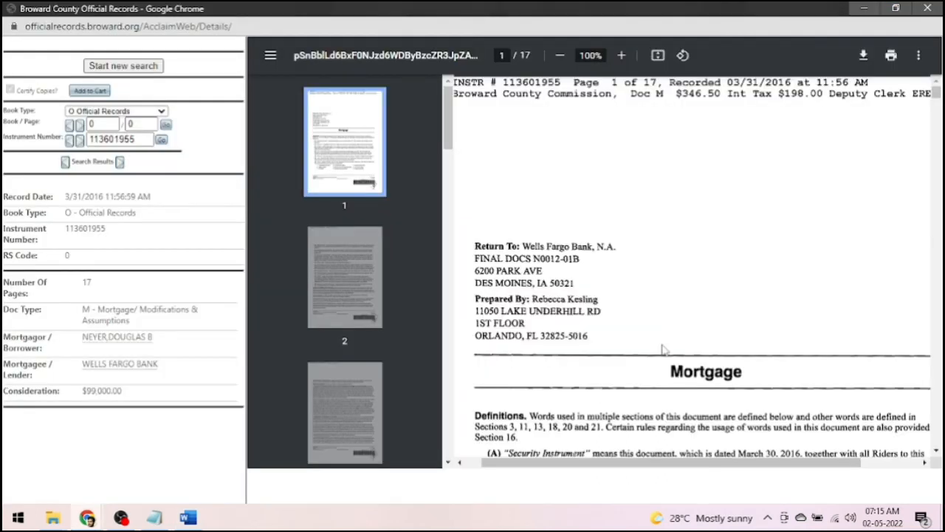
scroll("down", 3)
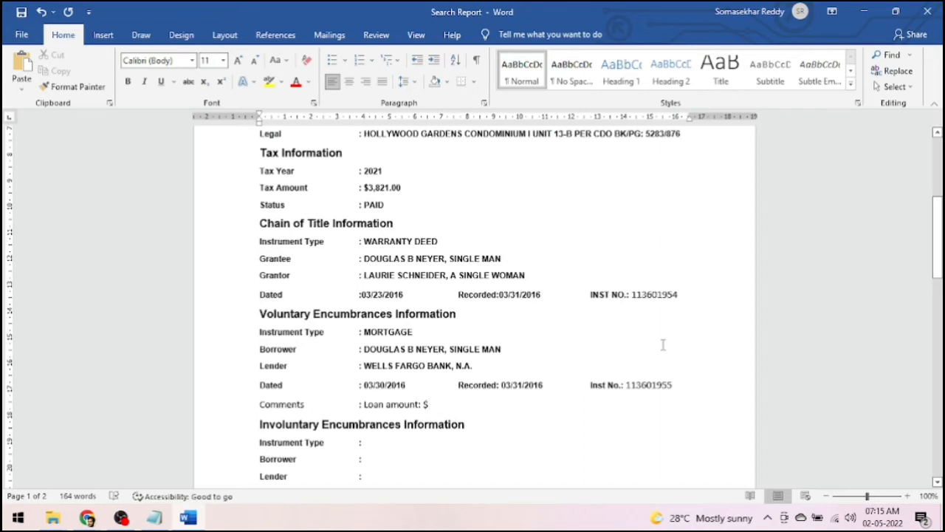
Step: Complete the loan amount as $99,000.00 and enter AFFIDAVIT as Miscellaneous Docs Instrument Type
type("99,000")
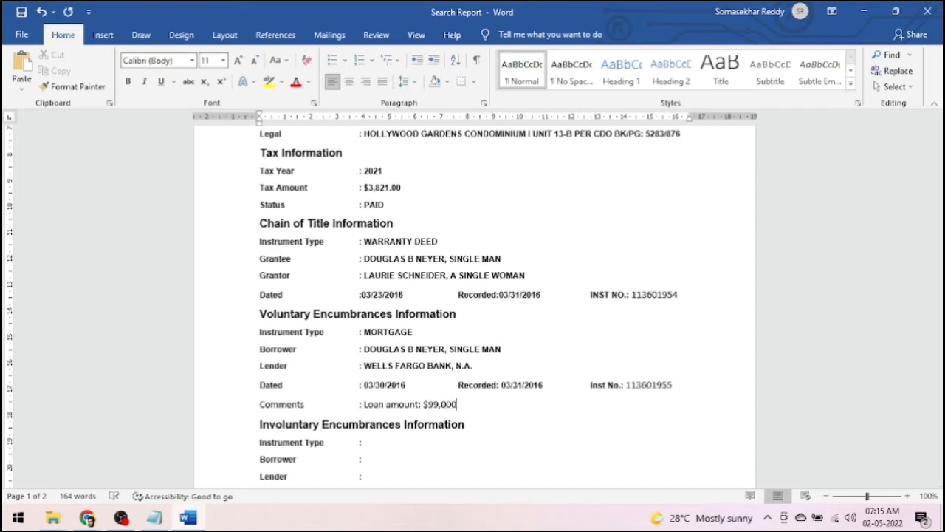
type(".00")
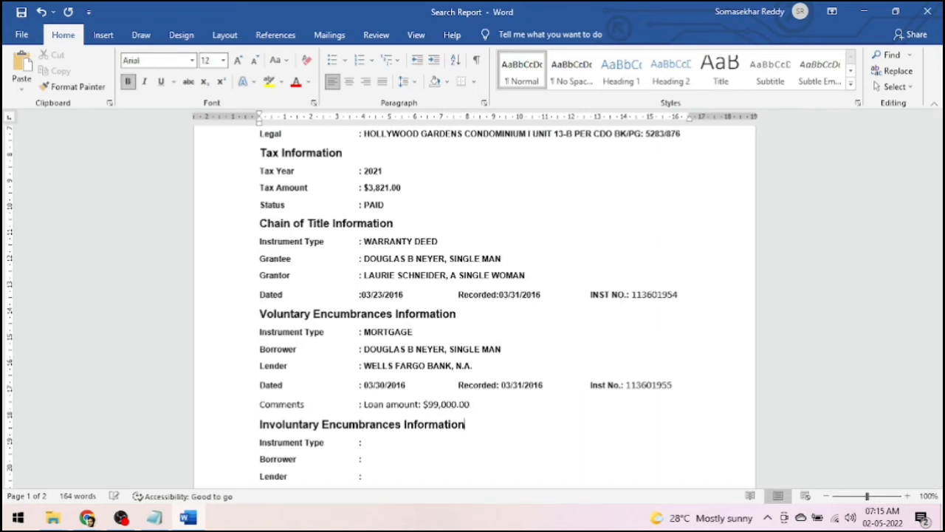
scroll("down", 3)
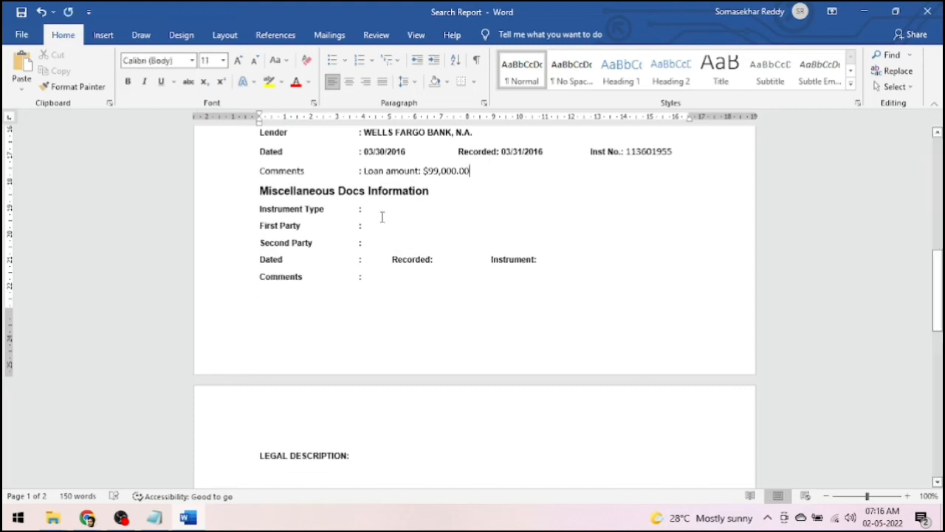
type("a")
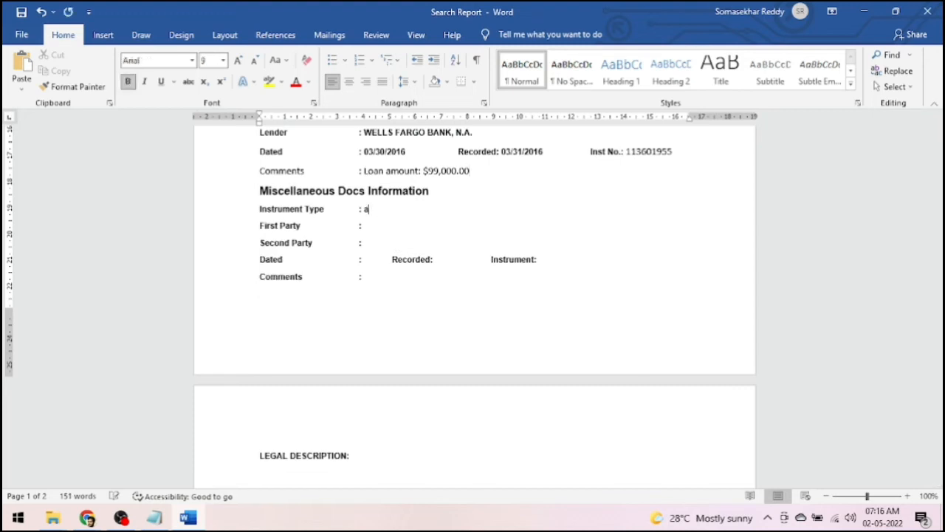
type("FF")
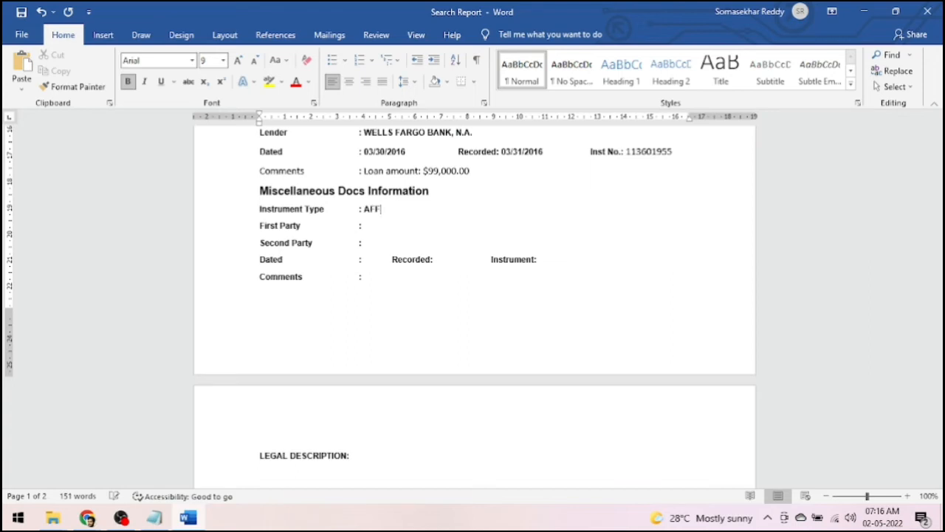
type("IDAVIT")
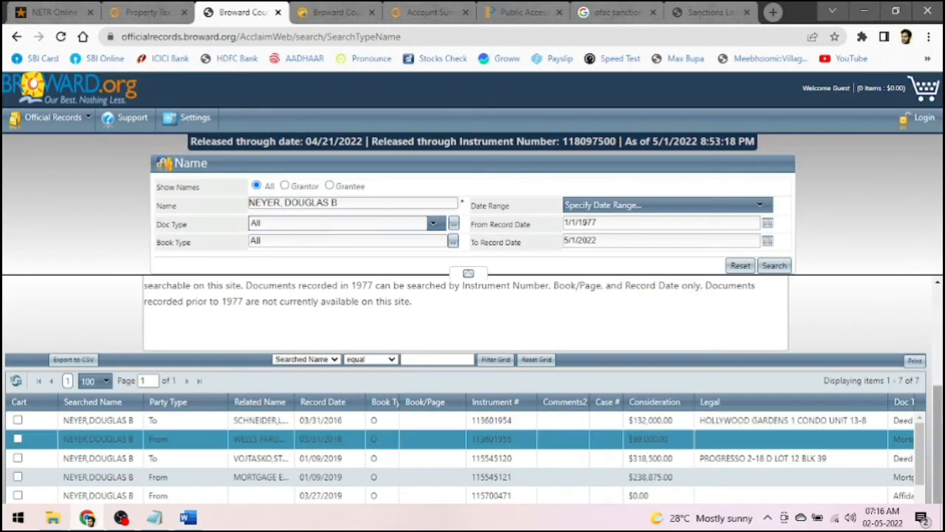
scroll("down", 3)
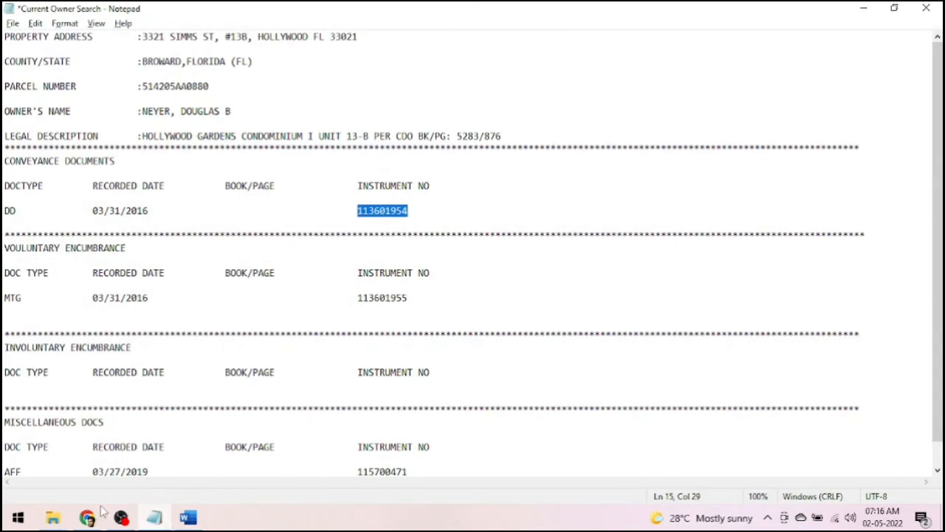
left_click(88, 516)
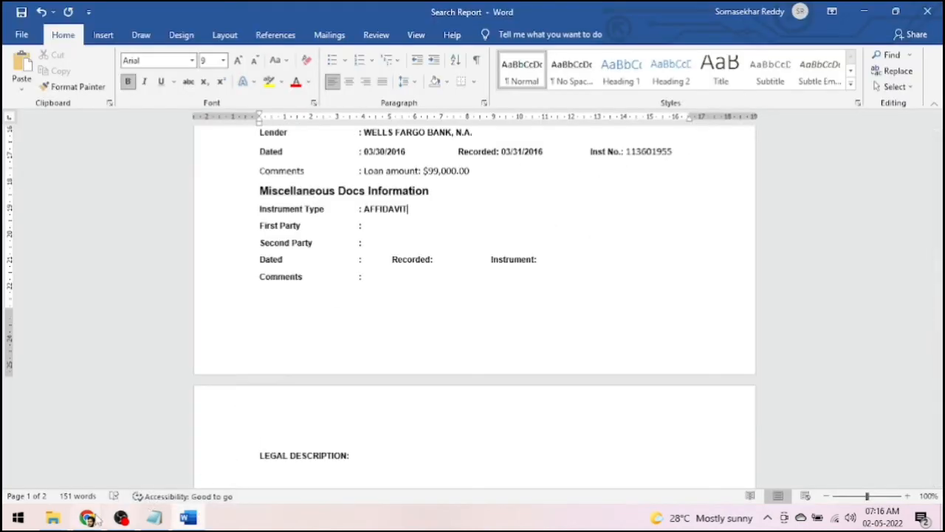
left_click(88, 516)
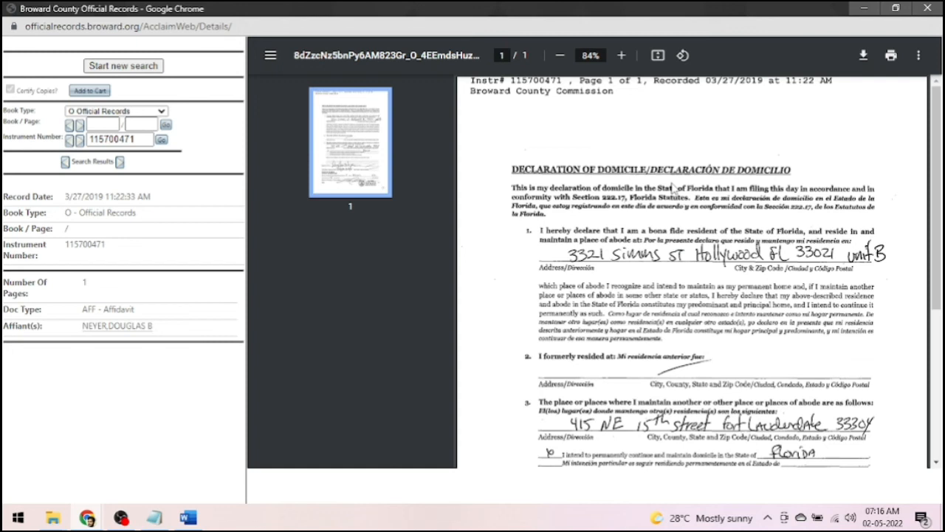
mouse_move(714, 187)
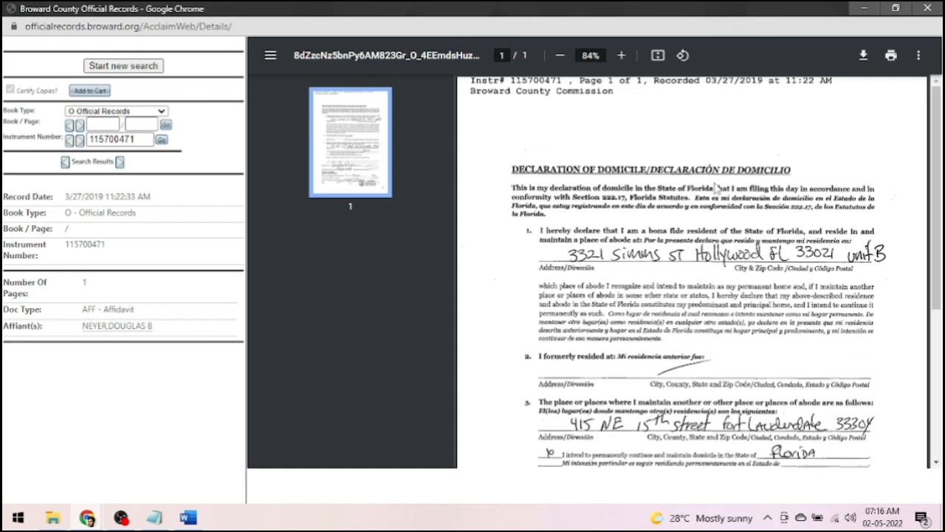
scroll("down", 3)
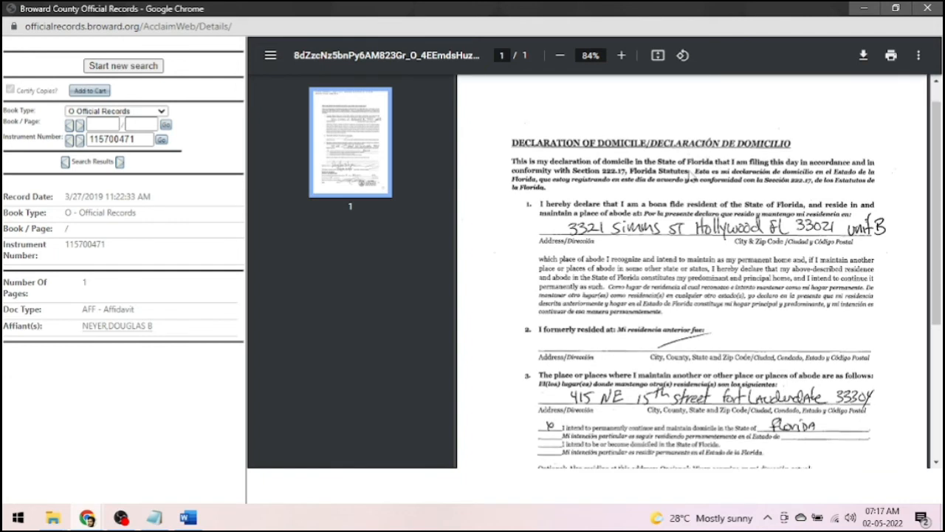
scroll("down", 3)
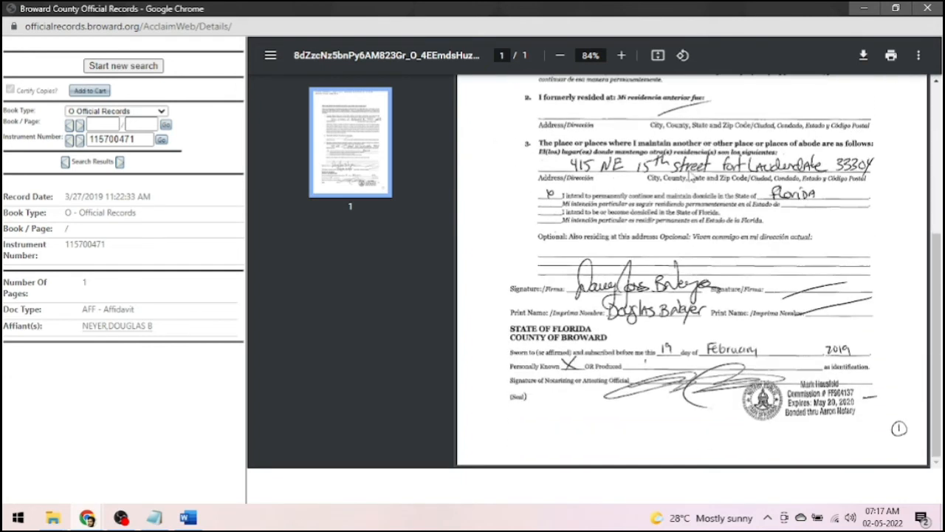
scroll("down", 3)
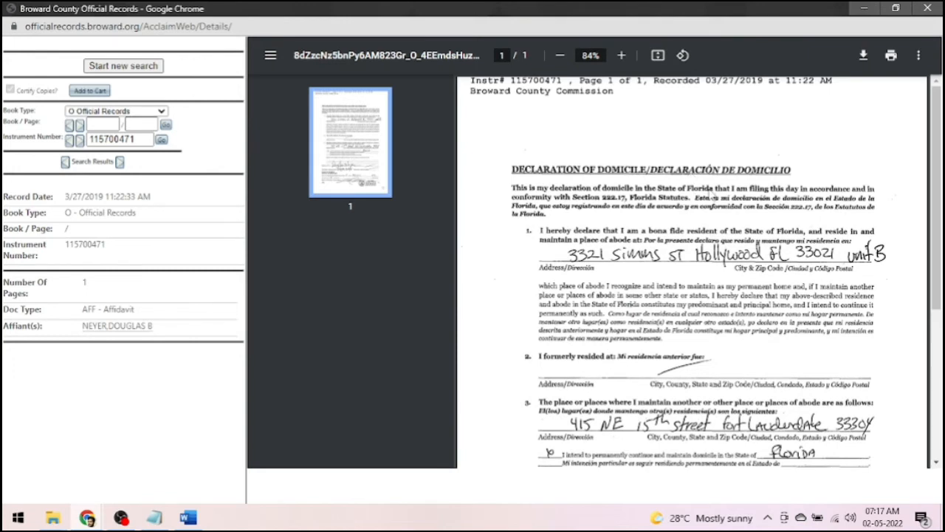
scroll("down", 3)
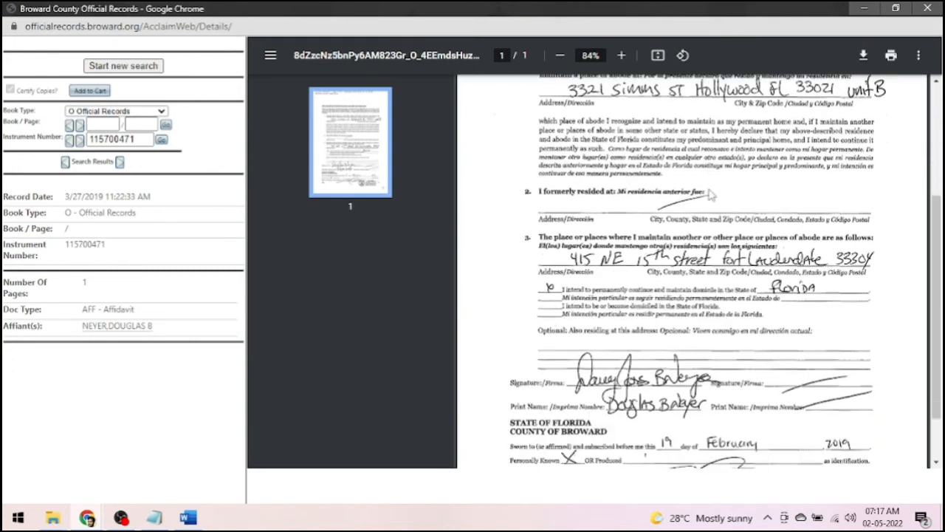
scroll("down", 3)
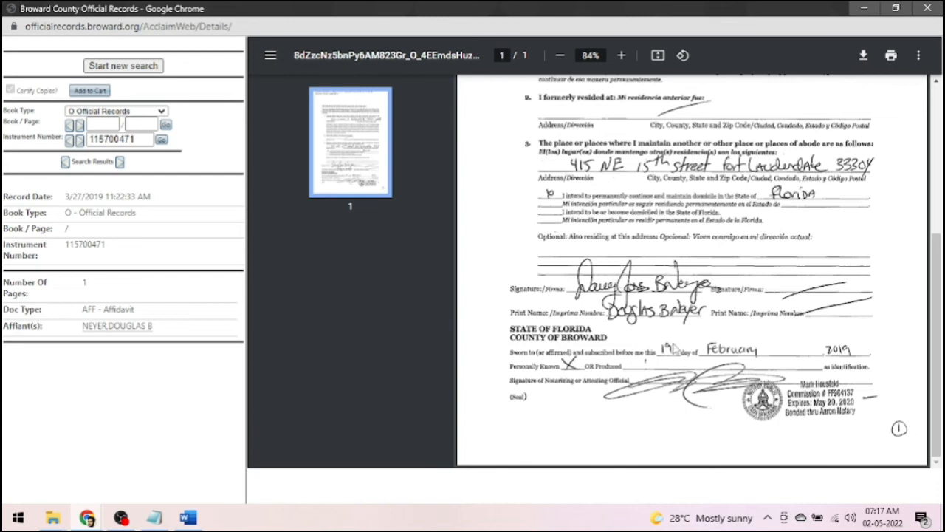
mouse_move(702, 386)
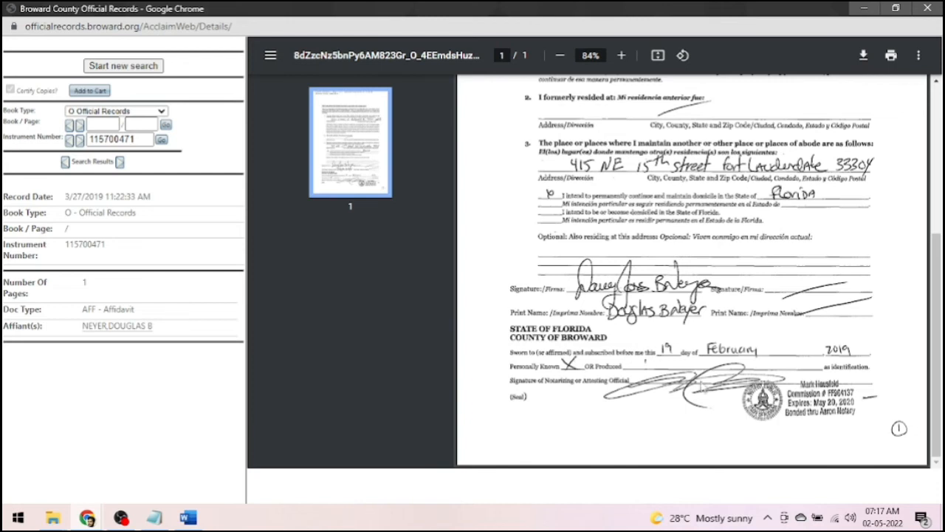
mouse_move(300, 491)
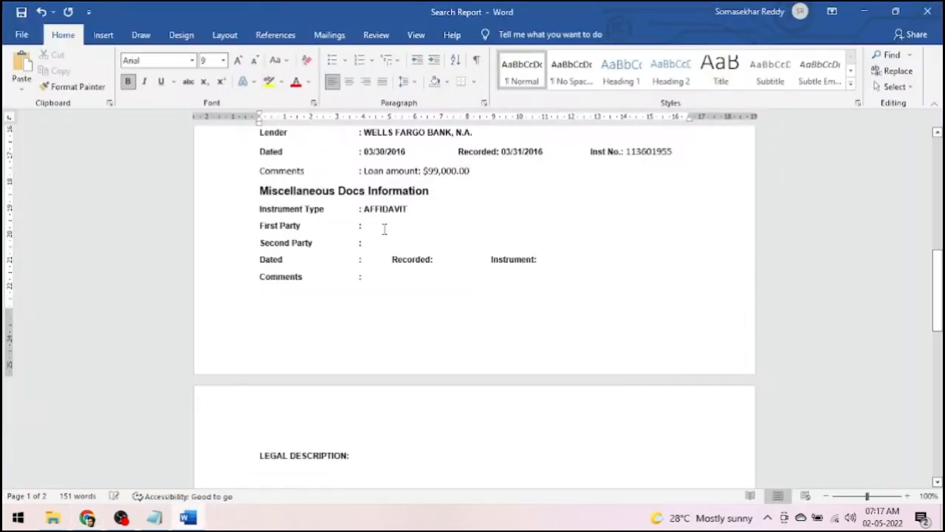
left_click(364, 226)
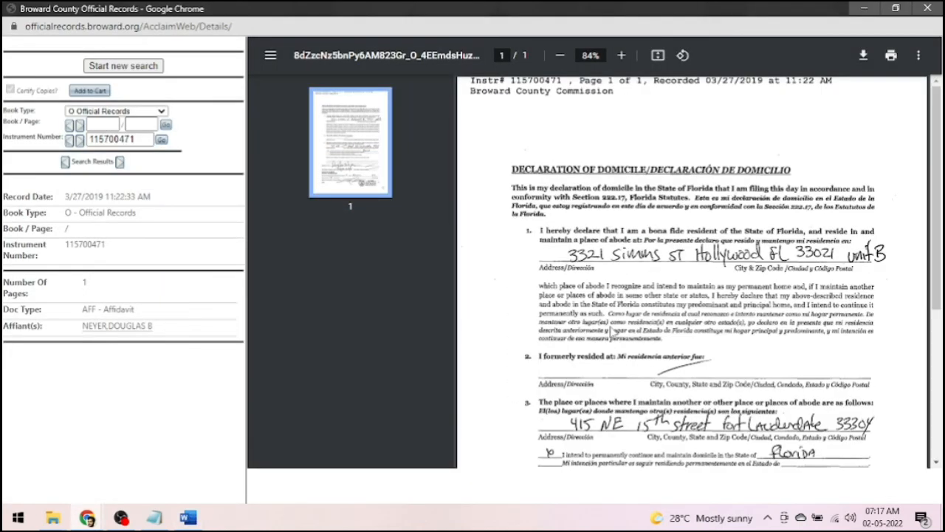
mouse_move(703, 342)
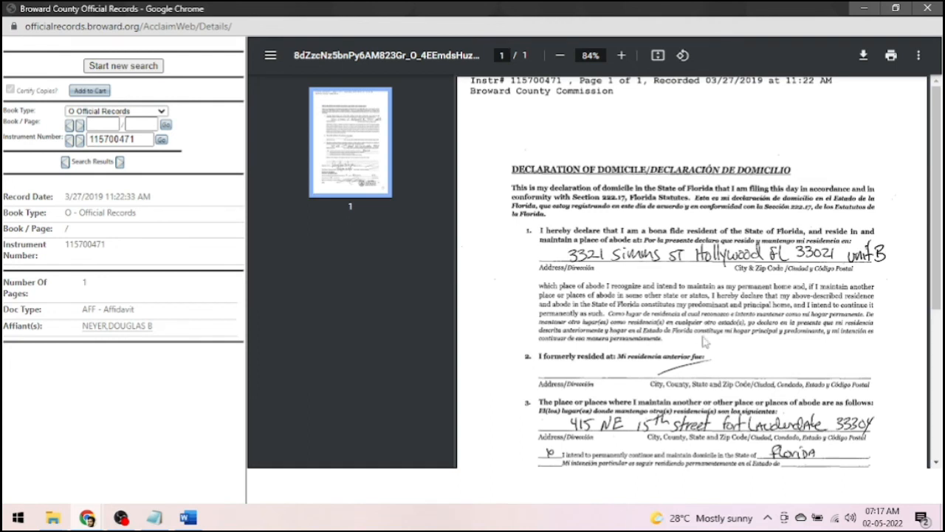
mouse_move(175, 494)
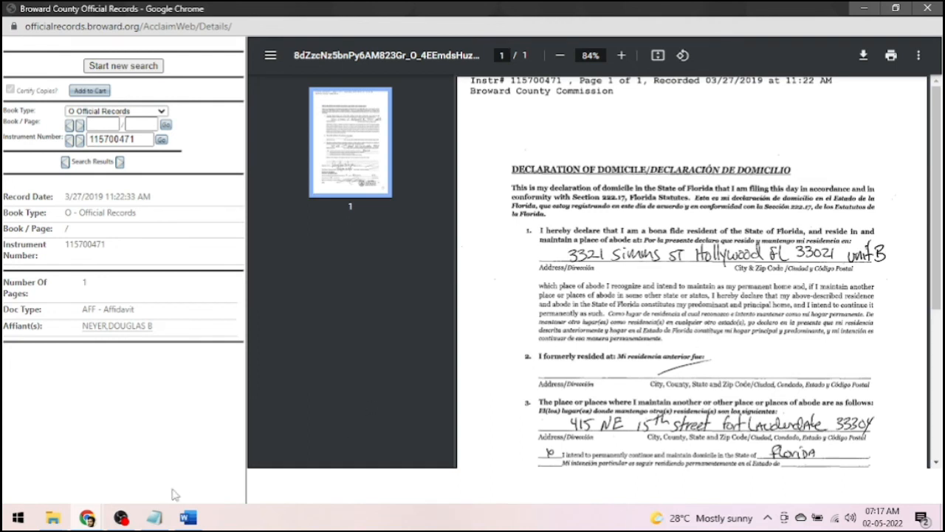
left_click(188, 516)
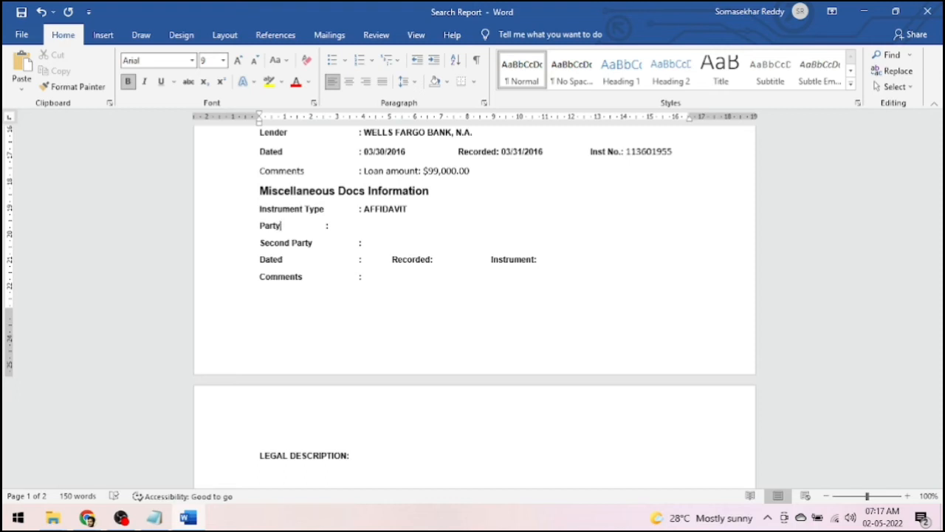
type("NAME")
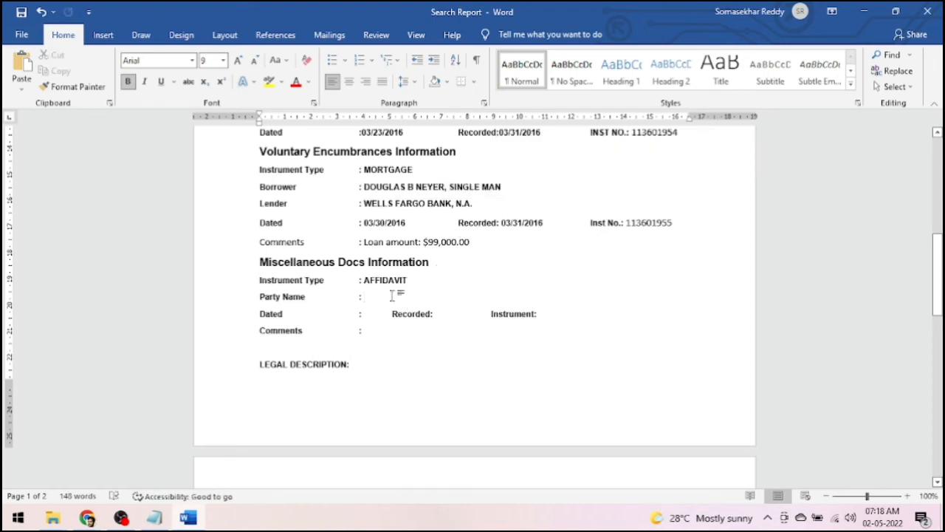
key("ctrl+v")
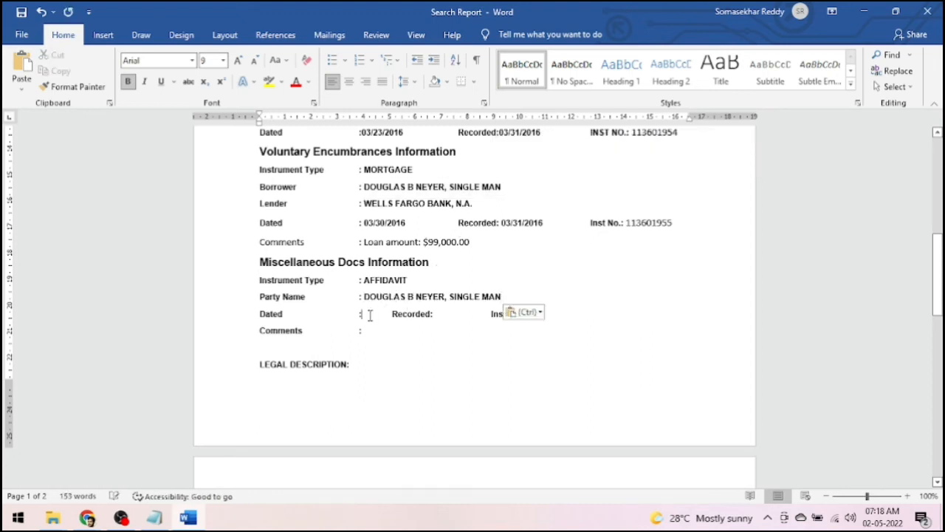
left_click(87, 516)
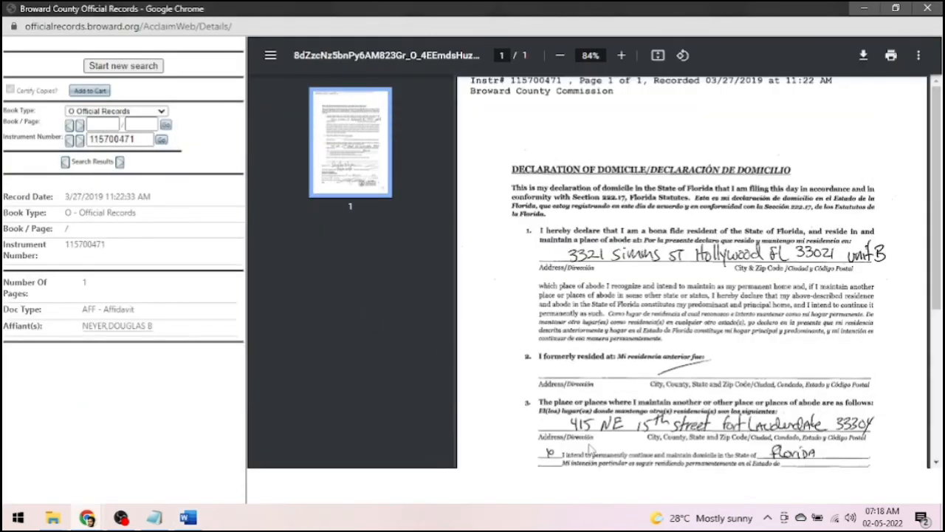
scroll("down", 3)
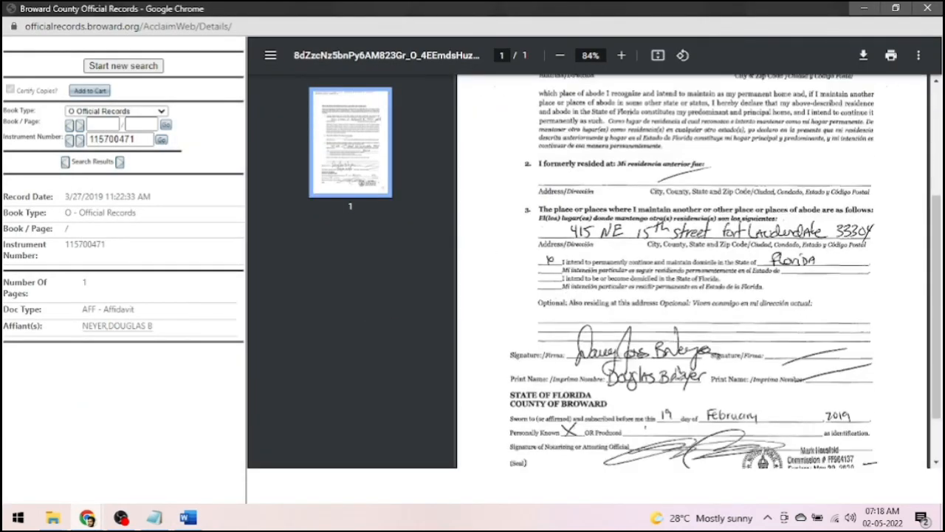
scroll("down", 3)
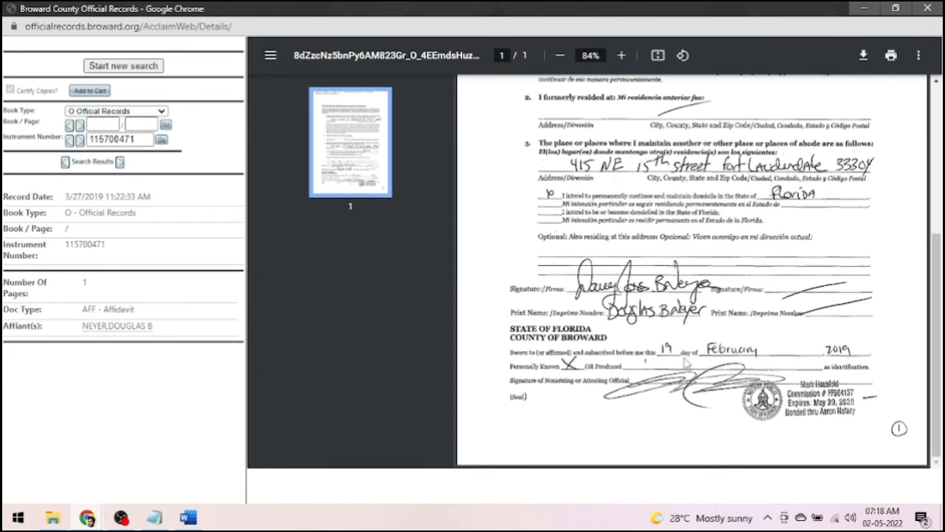
mouse_move(685, 363)
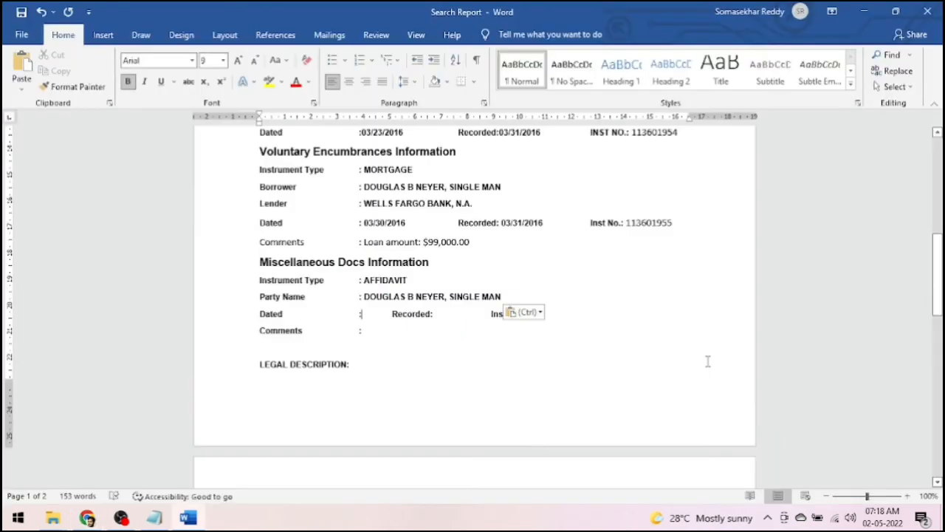
type("02/")
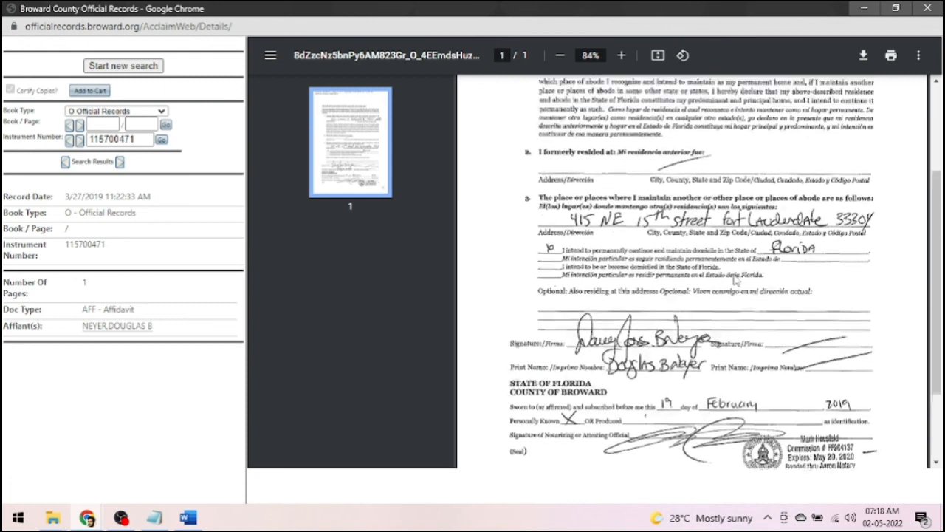
Step: Enter Recorded 03/27/2019, instrument 115700471 from the search notes, and Comments None
left_click(187, 516)
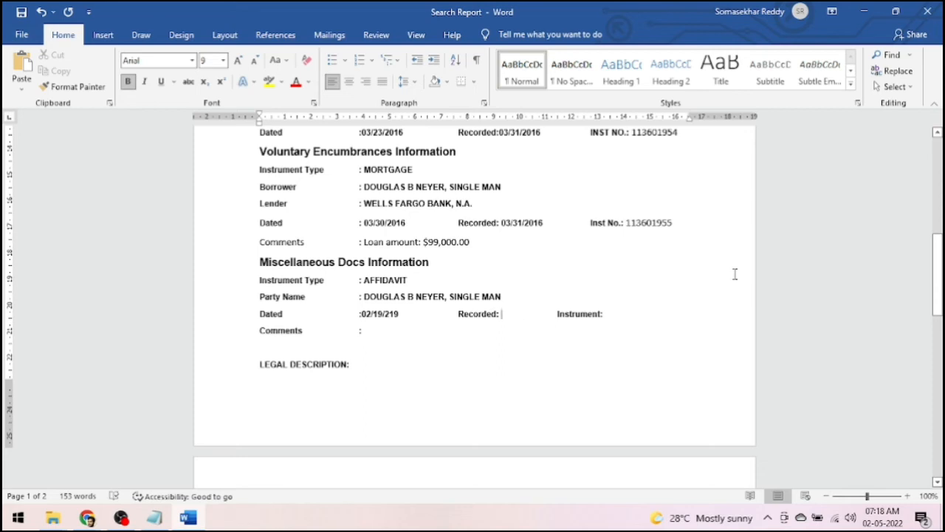
type("03/27")
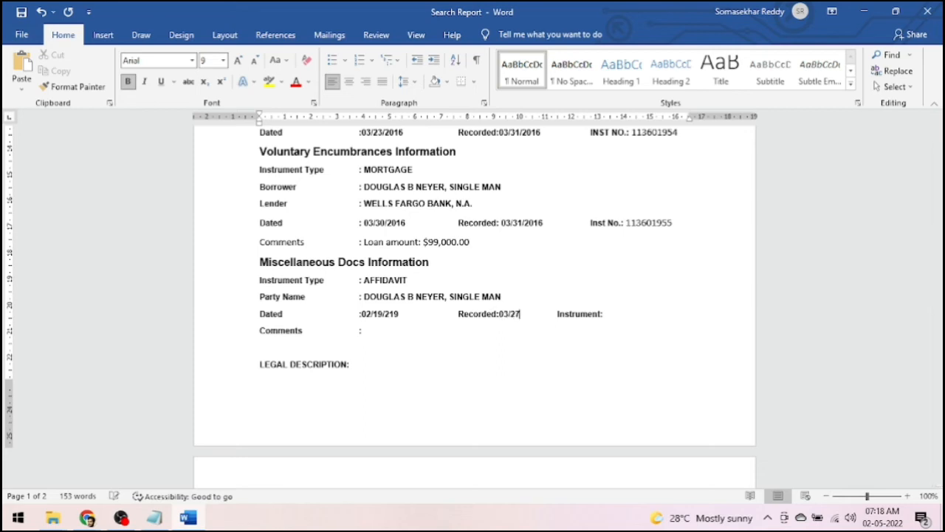
type("/2019")
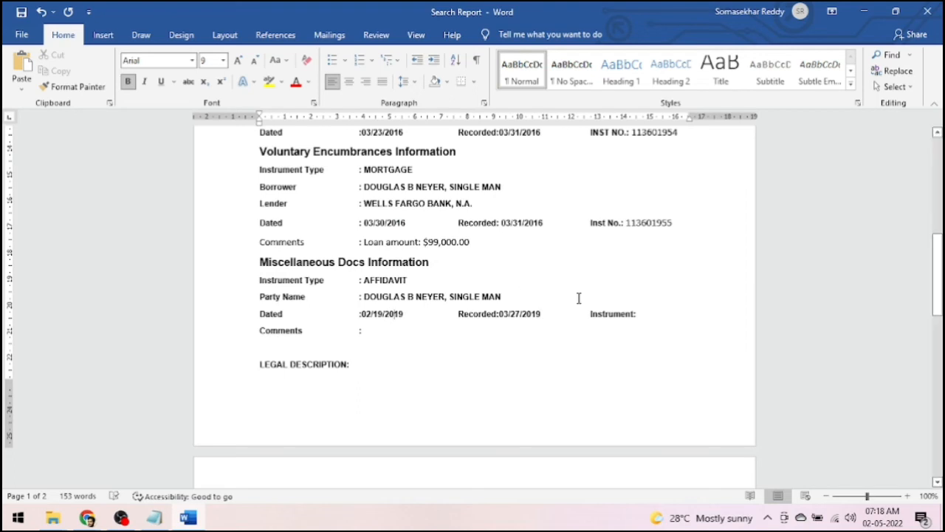
left_click(663, 321)
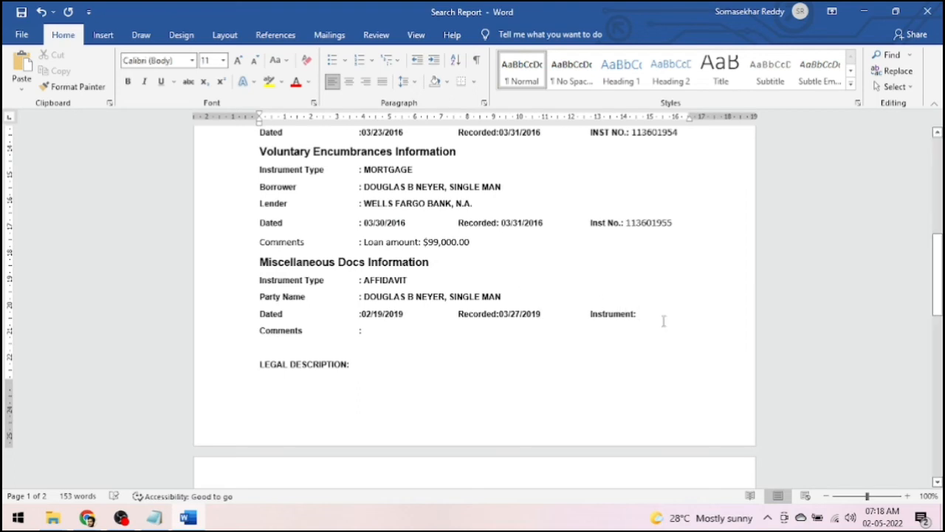
left_click(153, 516)
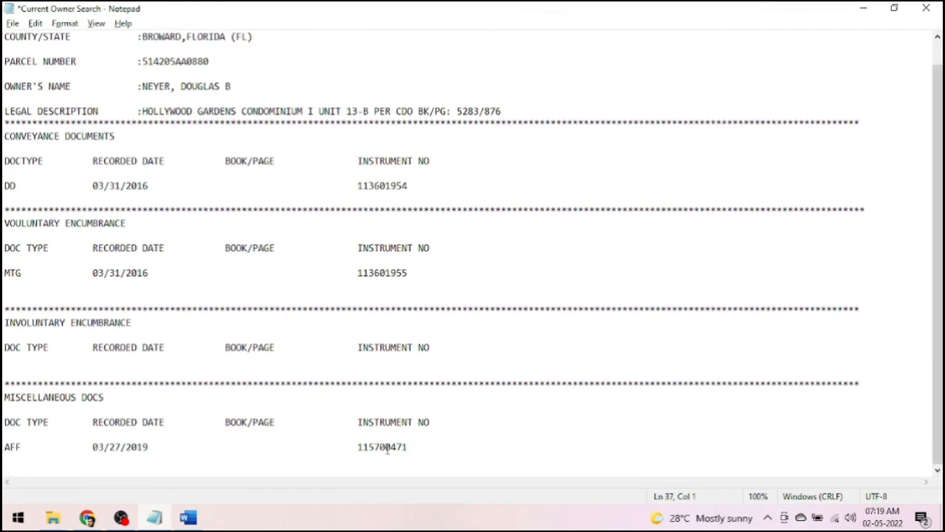
double_click(382, 446)
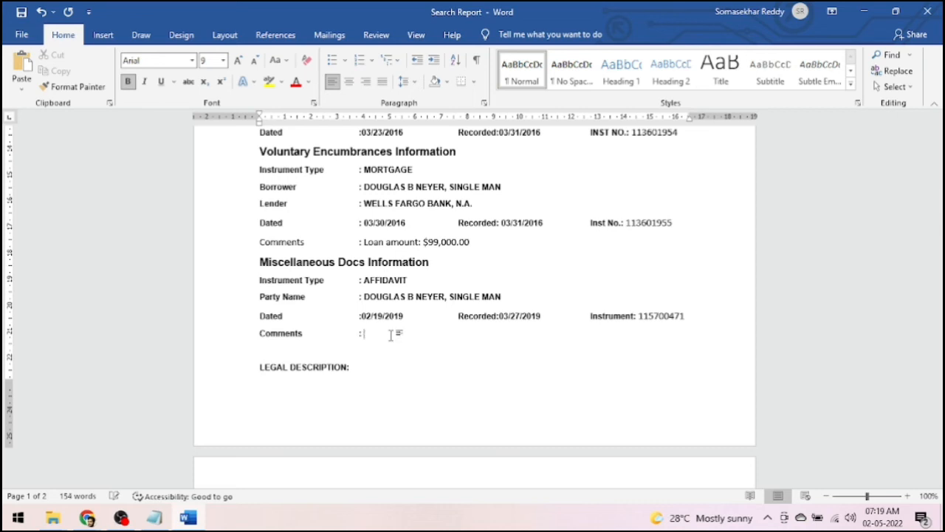
type("NO")
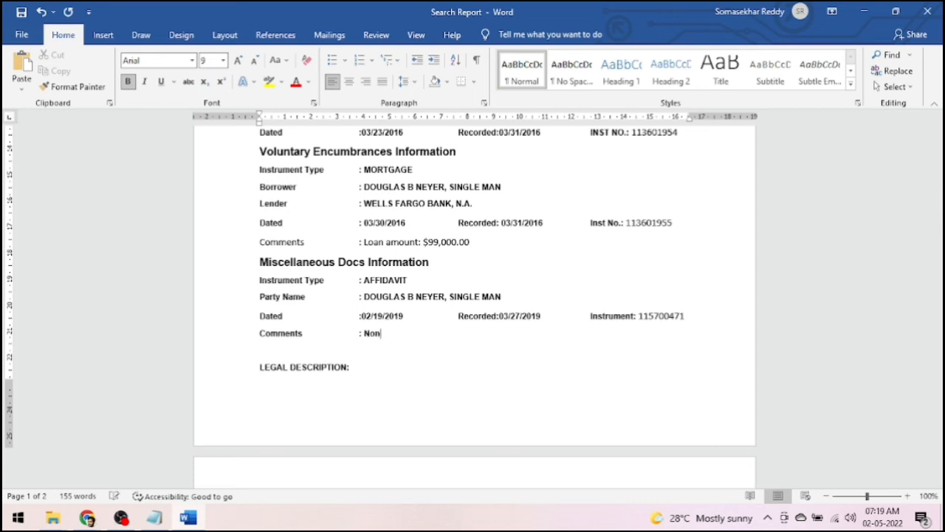
type("e")
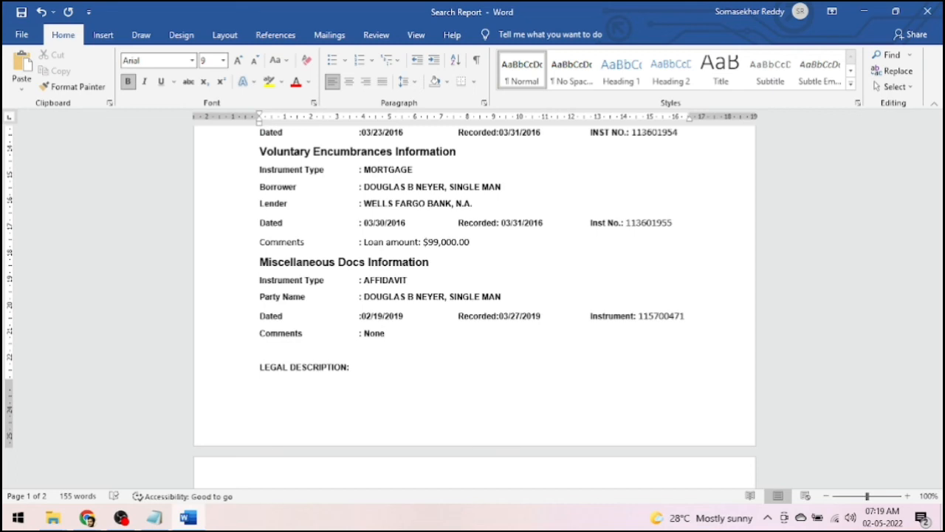
left_click(264, 349)
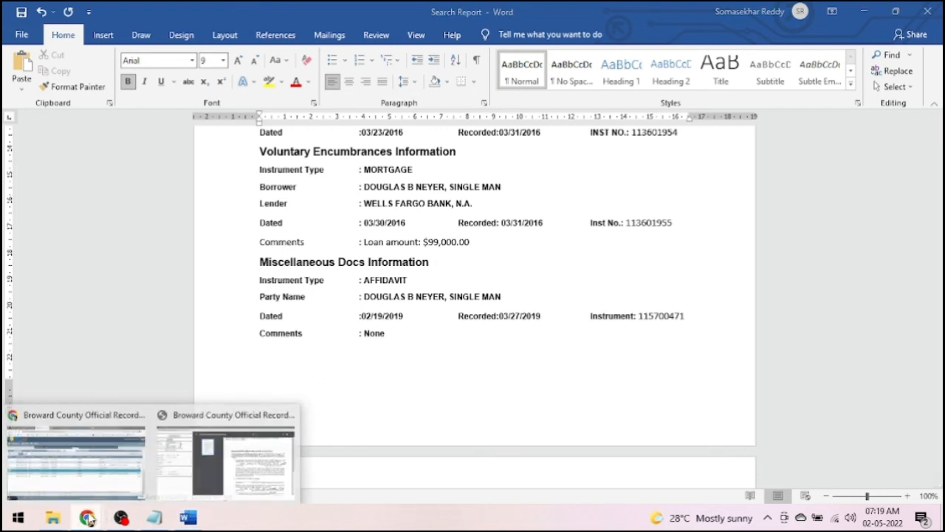
Step: Show the 2016 warranty deed 113601954 enlarged at its legal description, ready for a snip
left_click(226, 461)
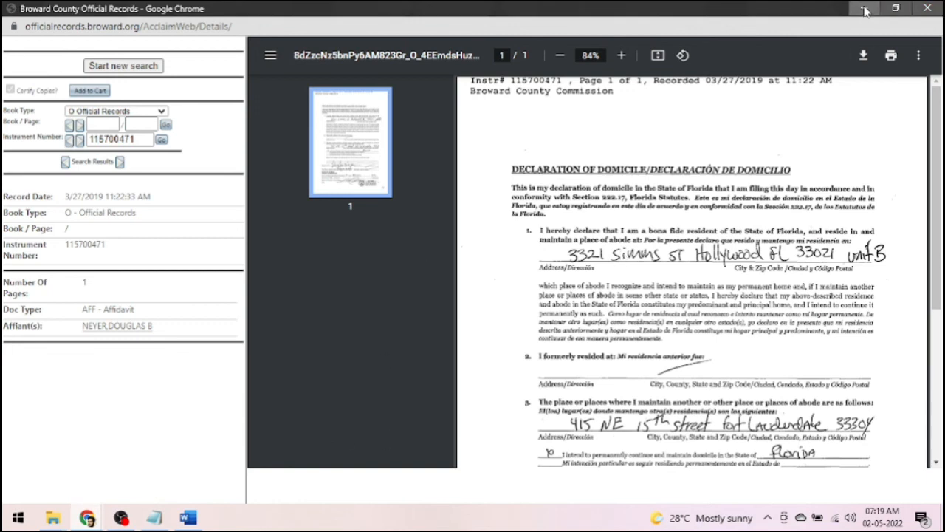
left_click(187, 517)
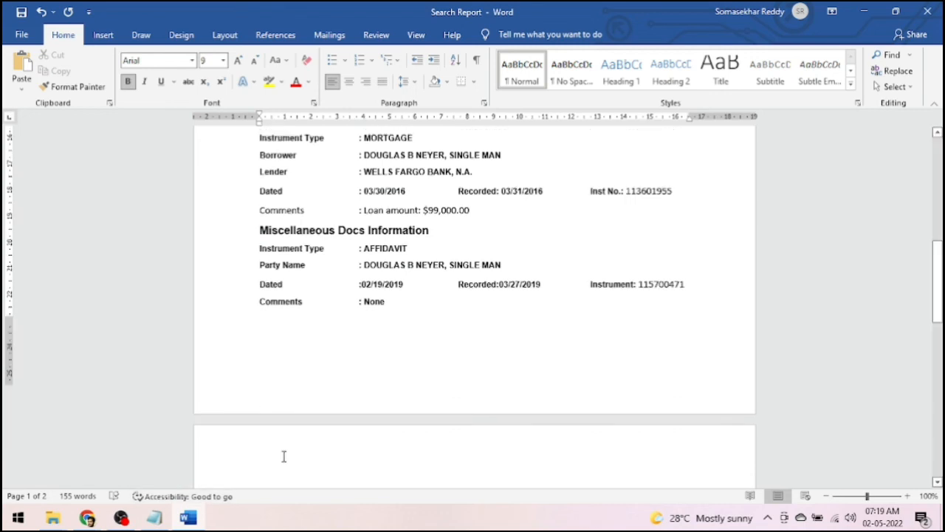
scroll("down", 3)
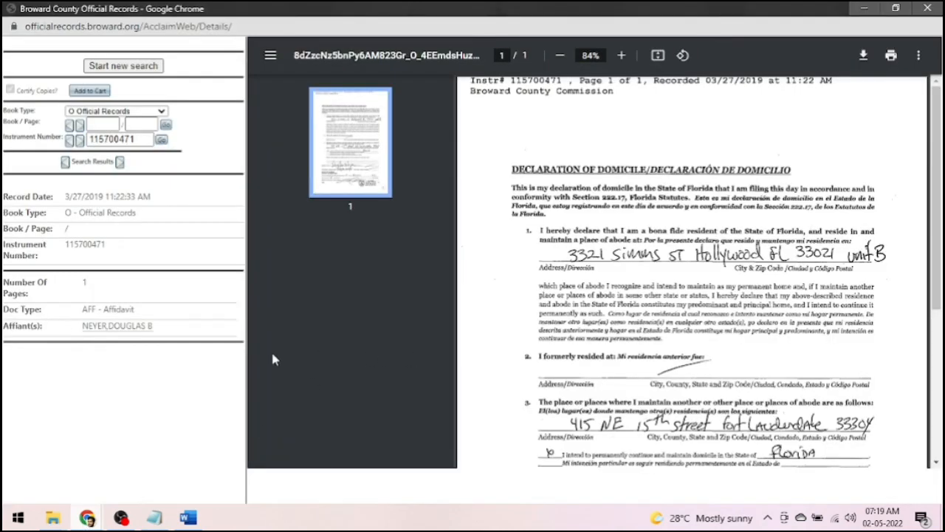
mouse_move(509, 226)
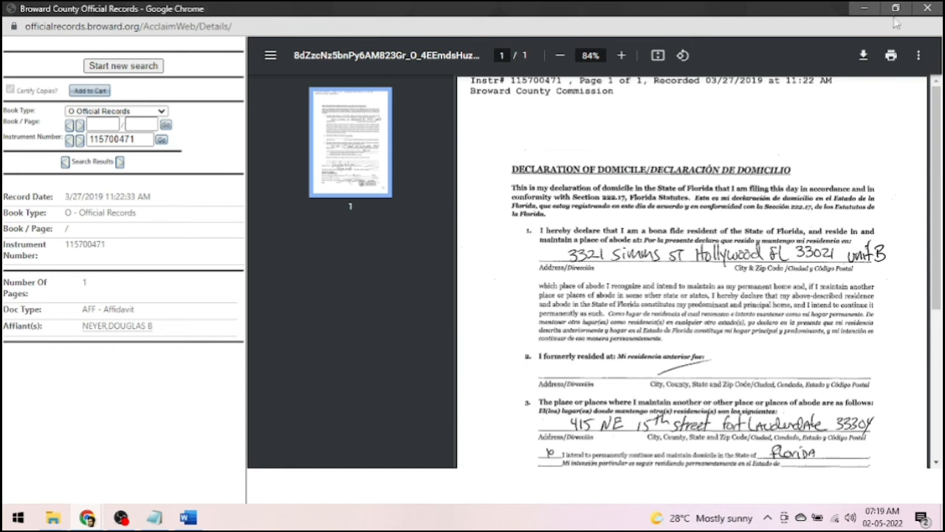
left_click(187, 517)
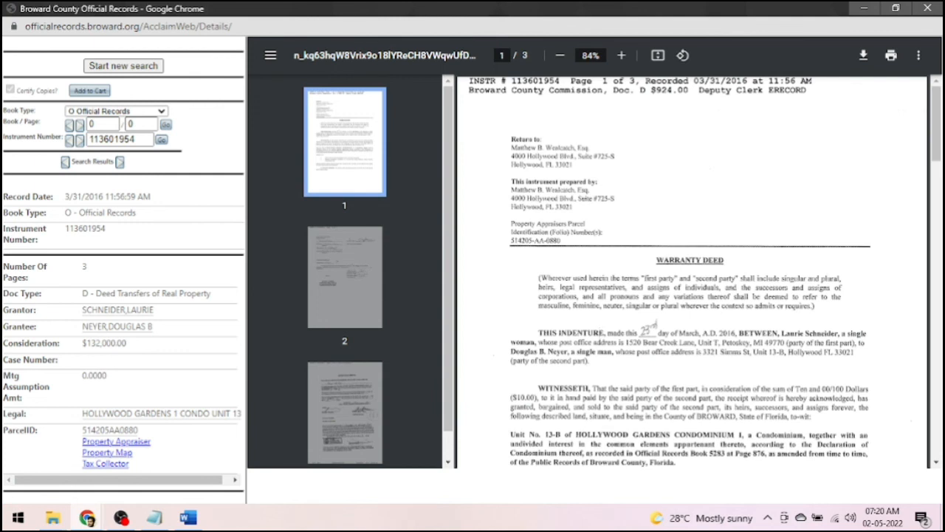
scroll("down", 3)
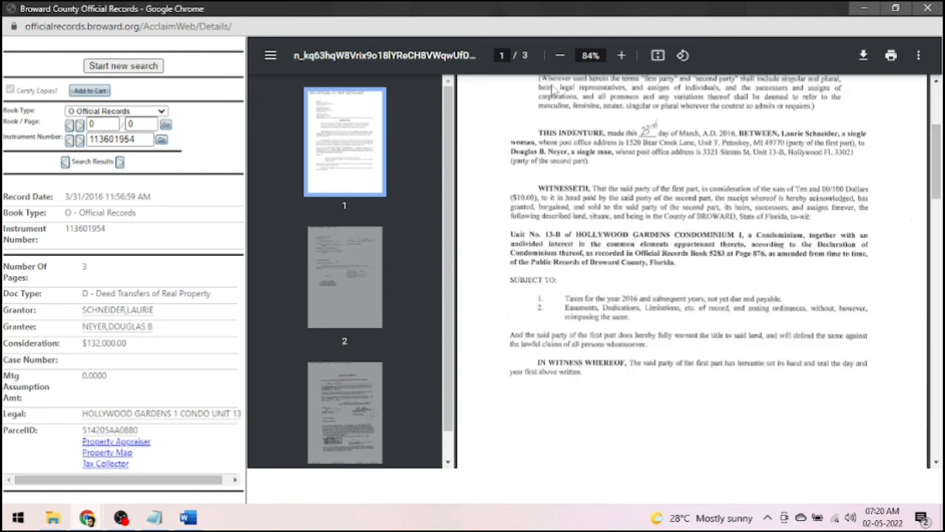
left_click(621, 54)
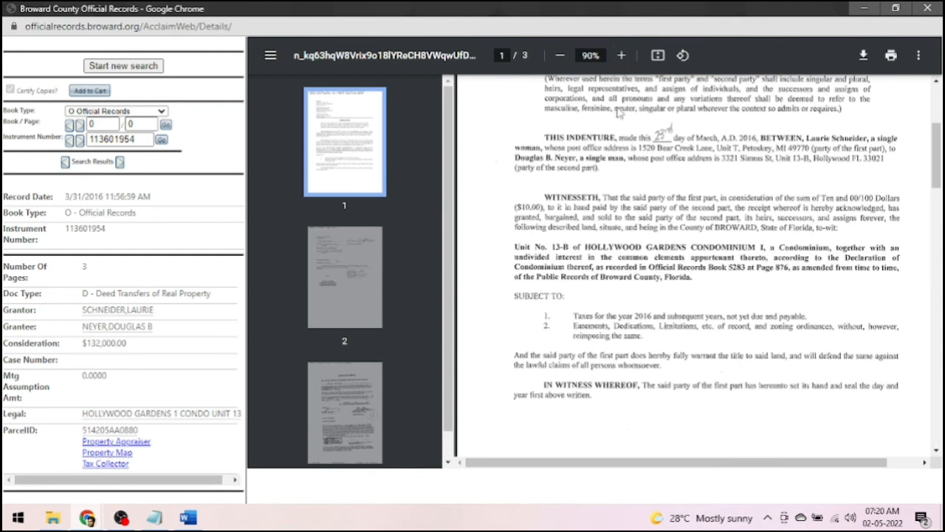
mouse_move(586, 458)
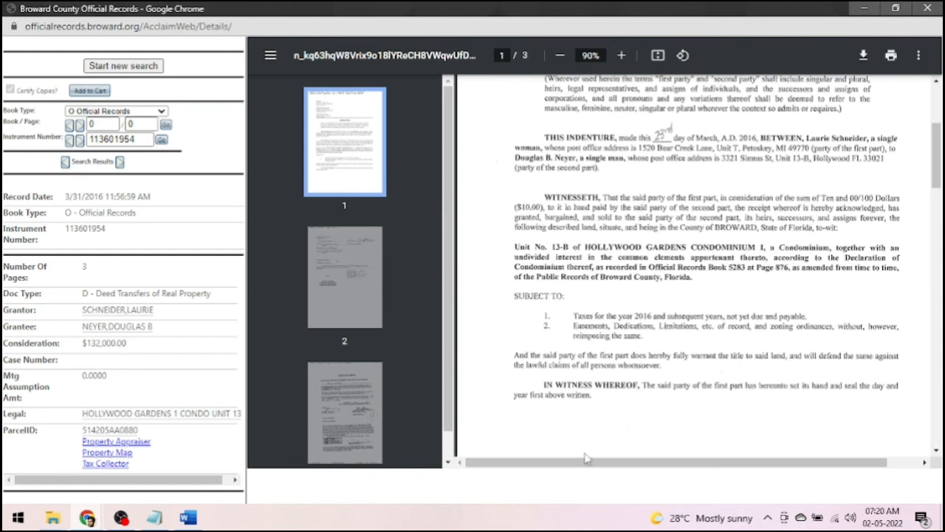
left_click_drag(586, 462, 609, 465)
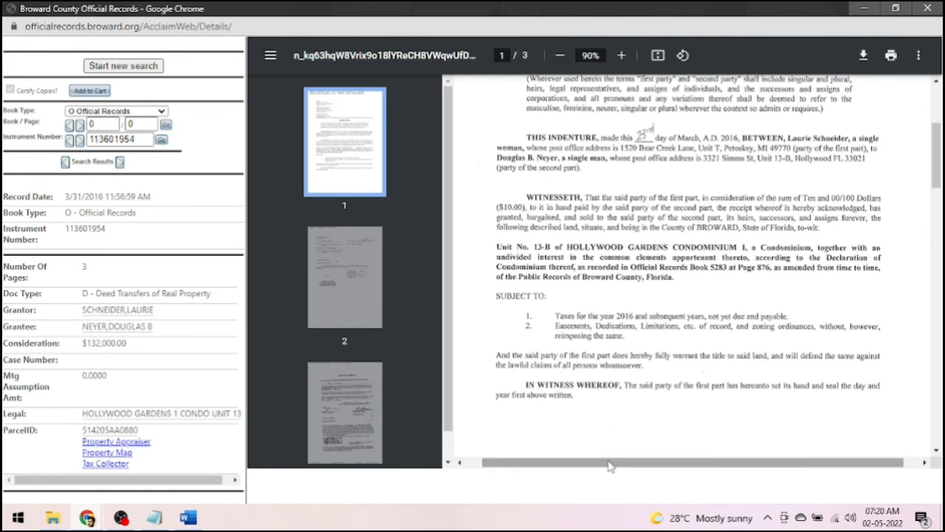
left_click(18, 516)
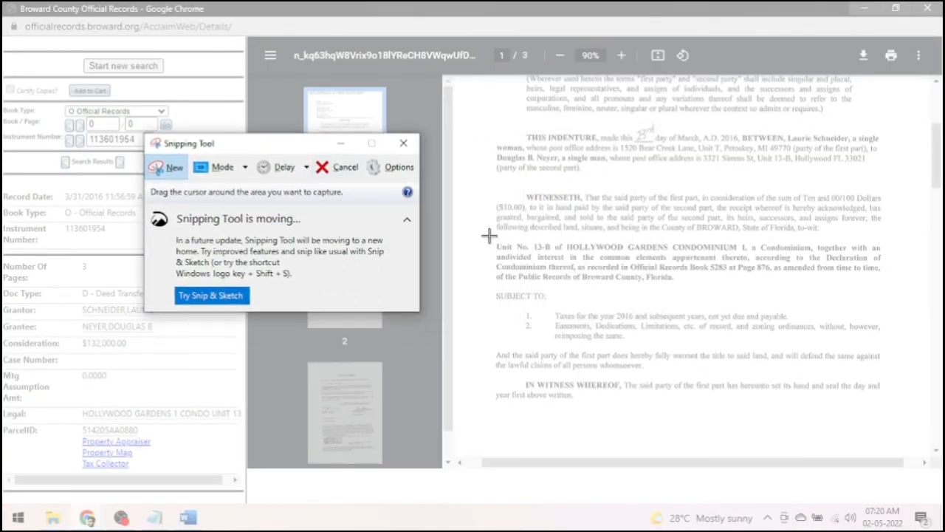
Step: Snip the Unit No. 13-B legal description paragraph and save it as Capture.png on the Desktop
left_click_drag(489, 238, 849, 284)
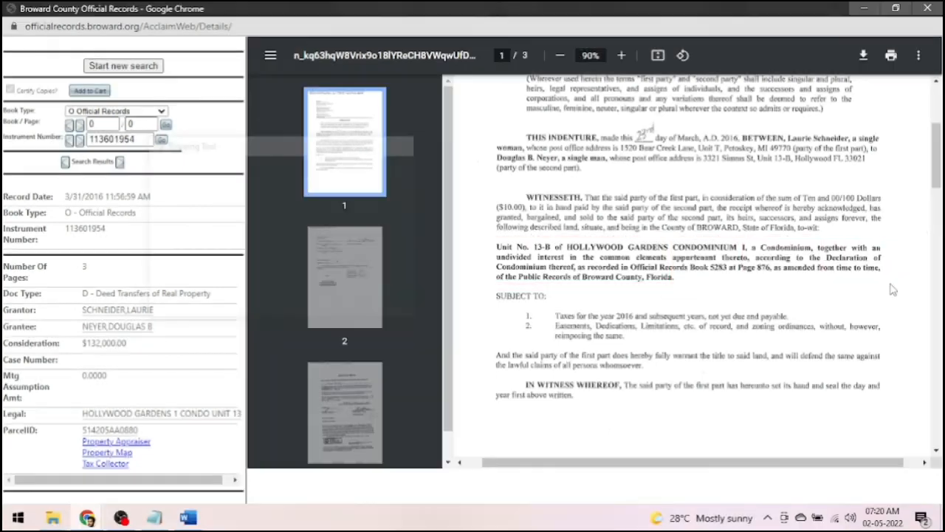
left_click(223, 517)
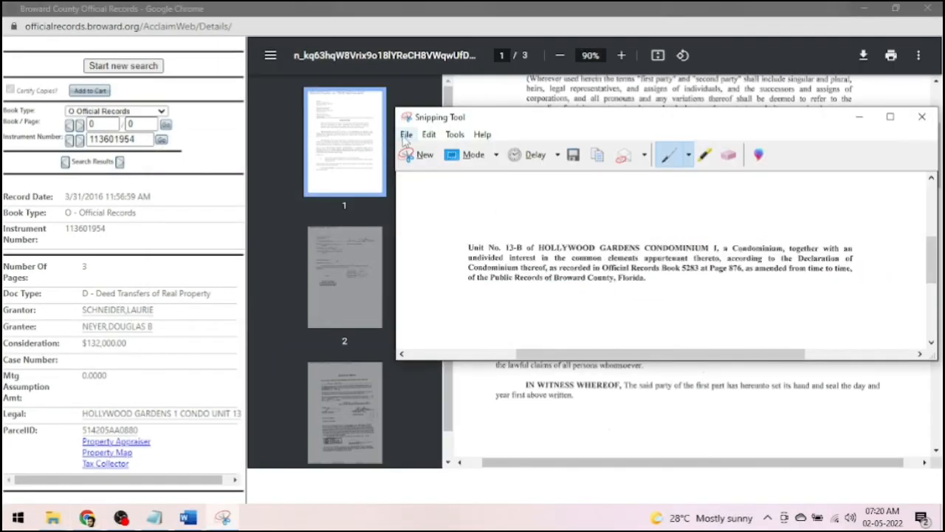
left_click(406, 134)
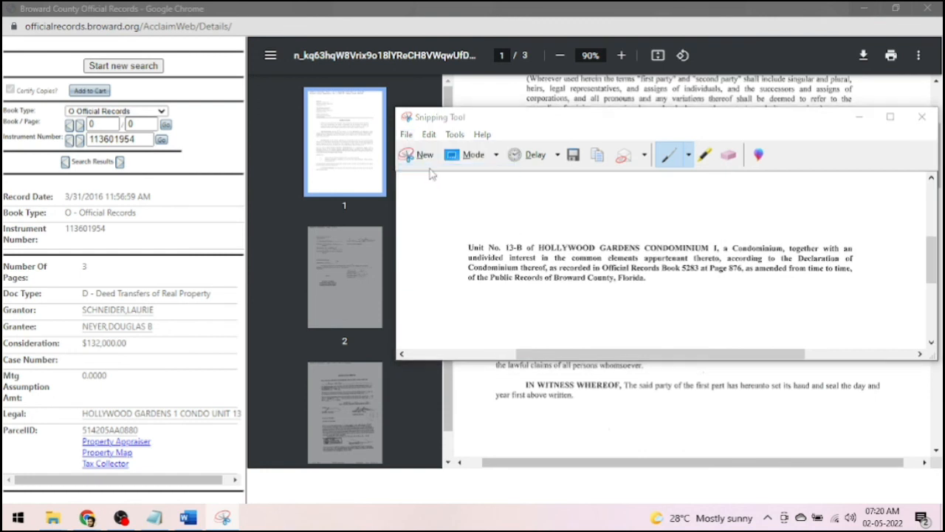
left_click(573, 154)
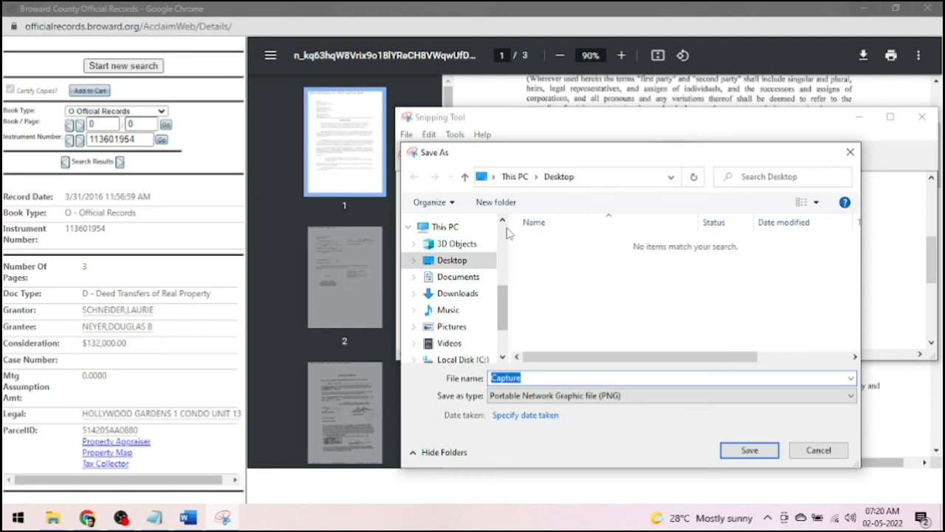
scroll("up", 3)
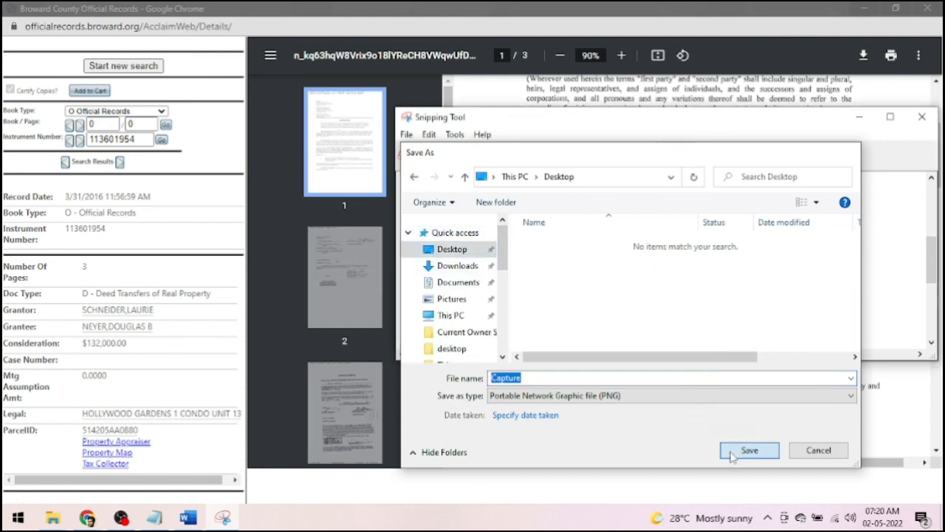
left_click(748, 450)
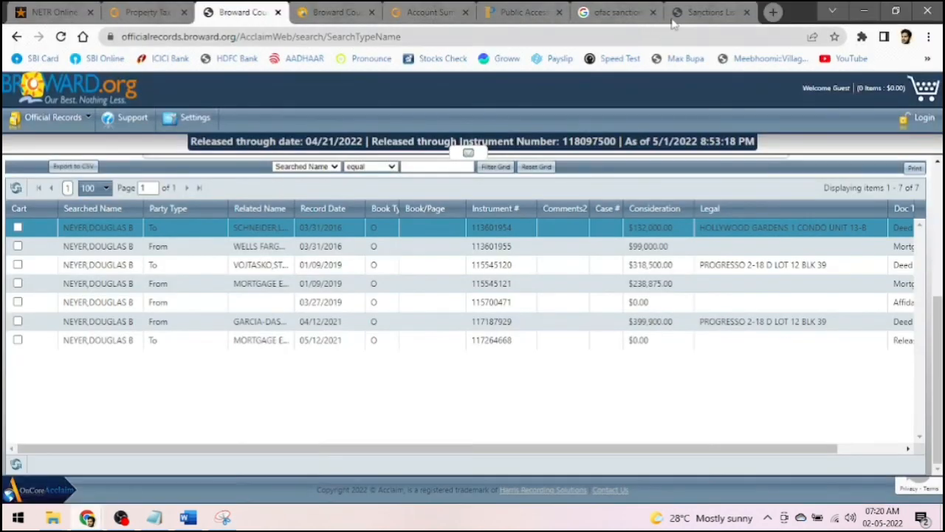
Step: Open onlineocr.net in a new Chrome tab from the Google results
left_click(773, 12)
type("online ocr")
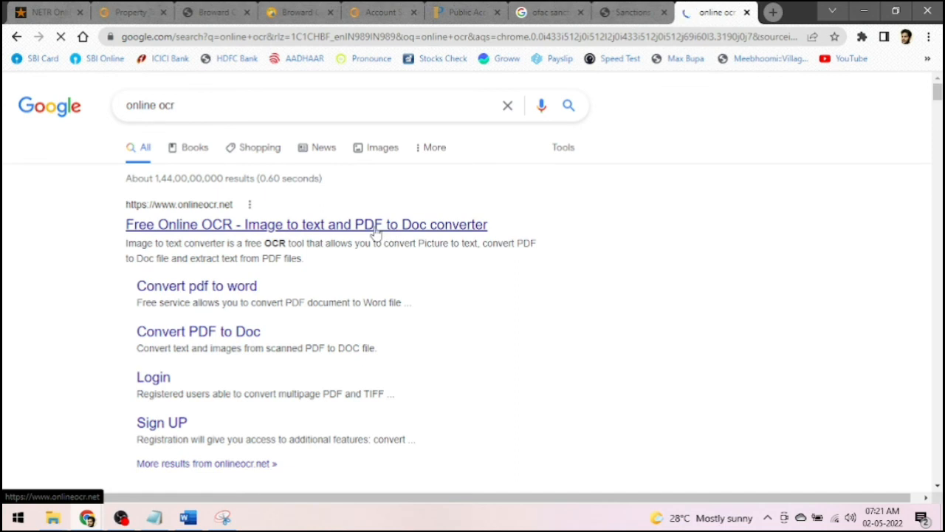
left_click(305, 224)
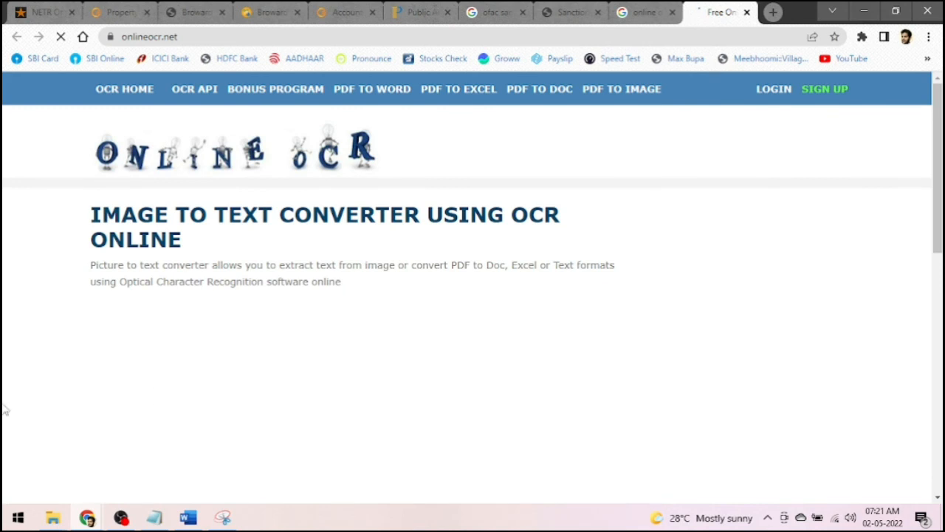
Step: Upload Desktop Capture.PNG, convert it, and select the recognized legal description text
scroll("down", 3)
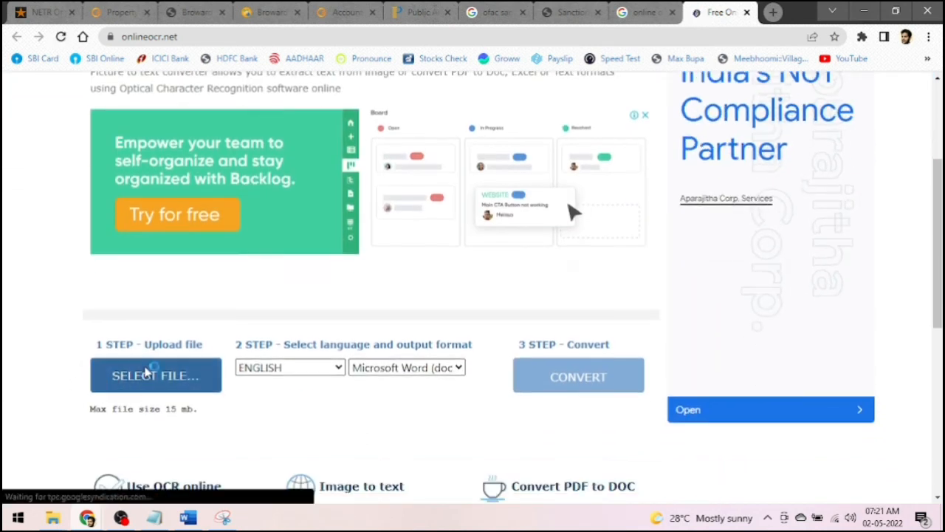
left_click(155, 375)
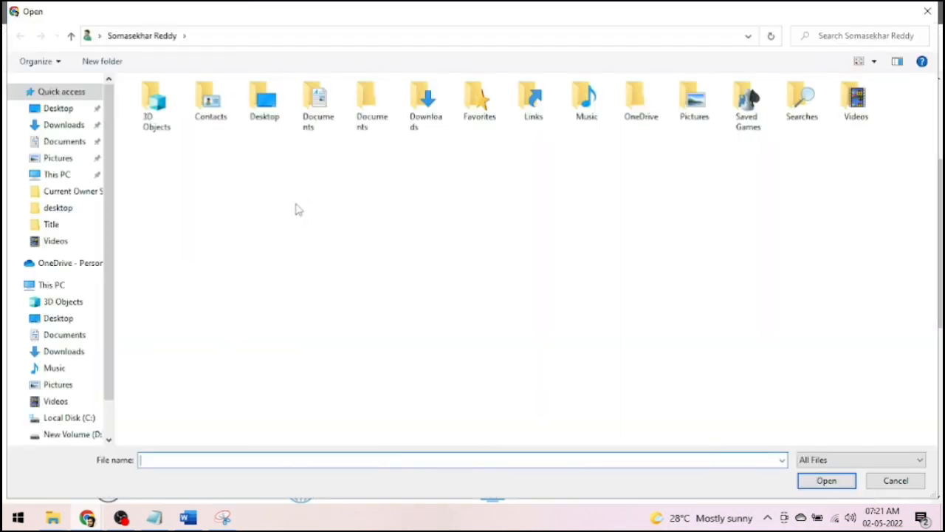
left_click(58, 108)
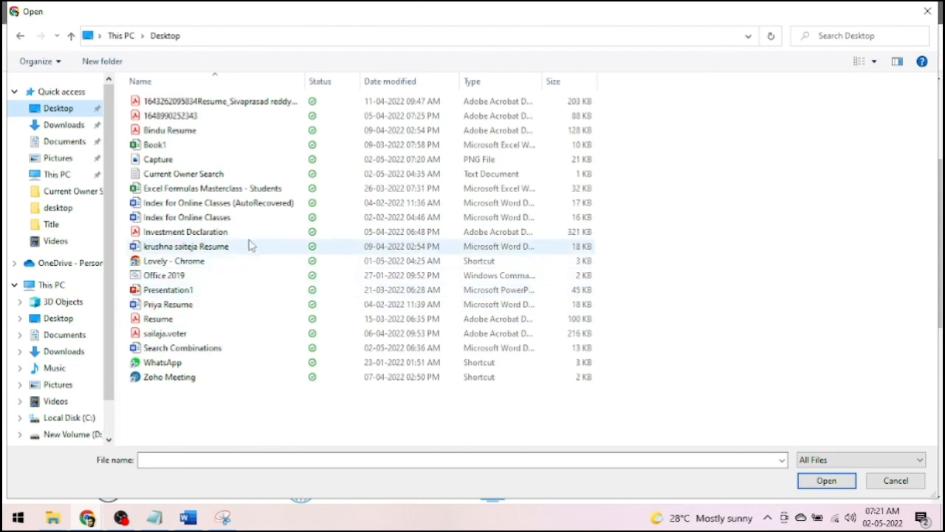
left_click(158, 159)
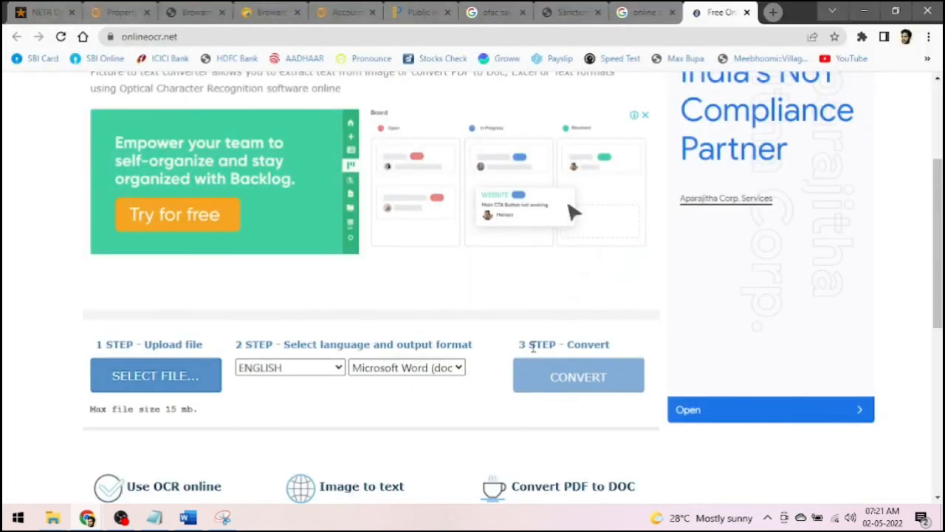
scroll("down", 3)
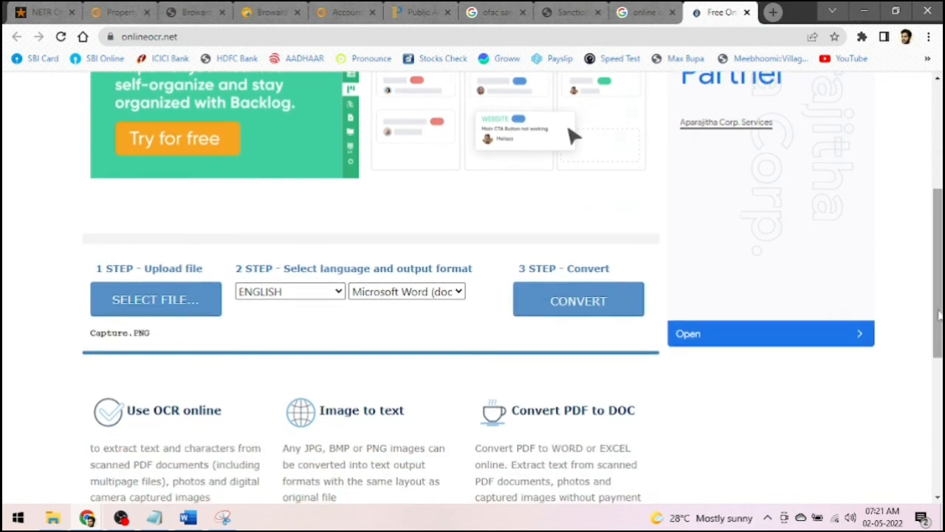
left_click(578, 299)
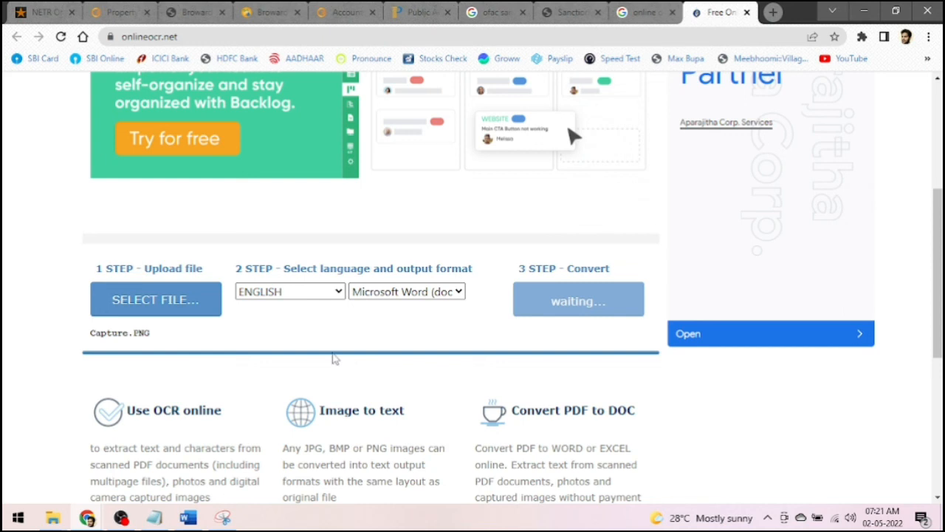
left_click(578, 301)
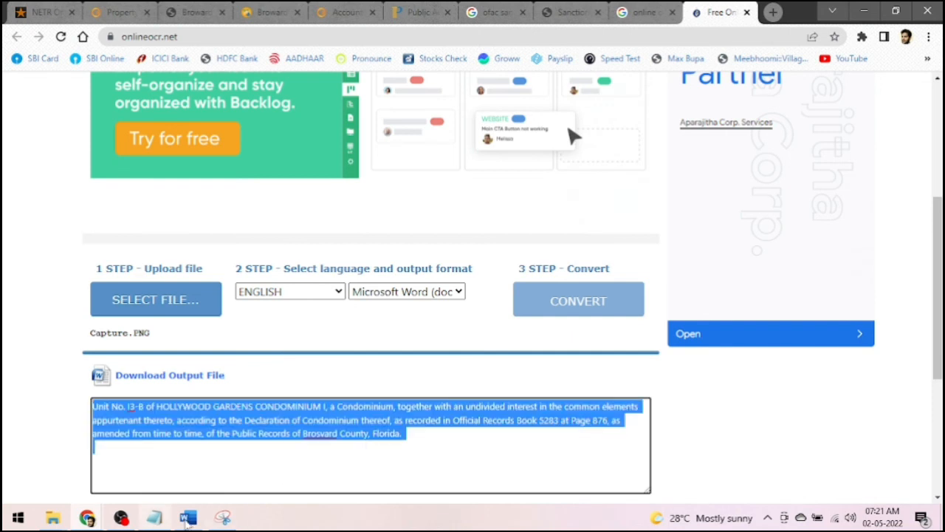
left_click(187, 516)
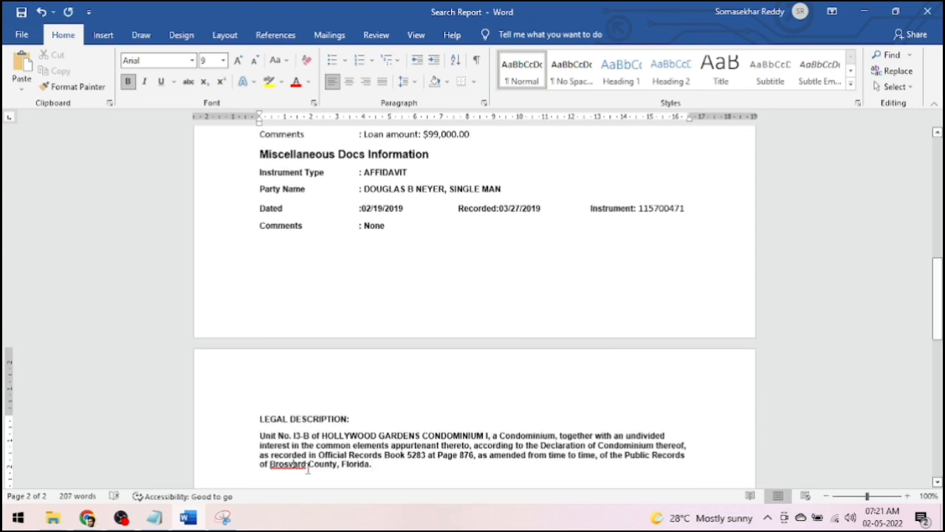
Step: Correct the OCR misspelling 'Brosvard' to Broward in the legal description
double_click(287, 465)
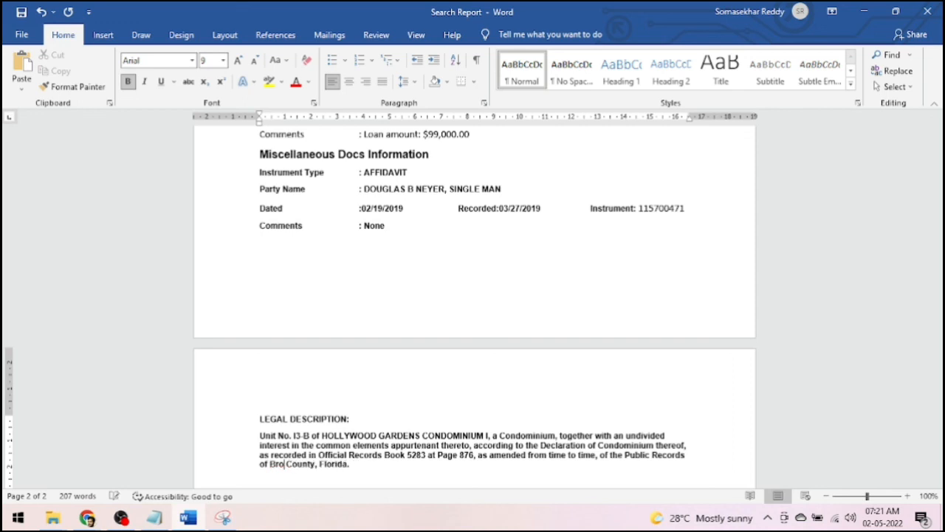
type("ward")
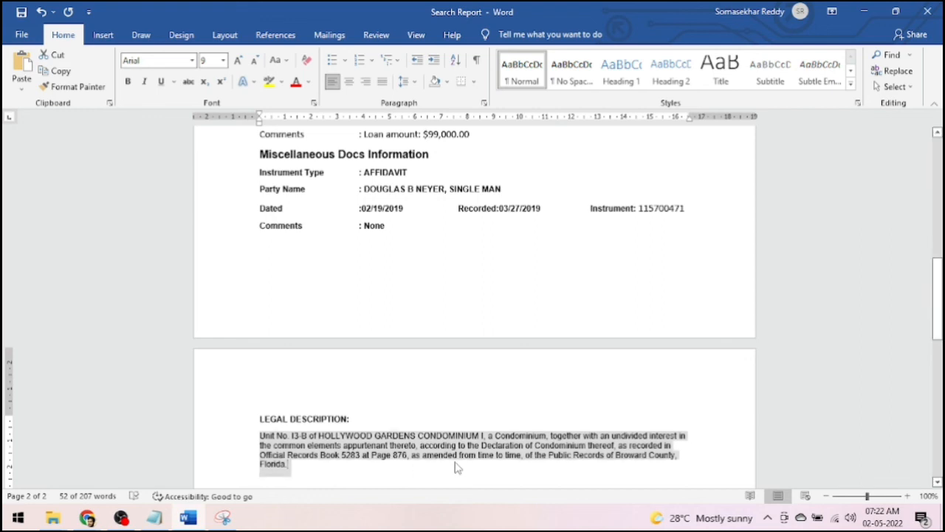
left_click(458, 465)
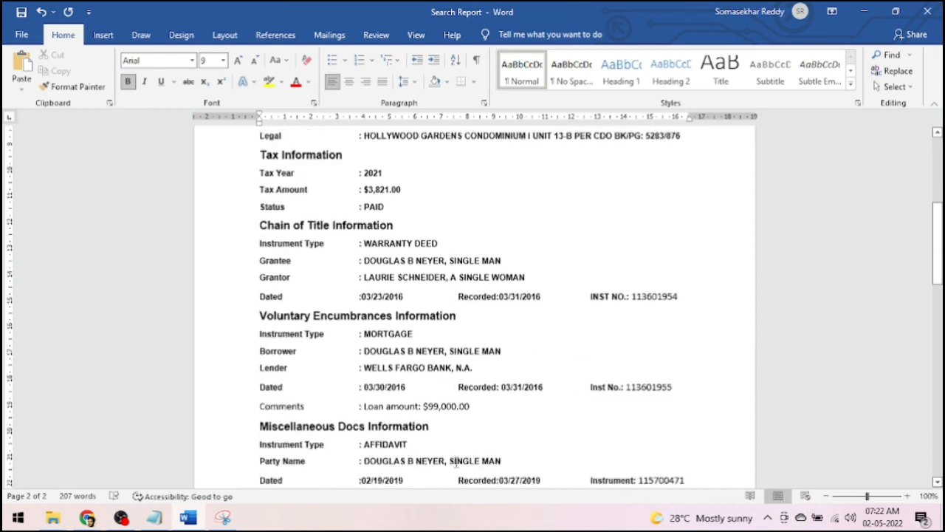
scroll("down", 3)
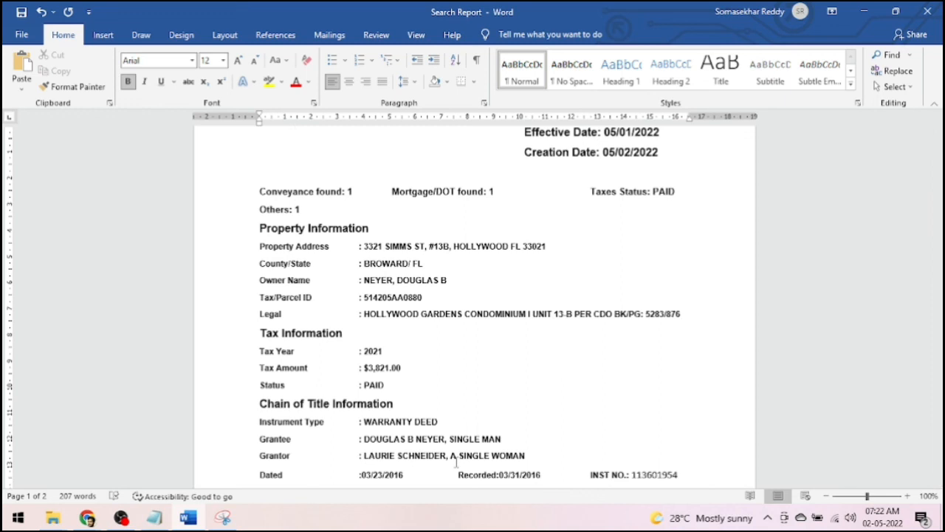
left_click(292, 132)
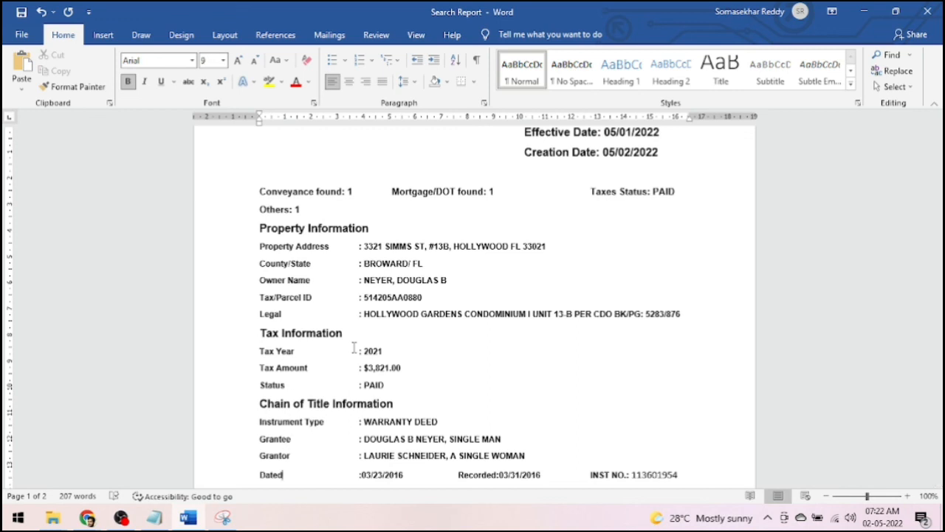
scroll("down", 3)
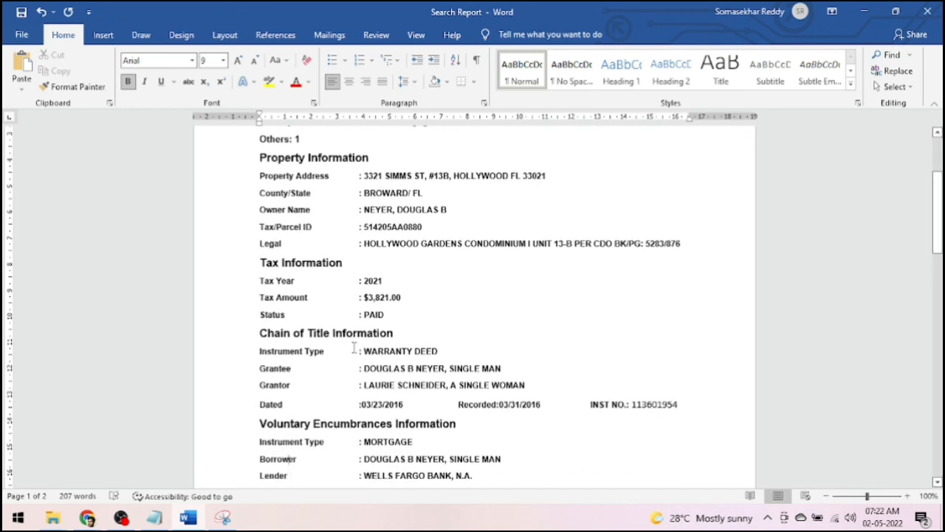